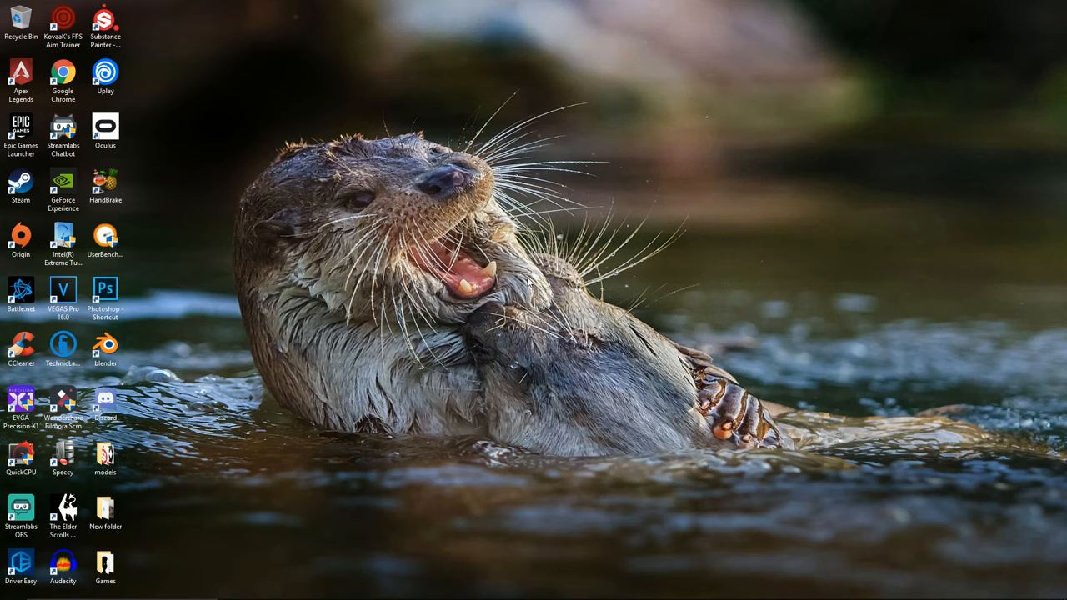
mouse_move(529, 281)
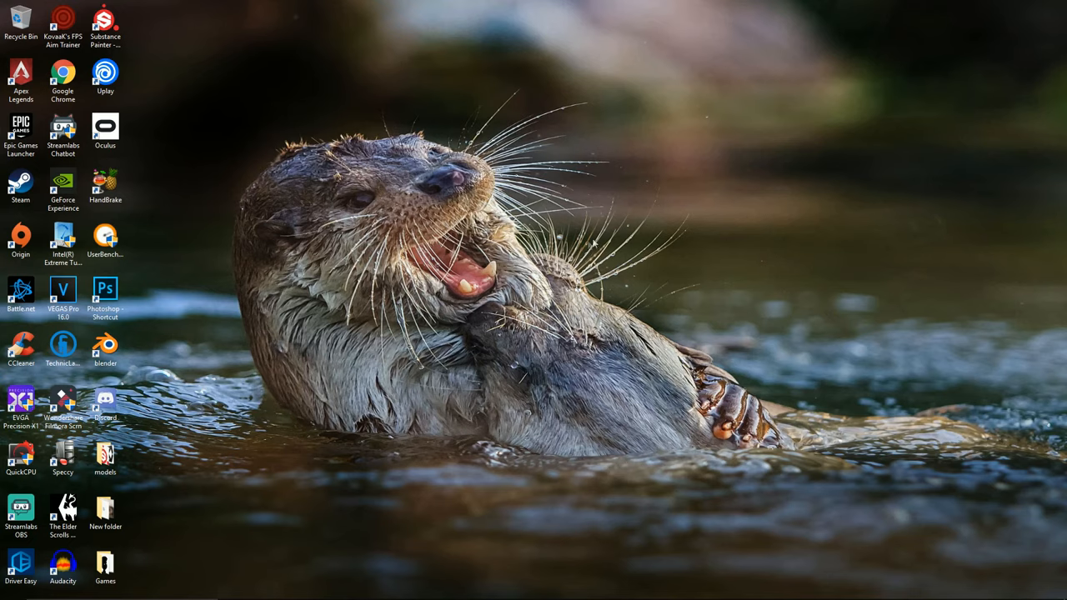
Search 'system Information' from Start to reach System Properties' System Protection tab.
text(system Information)
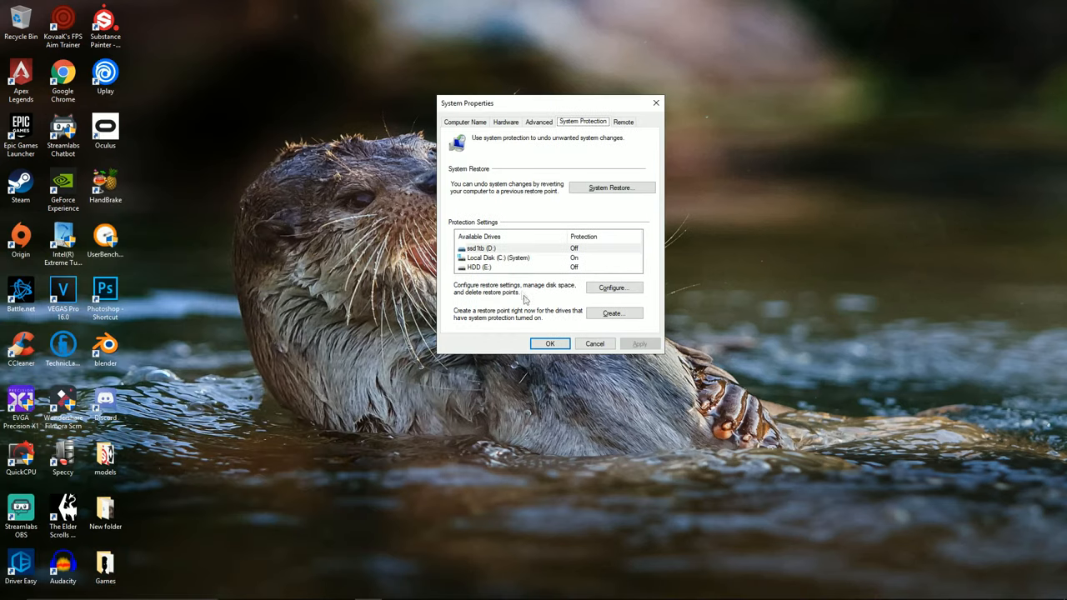
Adjust Local Disk (C:)'s restore-point Max Usage slider and close the protection dialogs.
click(498, 257)
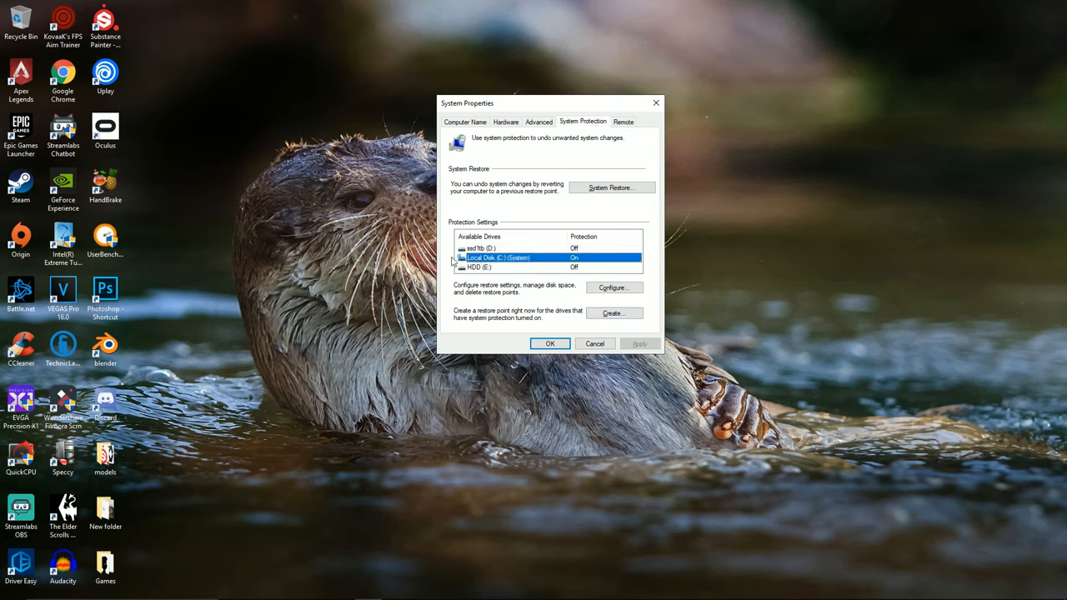
mouse_move(616, 303)
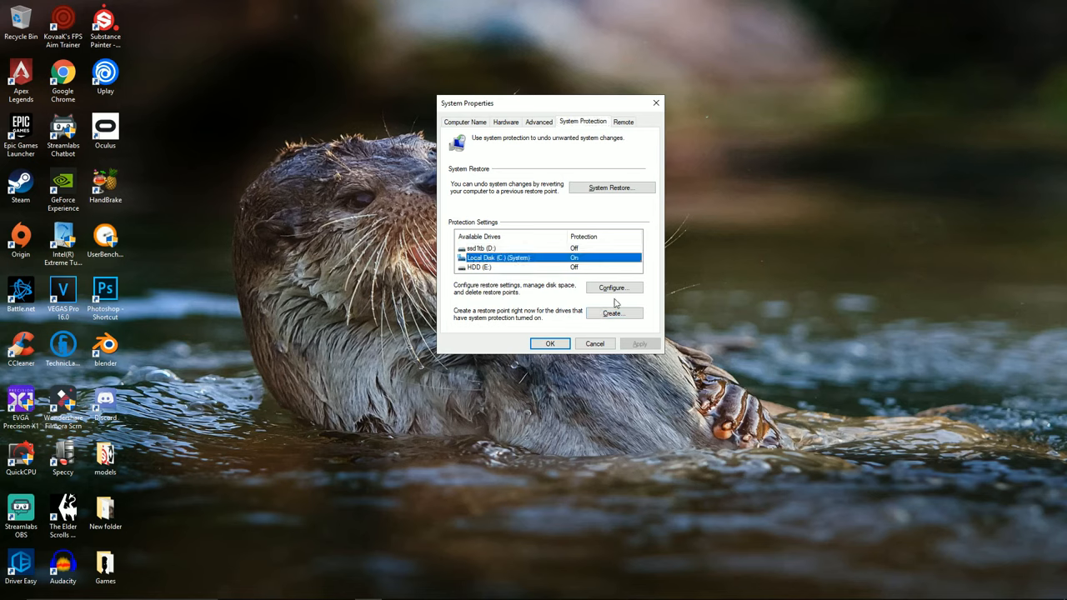
click(615, 287)
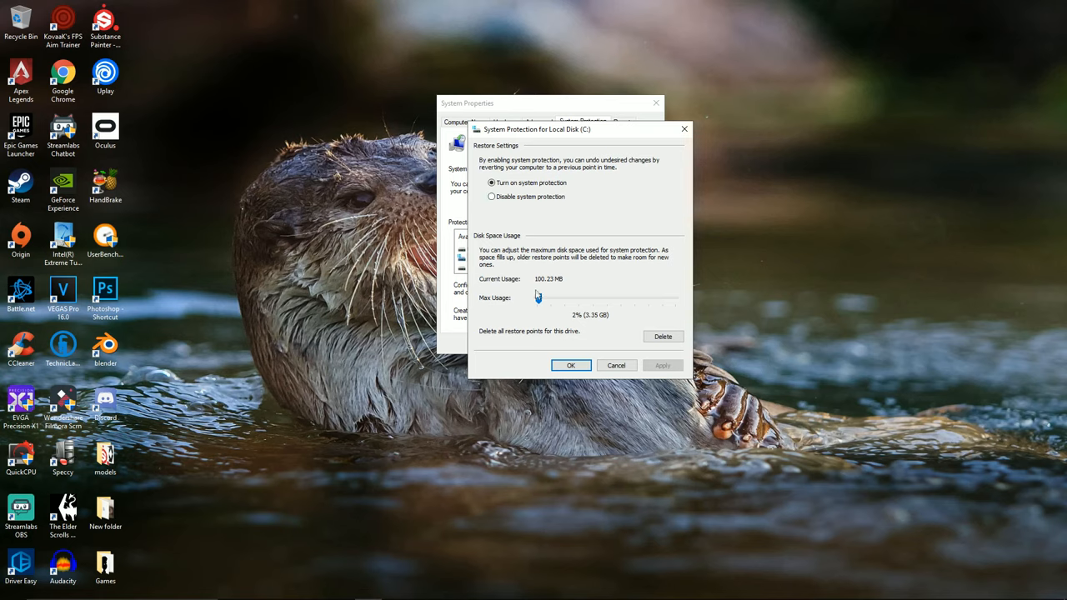
drag(538, 297, 543, 298)
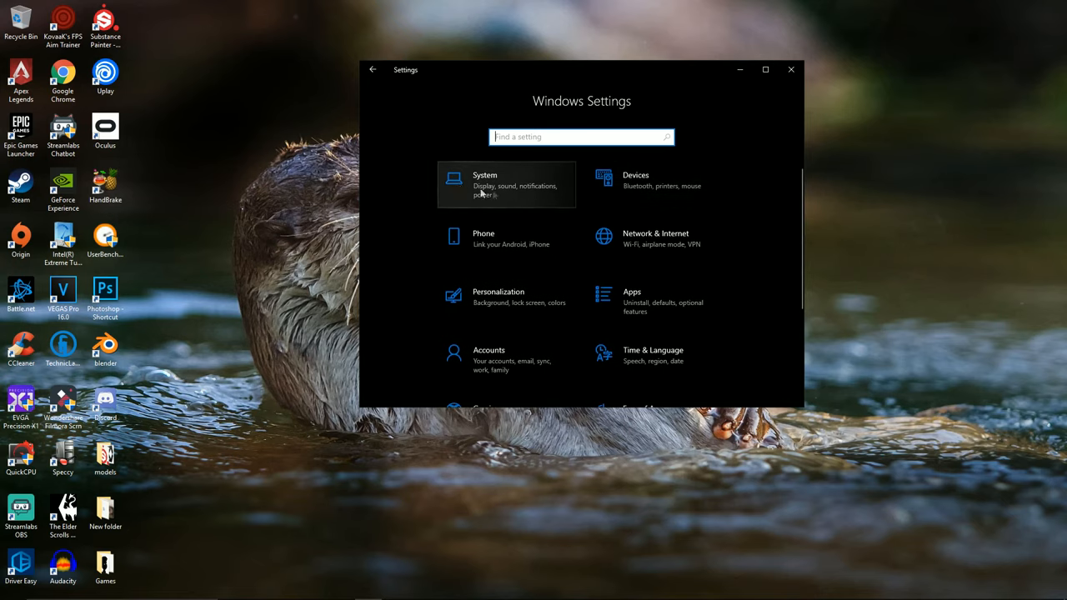
click(484, 183)
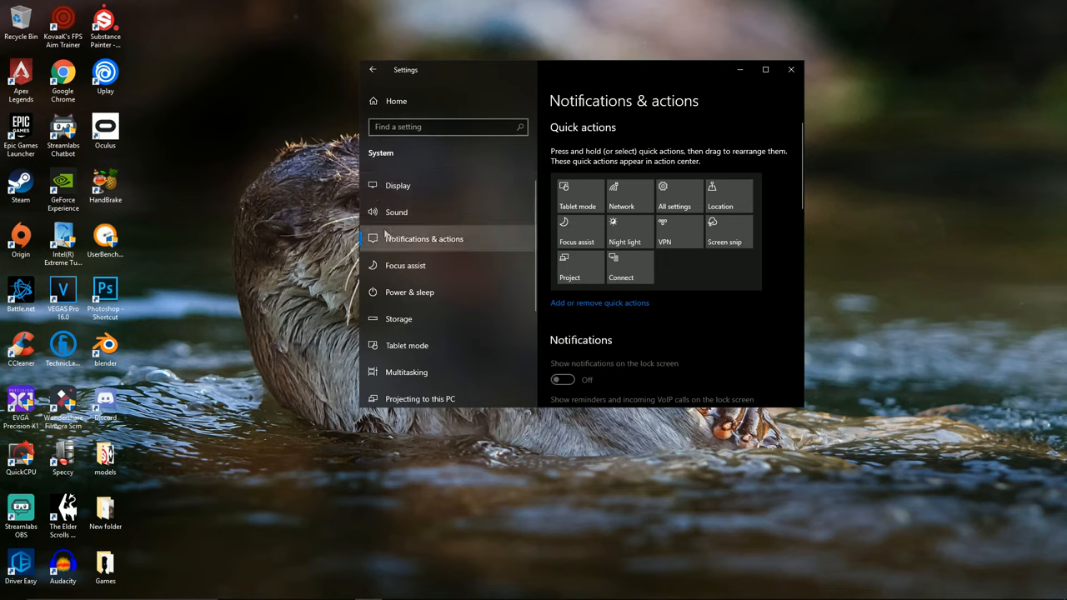
scroll(down, 3)
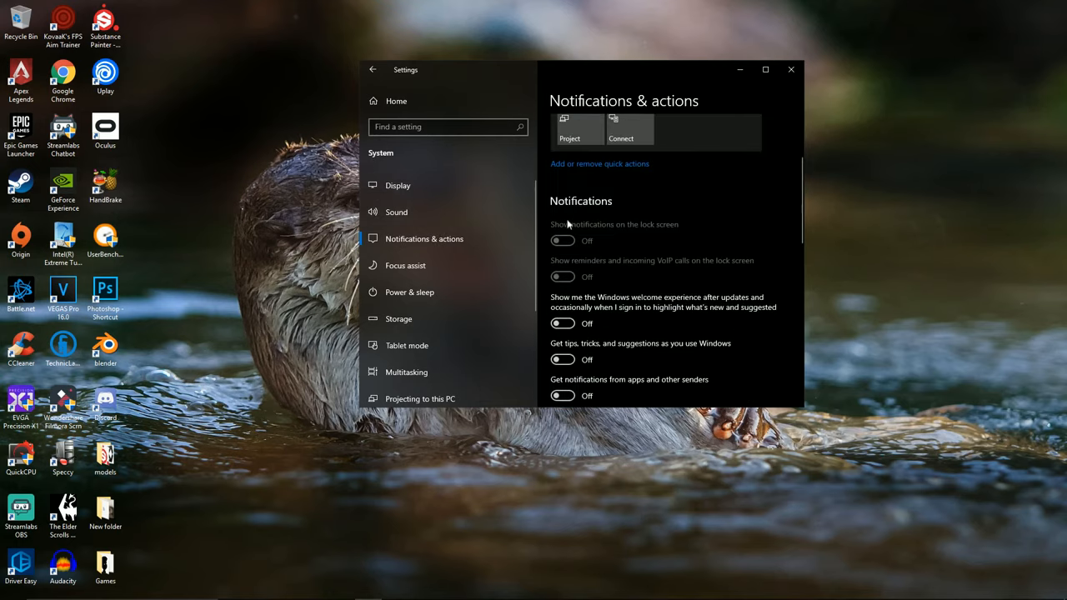
click(405, 265)
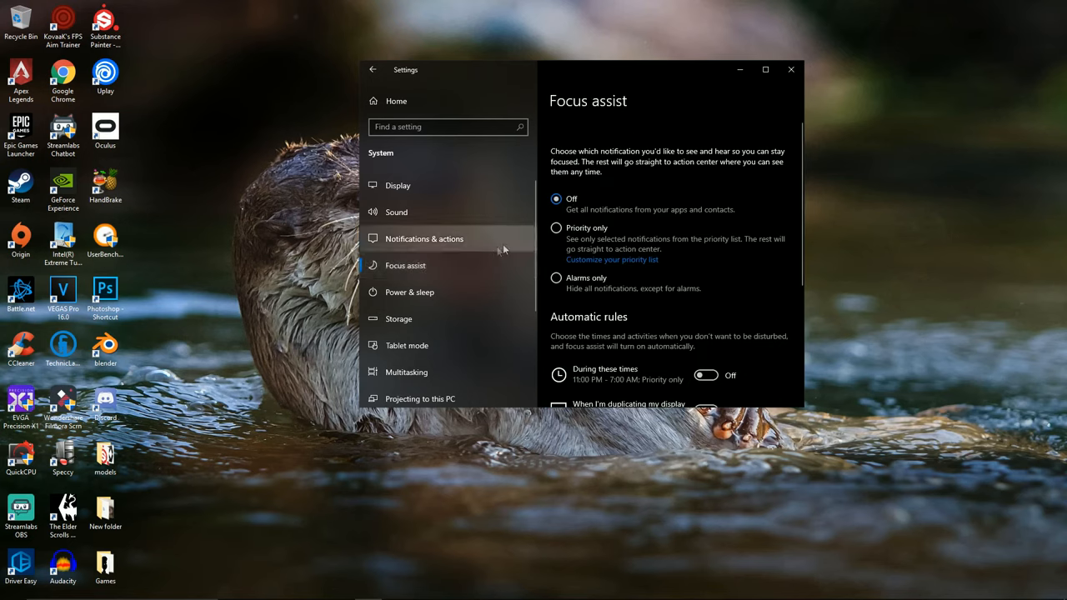
mouse_move(406, 372)
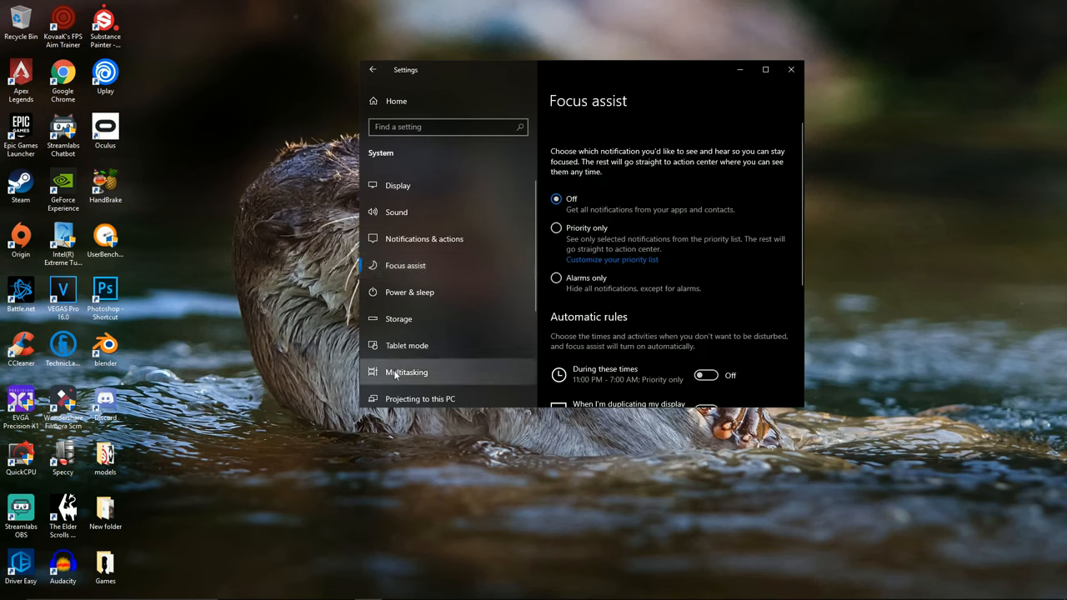
click(406, 371)
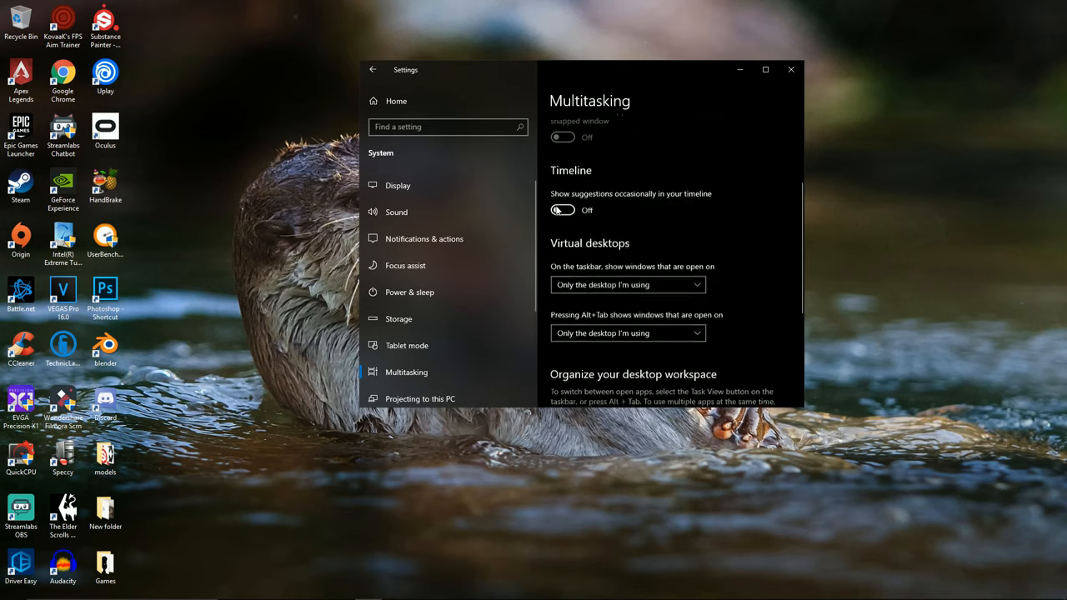
scroll(down, 3)
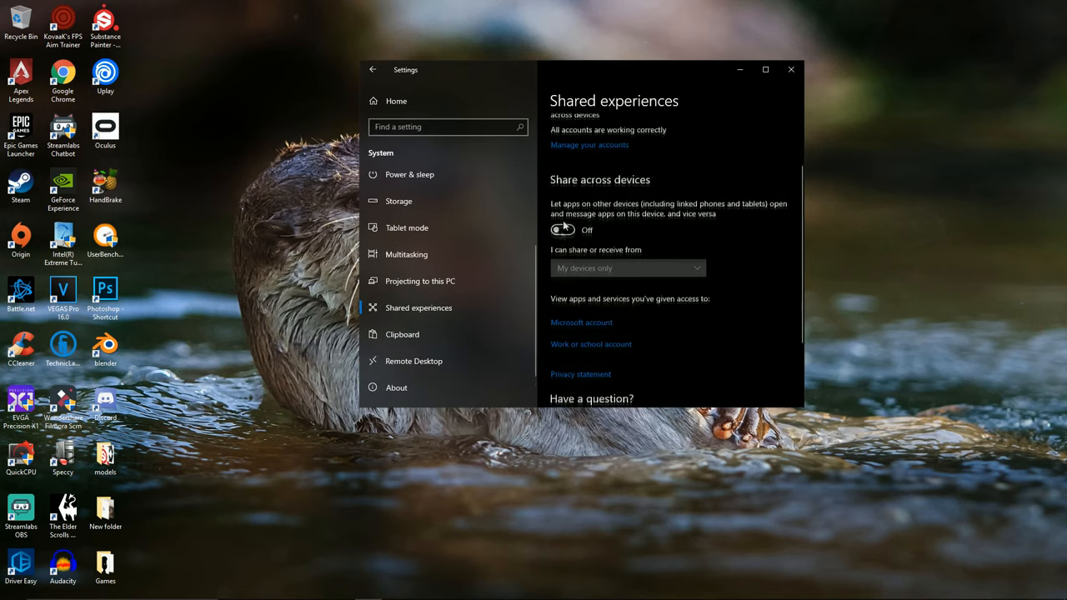
click(413, 361)
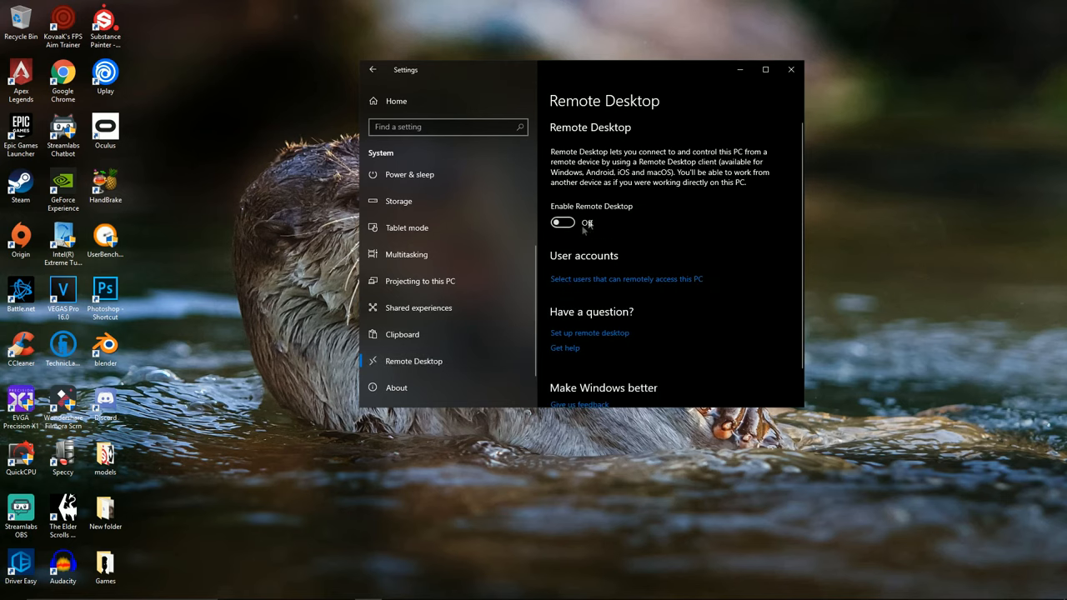
click(399, 301)
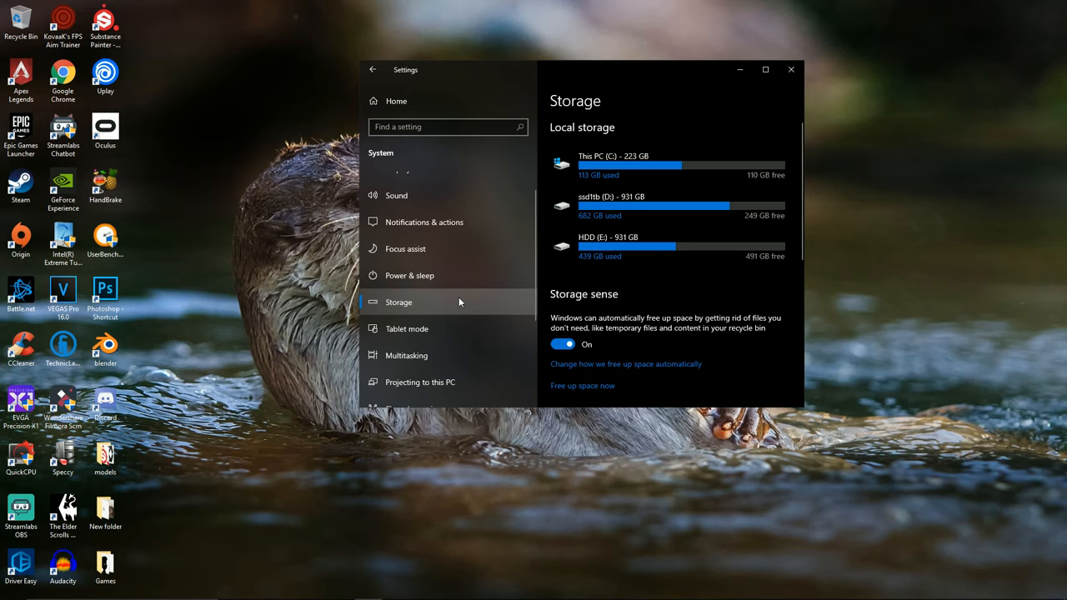
scroll(down, 3)
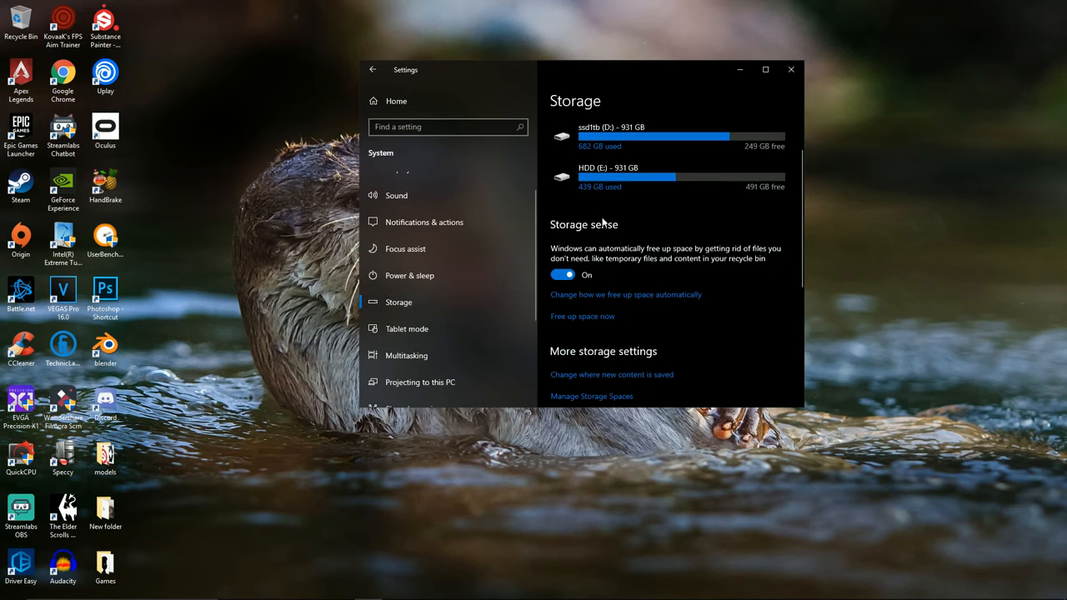
click(373, 69)
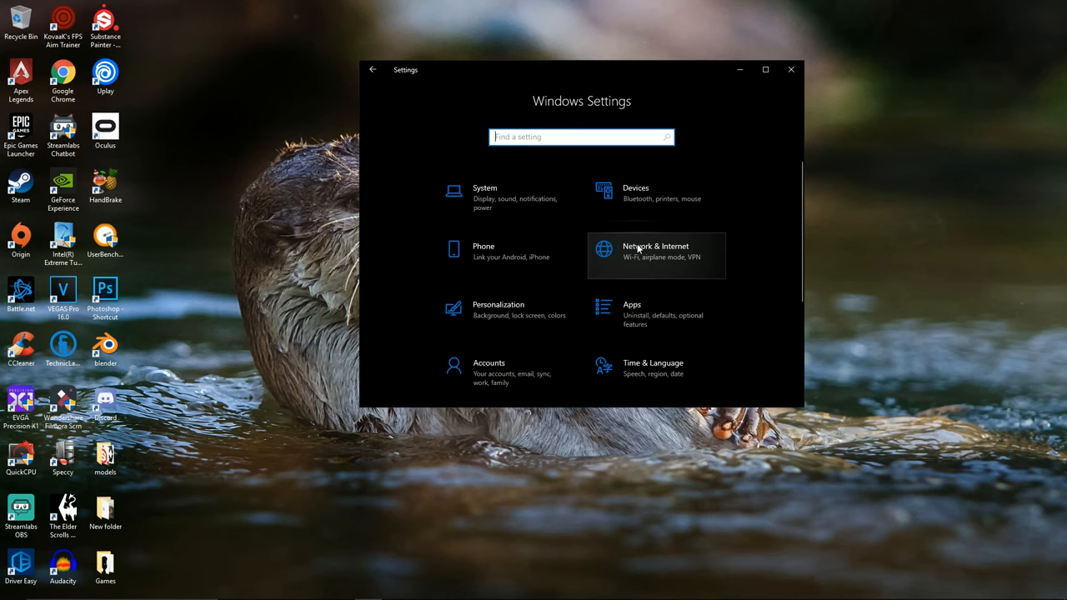
click(655, 250)
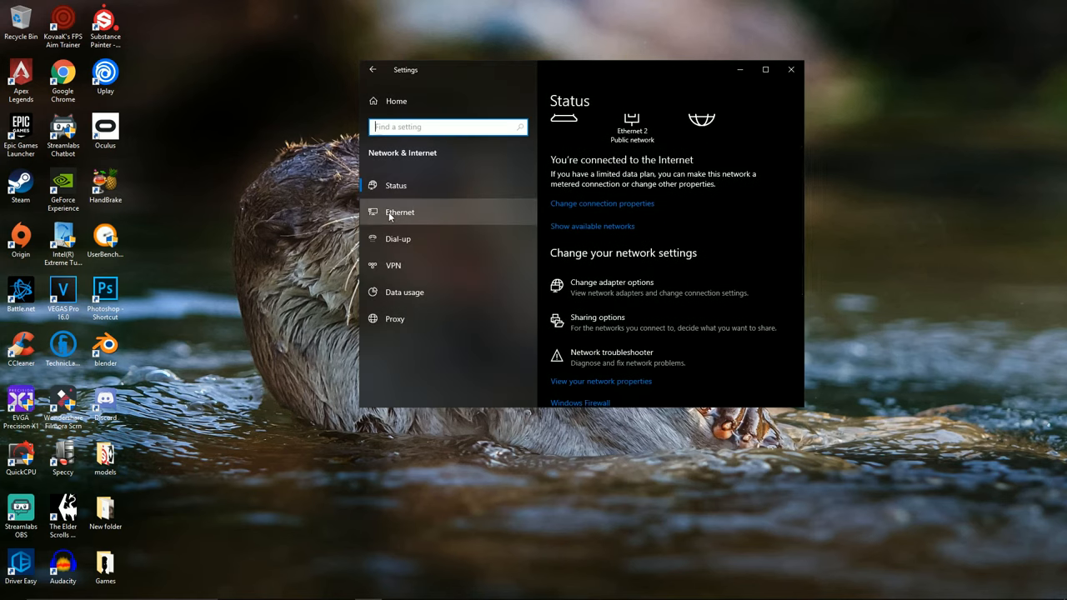
click(399, 212)
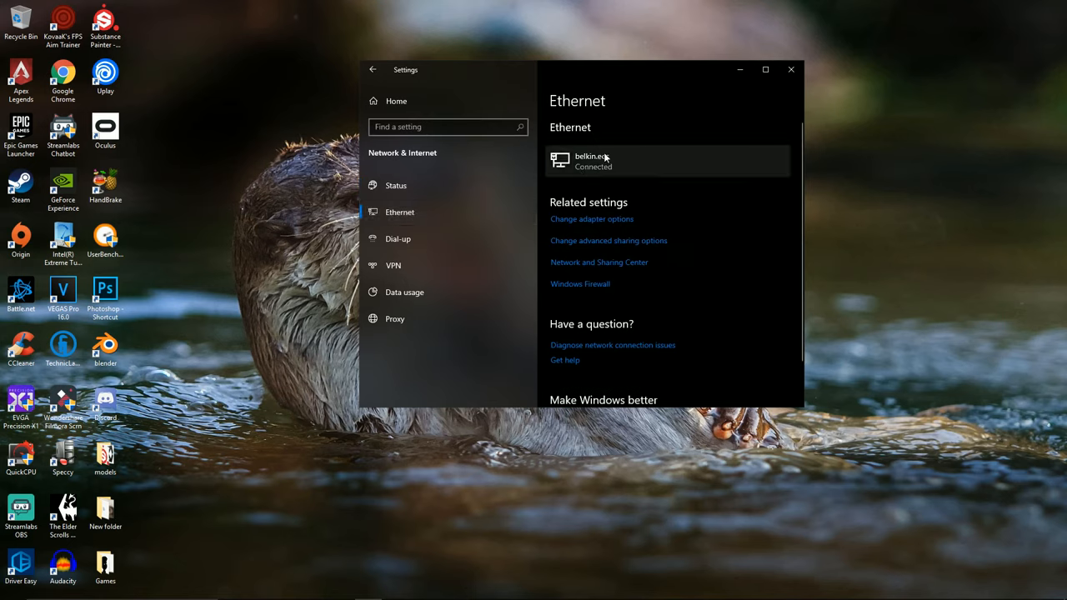
click(667, 161)
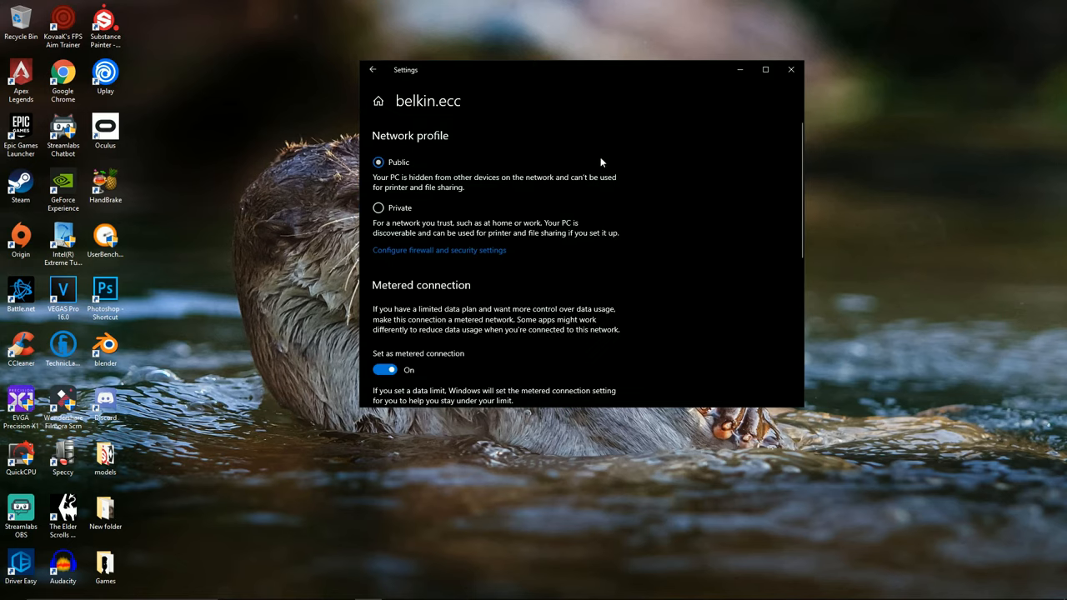
scroll(down, 3)
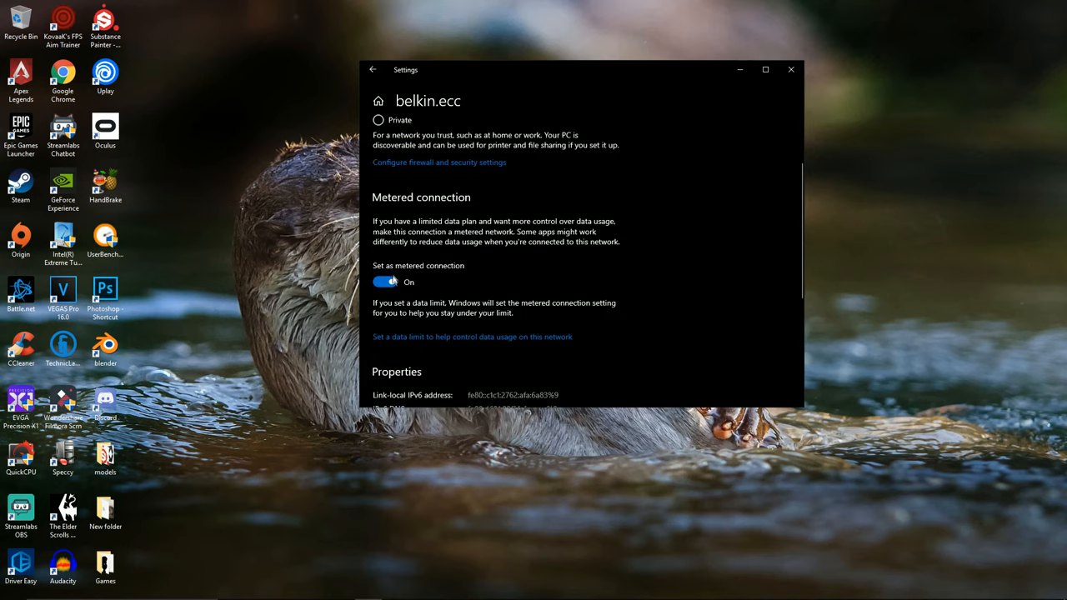
click(373, 69)
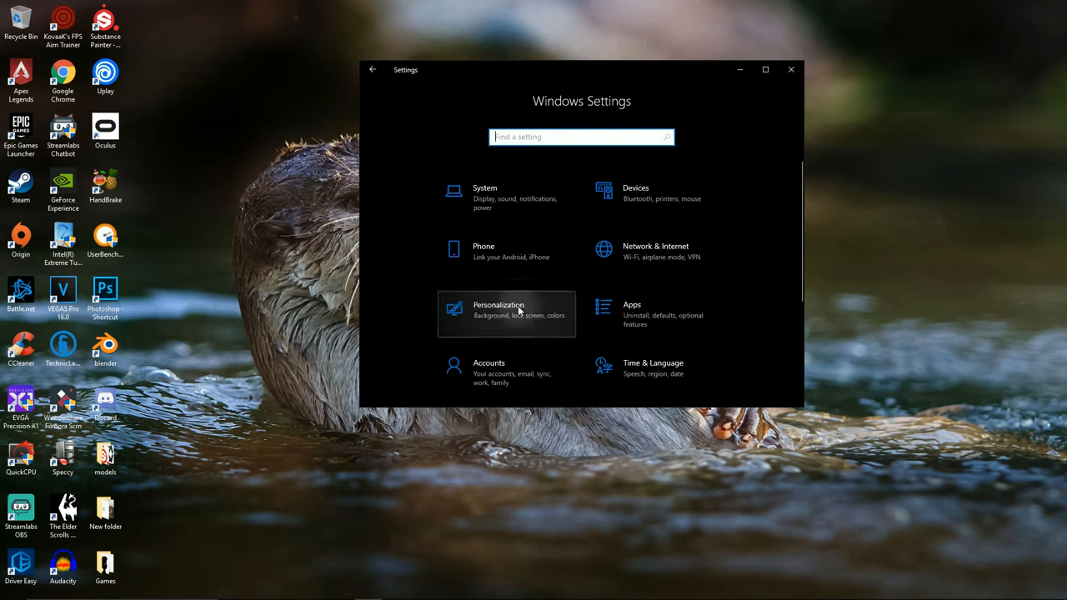
On Personalization > Colors, toggle Transparency effects off and then back on.
click(498, 310)
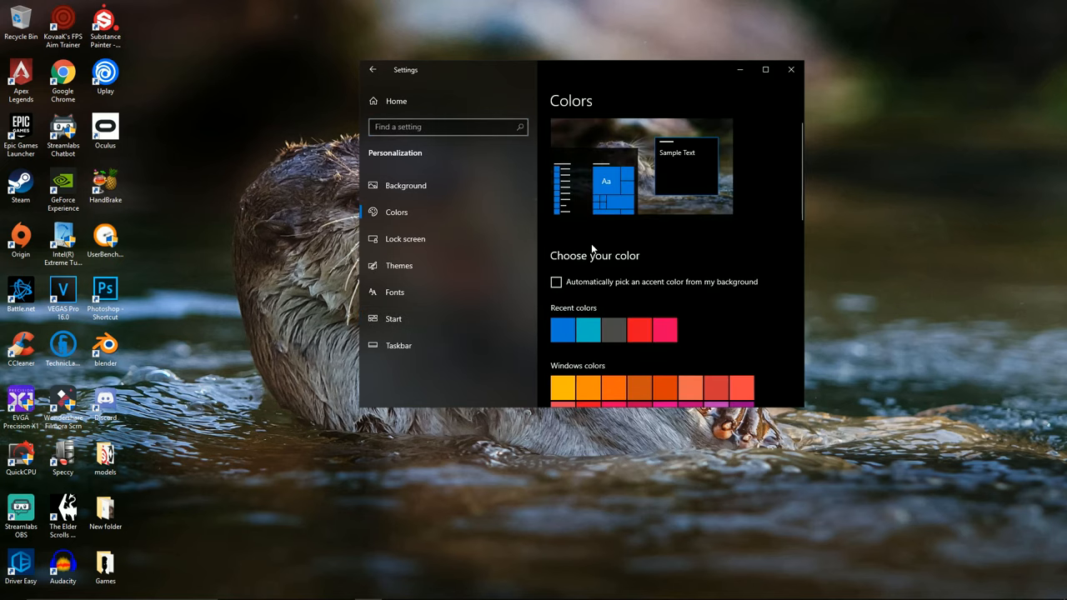
scroll(down, 3)
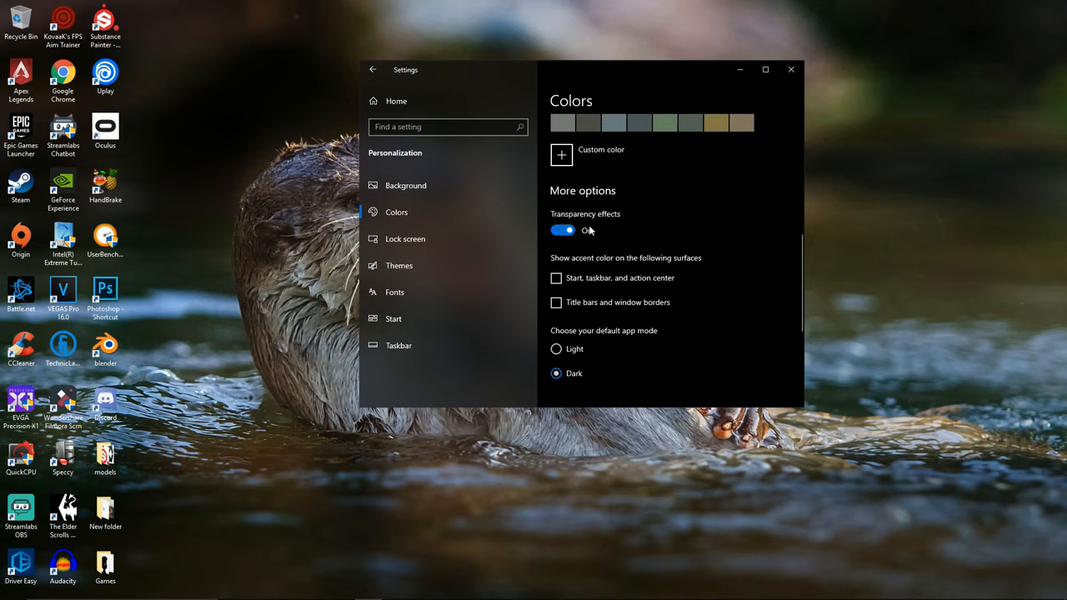
click(563, 230)
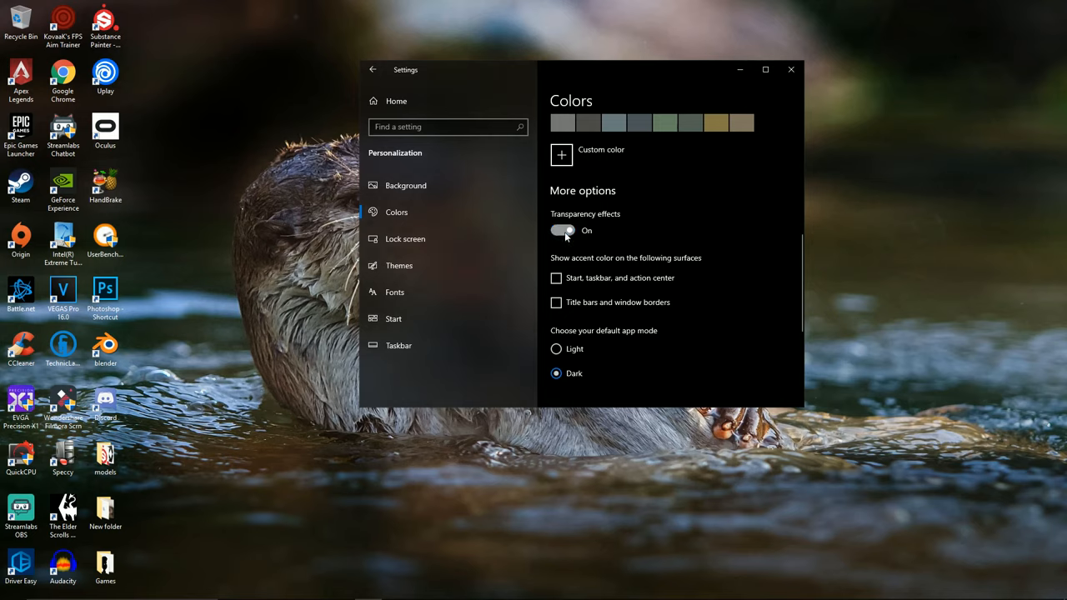
click(562, 230)
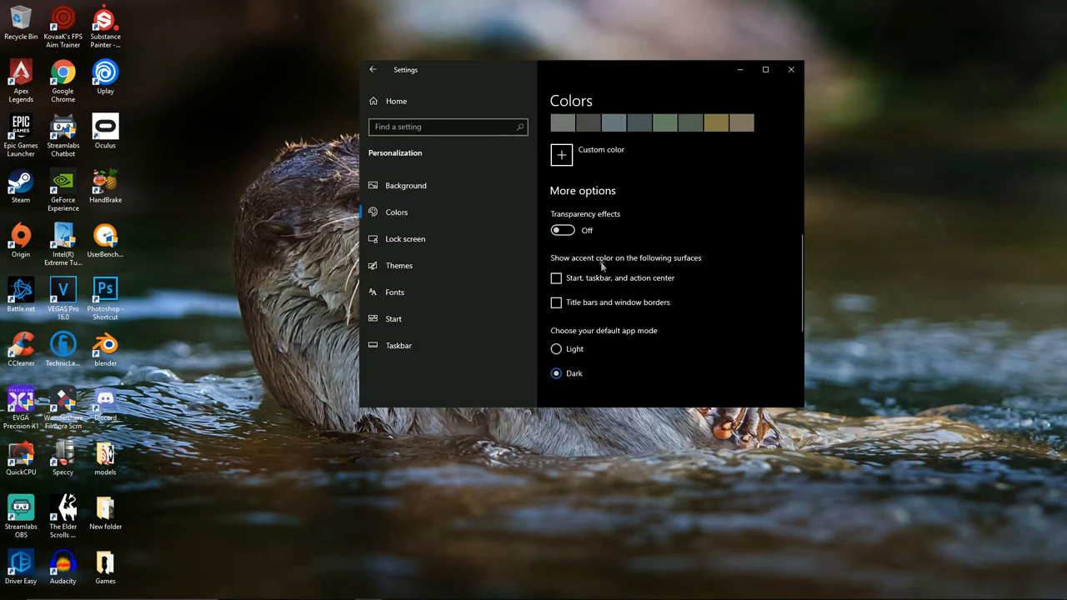
click(562, 230)
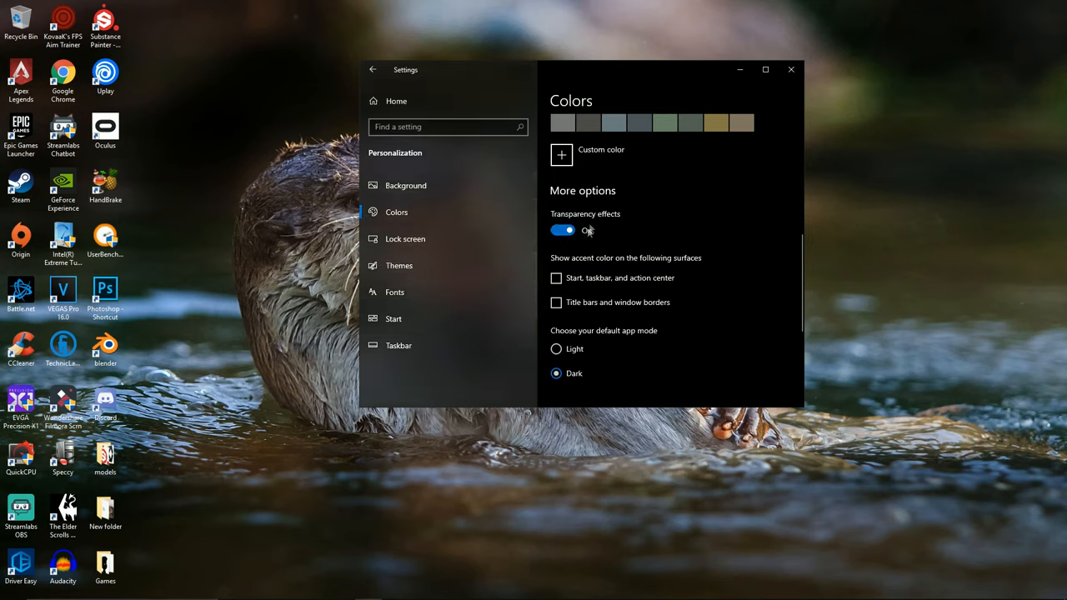
click(561, 230)
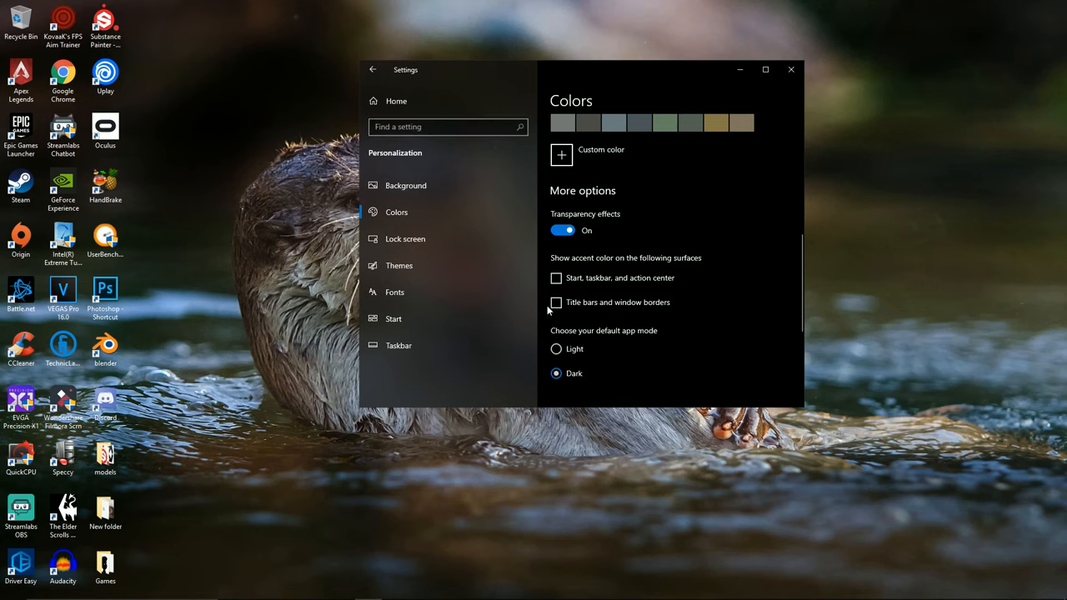
Return to the Settings home page and scroll to the Privacy category.
click(373, 70)
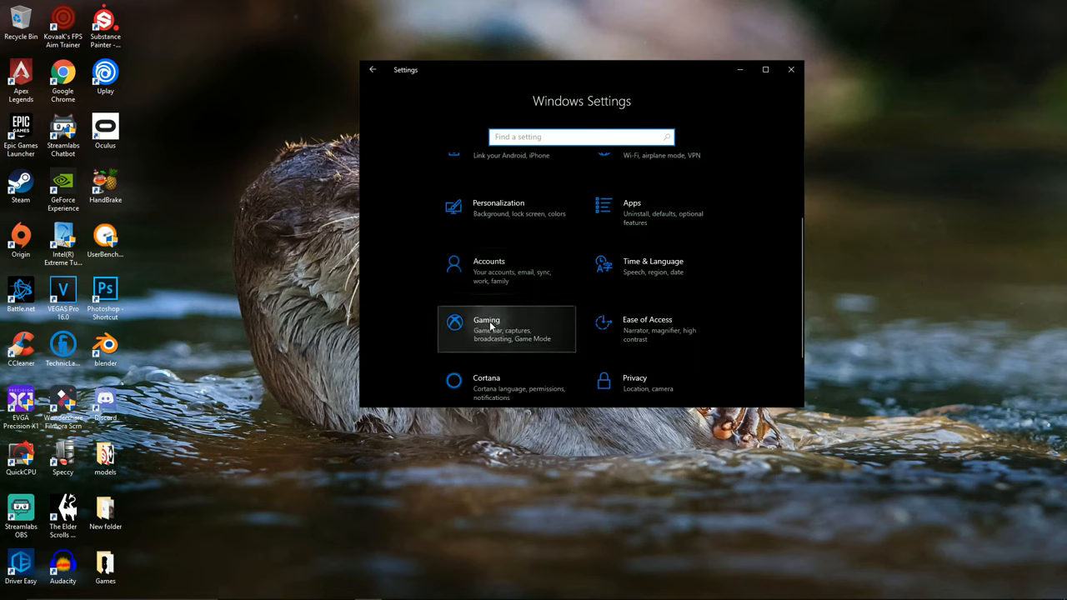
click(506, 330)
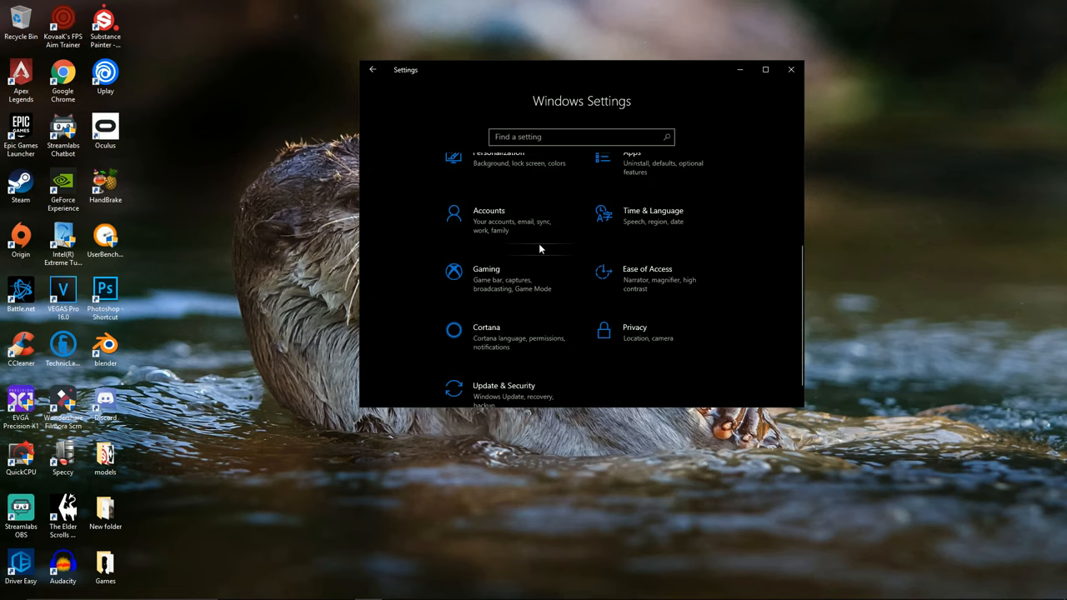
mouse_move(630, 337)
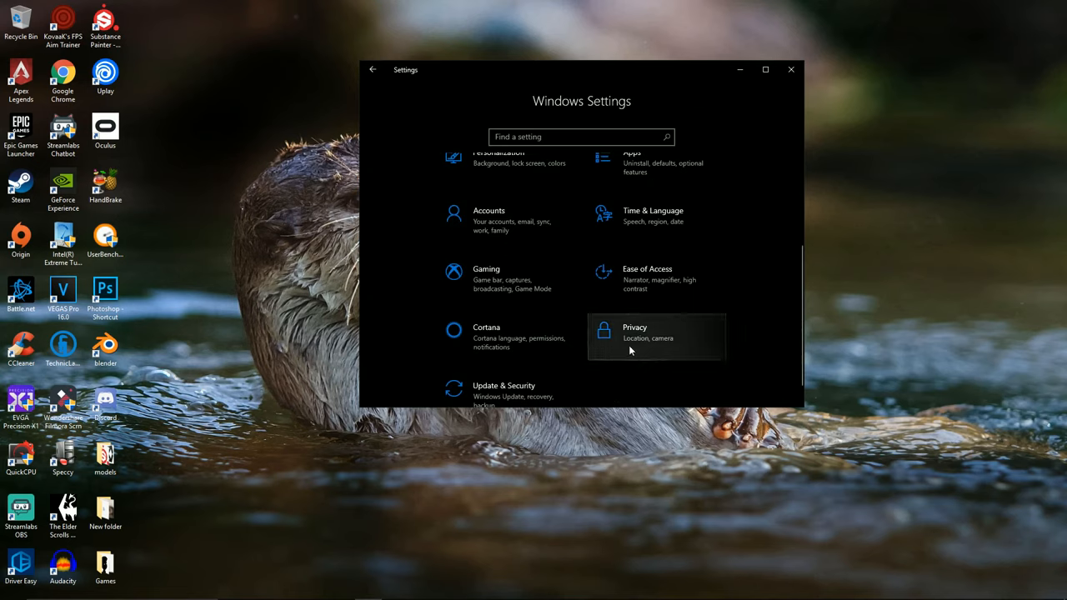
Review Privacy General, Diagnostics & feedback and Location pages, then clear the location history.
click(656, 337)
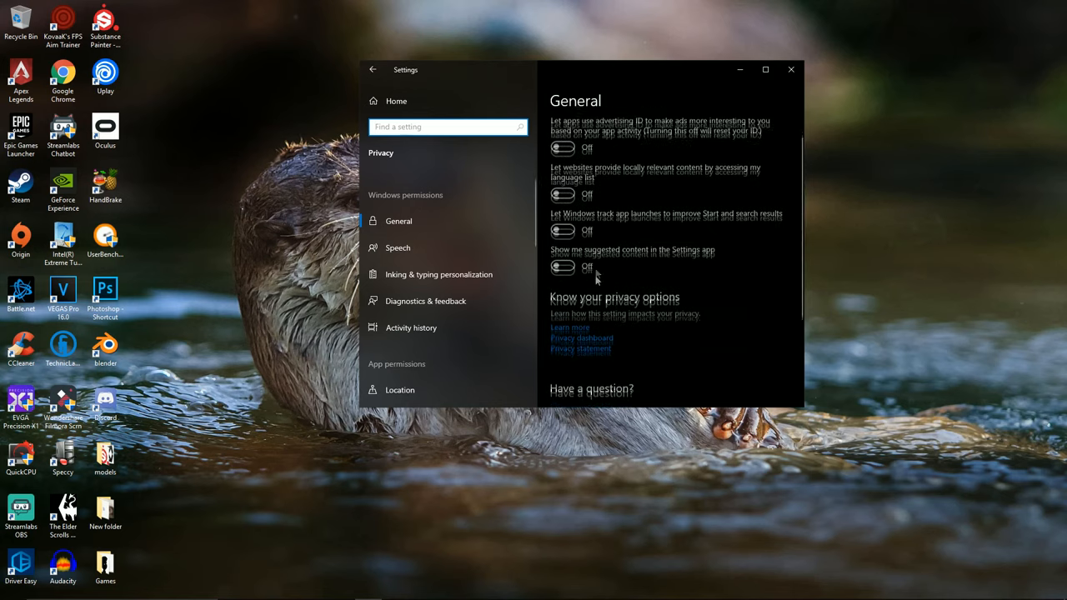
click(425, 301)
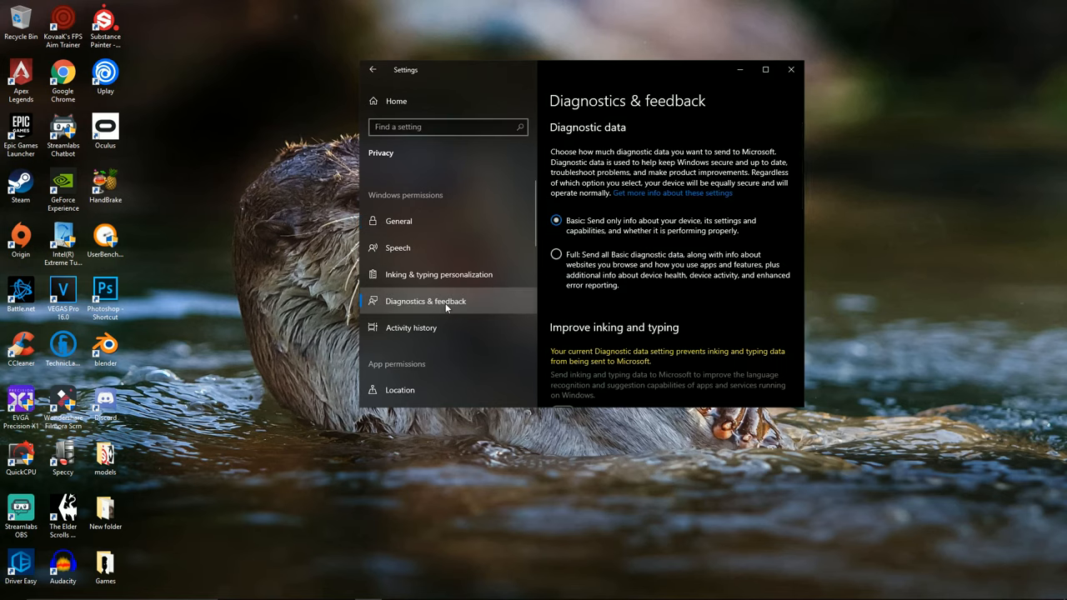
scroll(down, 3)
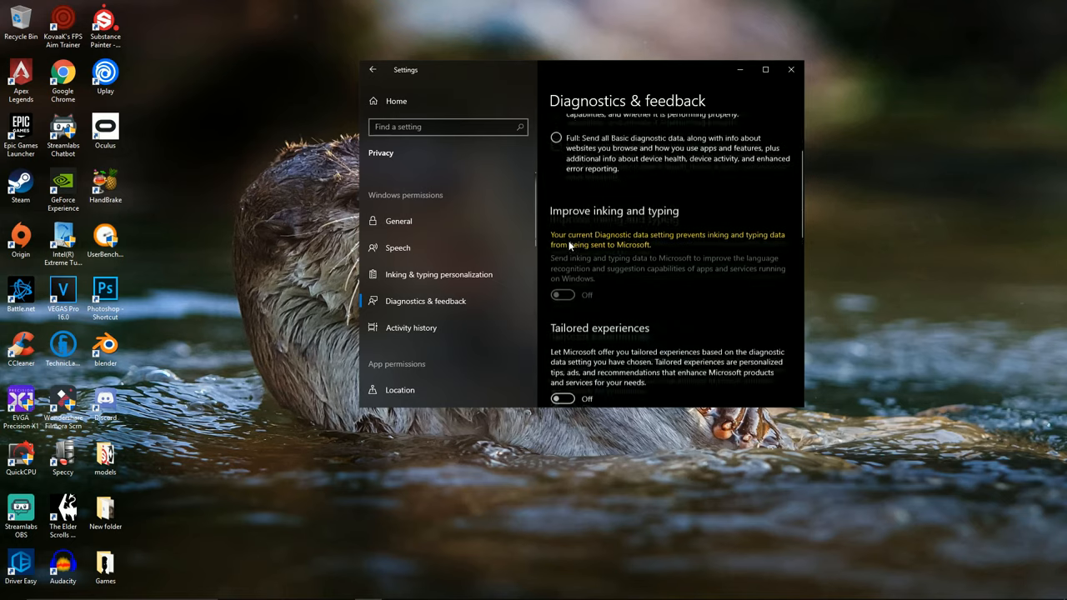
scroll(down, 3)
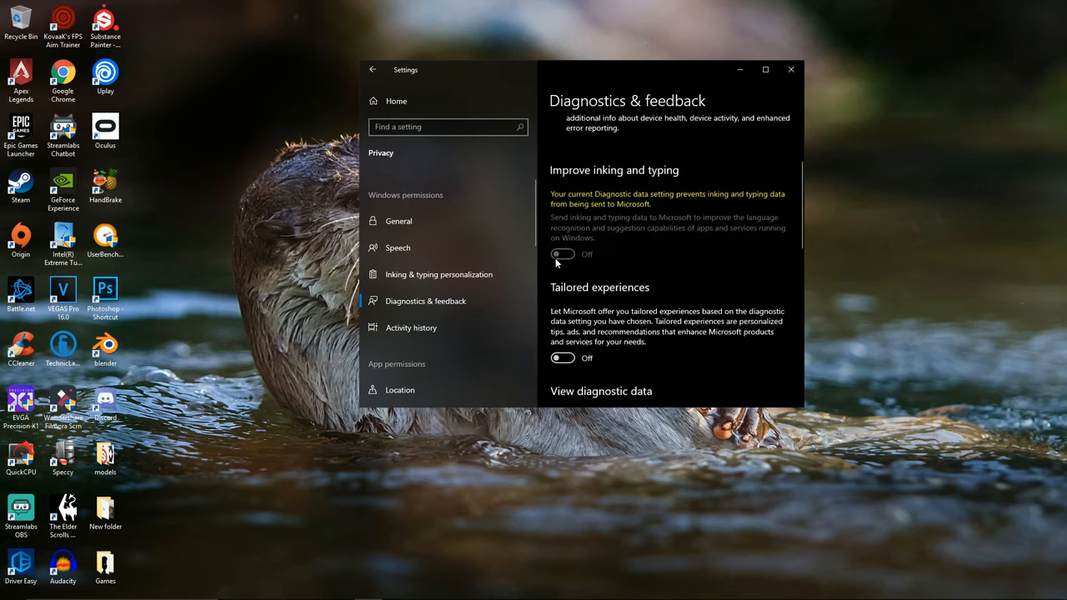
scroll(down, 3)
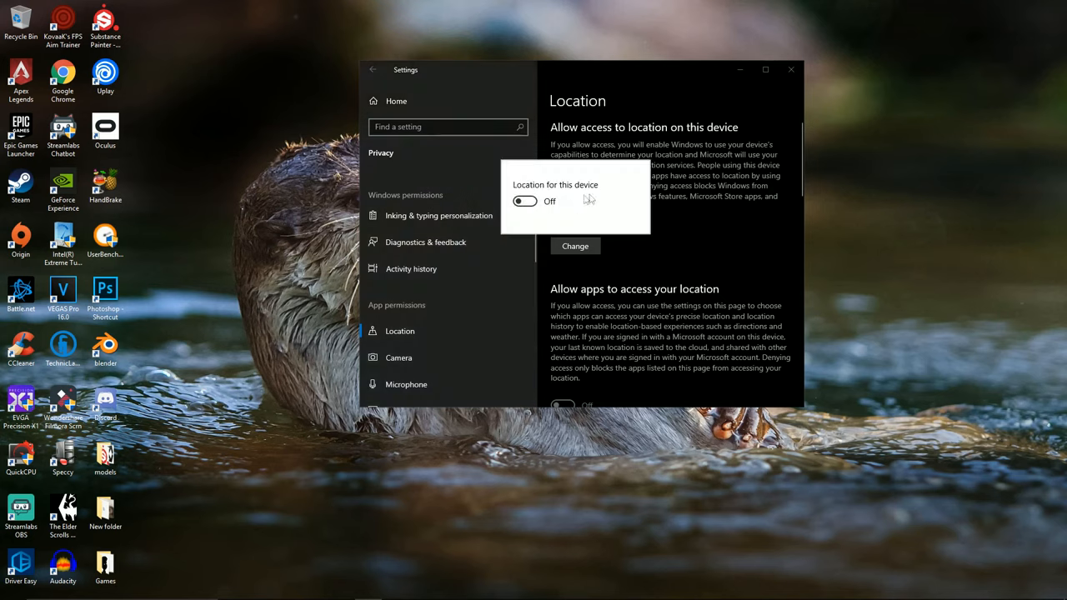
scroll(down, 3)
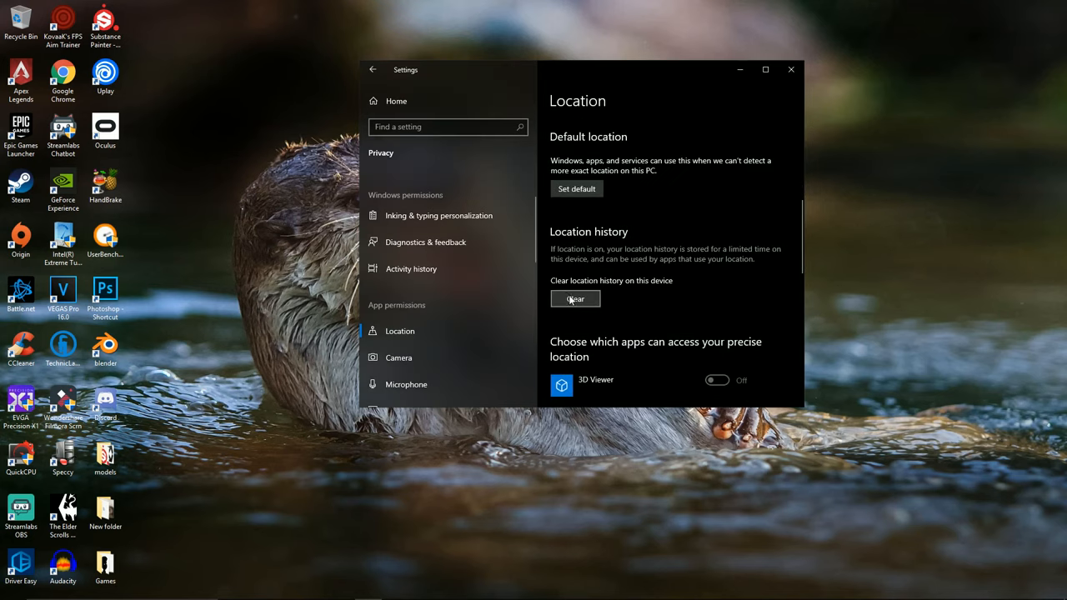
scroll(down, 3)
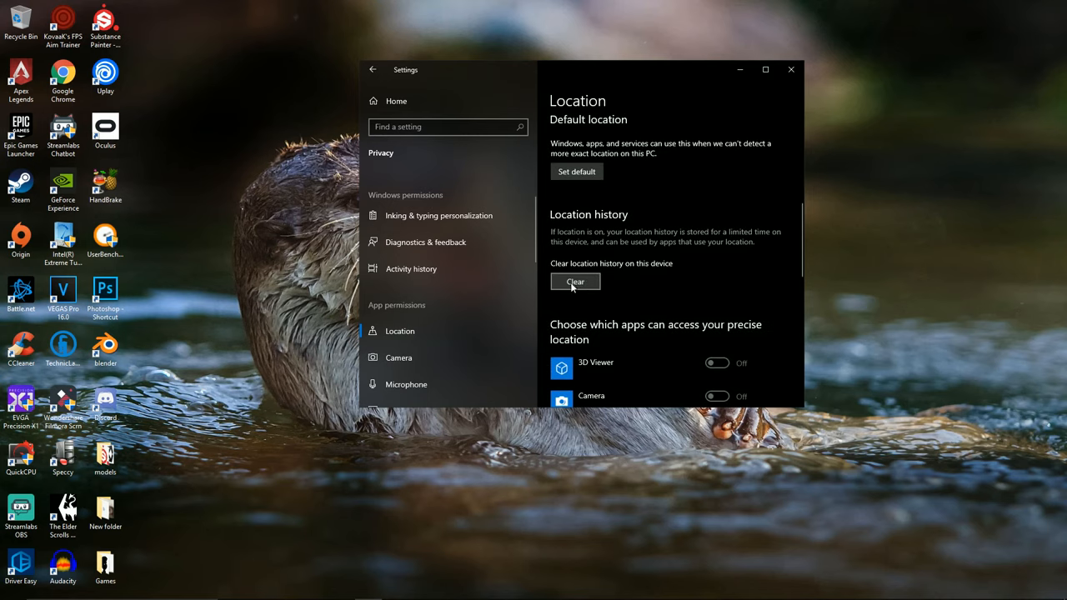
click(575, 280)
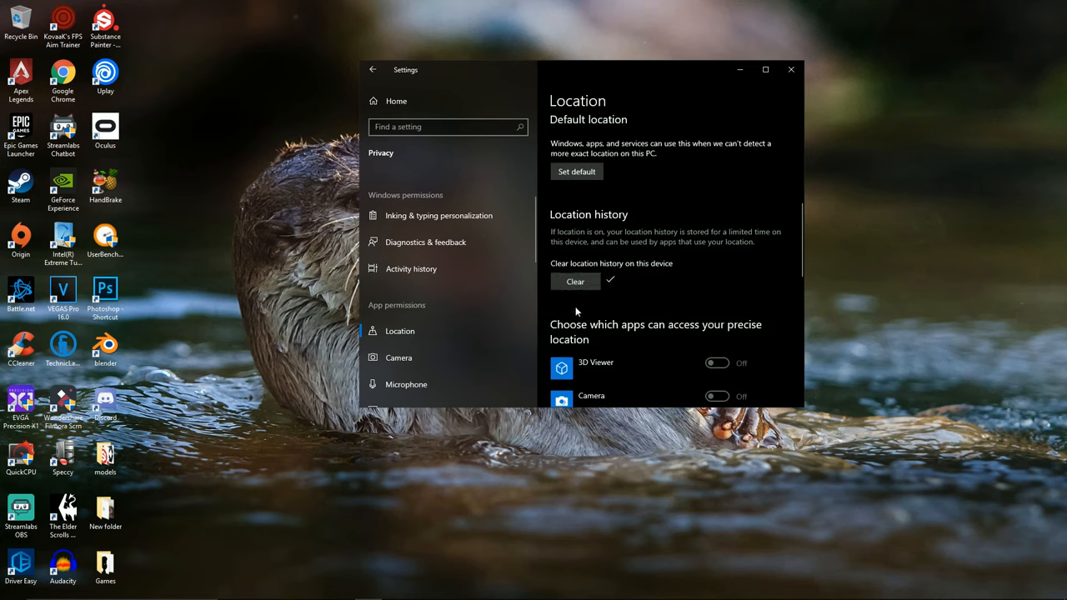
mouse_move(790, 69)
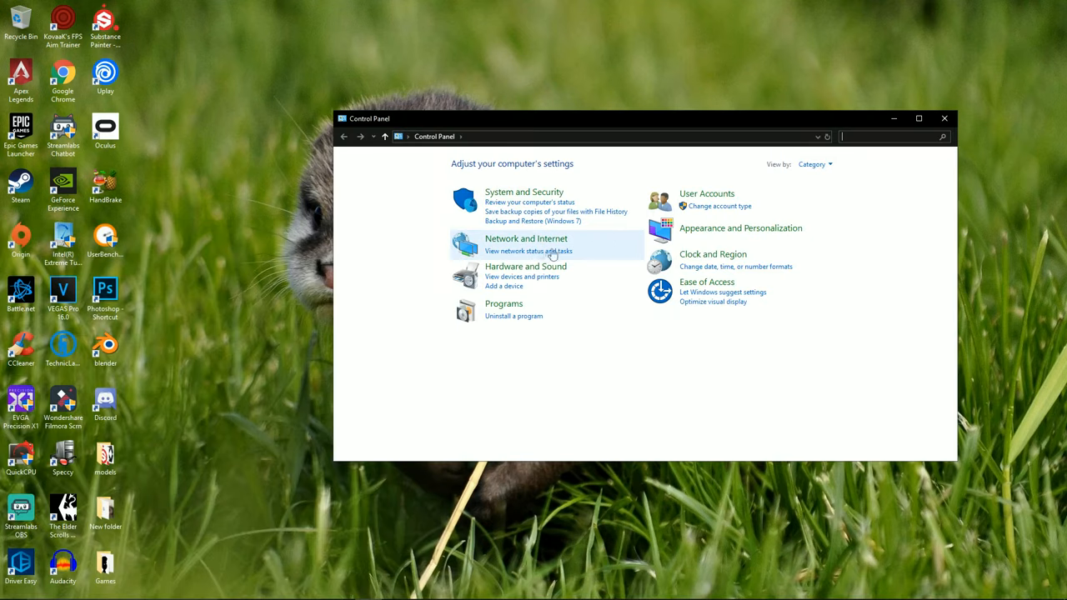
Open Power Options under System and Security and toggle the additional plans list.
click(523, 191)
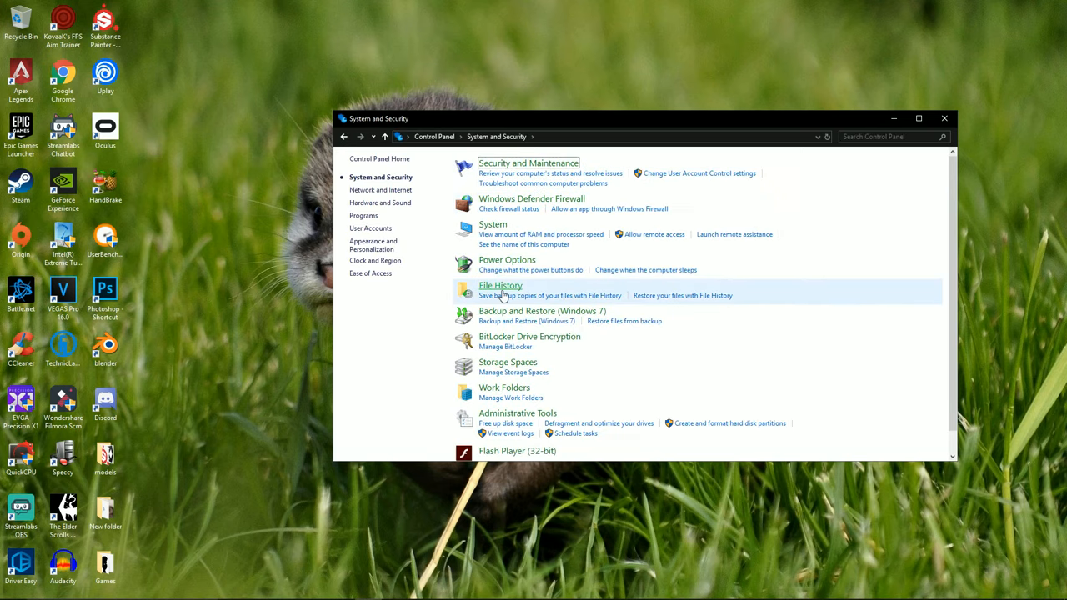
click(506, 260)
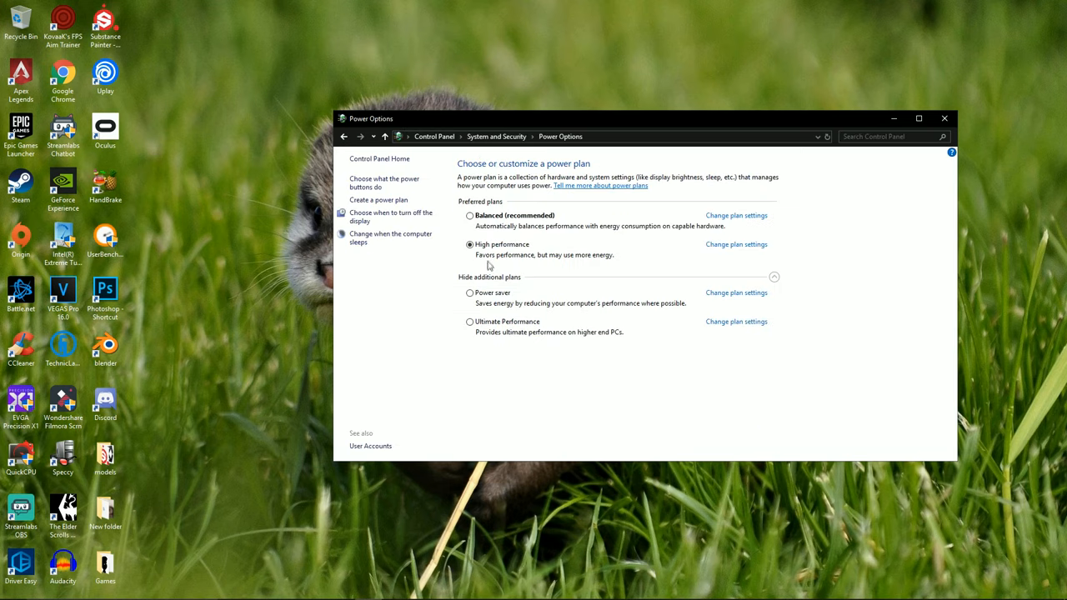
click(773, 279)
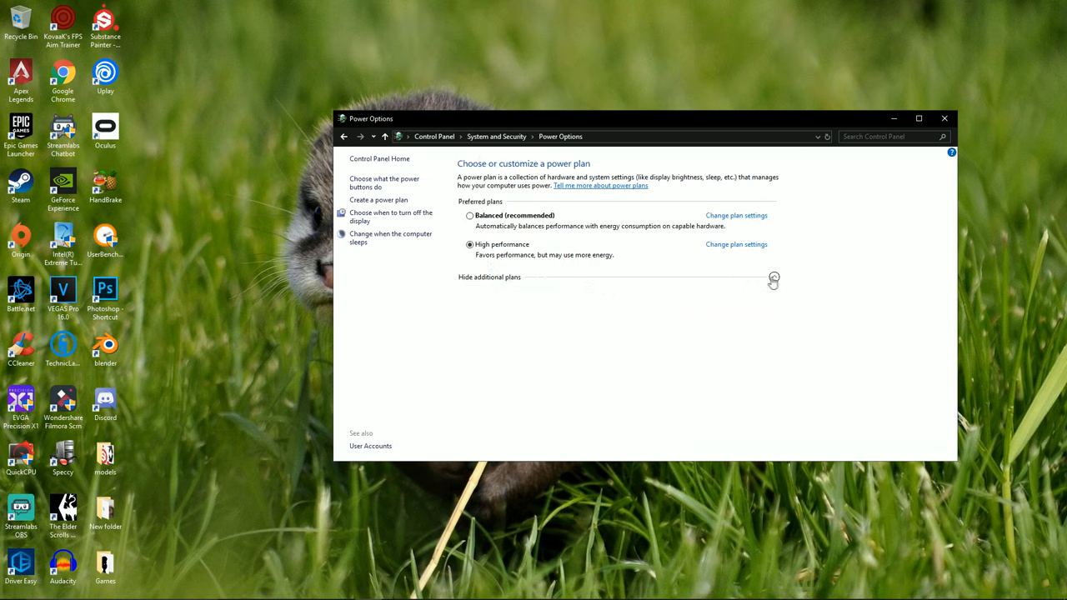
click(489, 277)
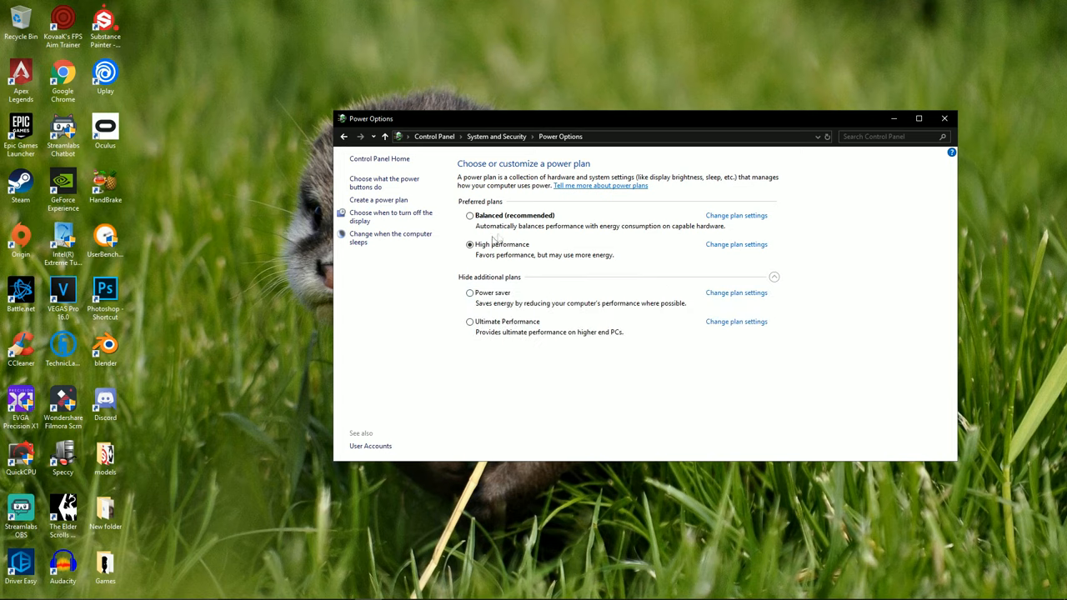
mouse_move(388, 232)
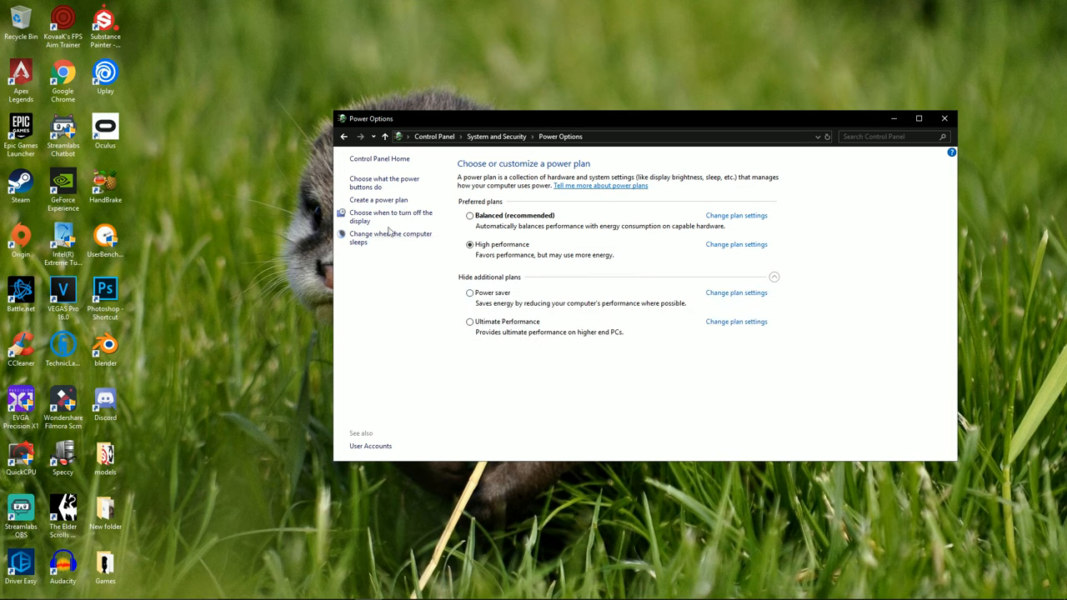
Start a High performance-based plan named 'Lol idc', cancel it, and hide additional plans.
click(378, 199)
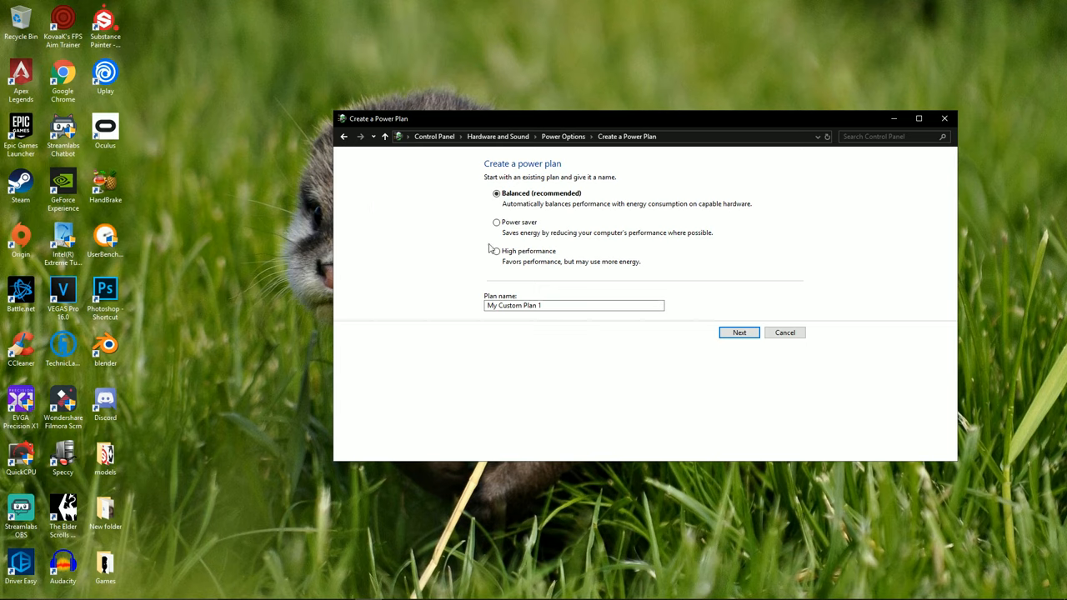
click(496, 251)
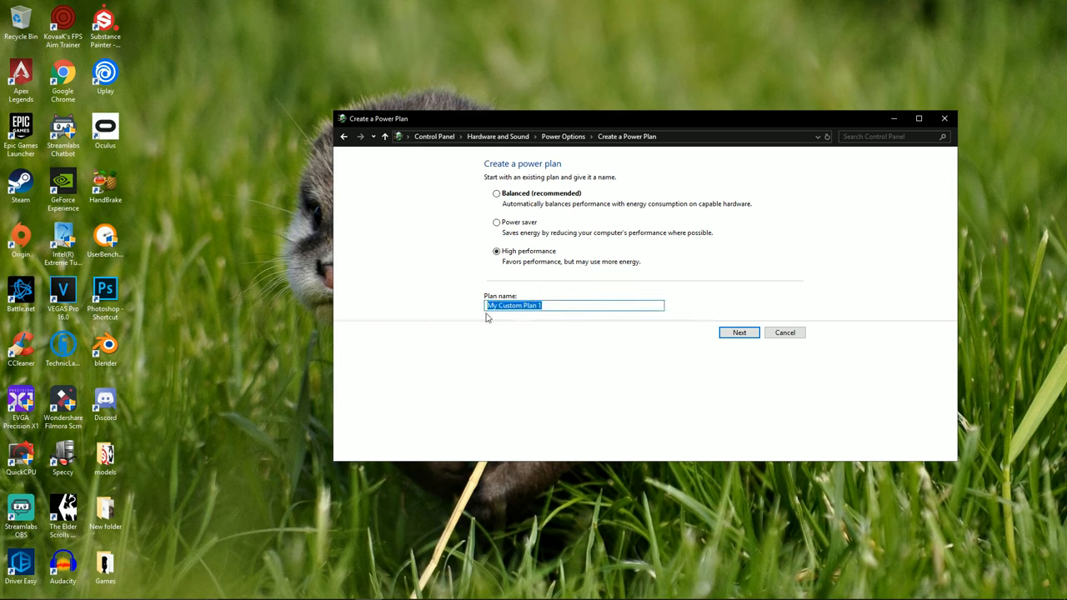
text(Lol idc)
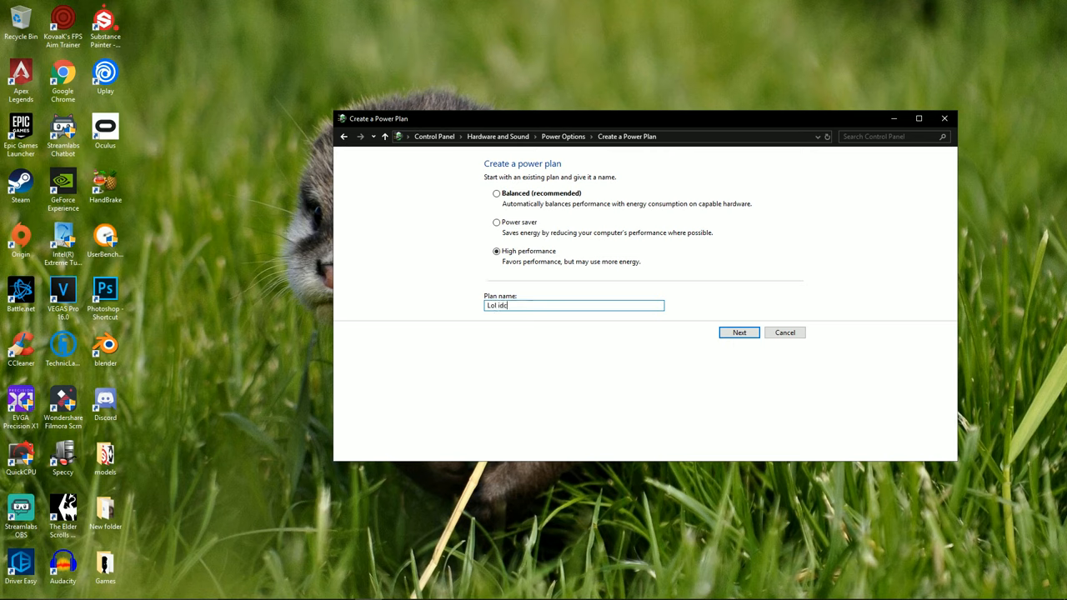
click(783, 333)
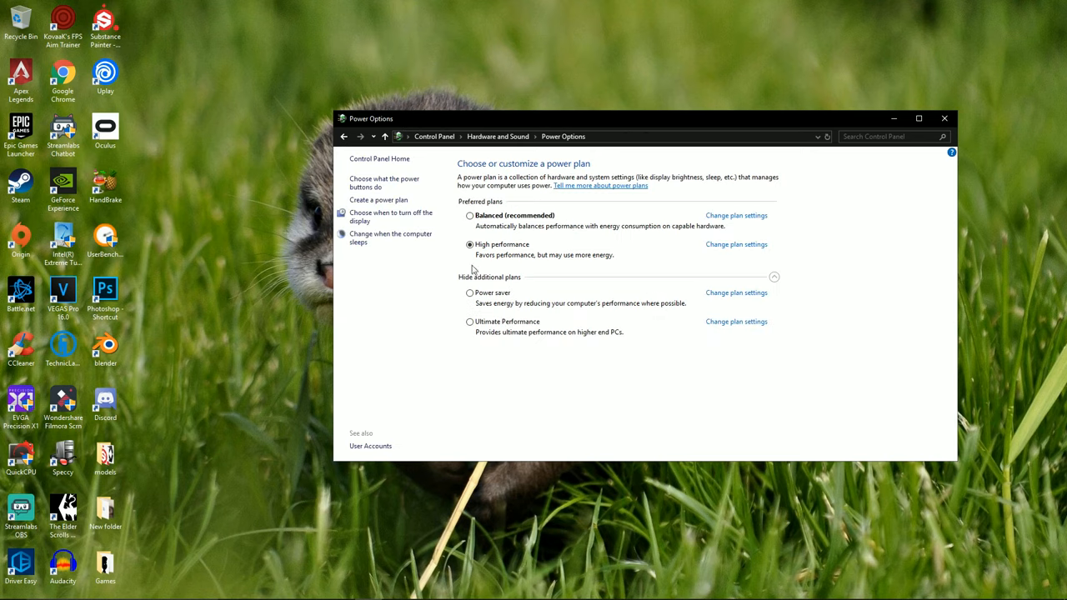
click(490, 277)
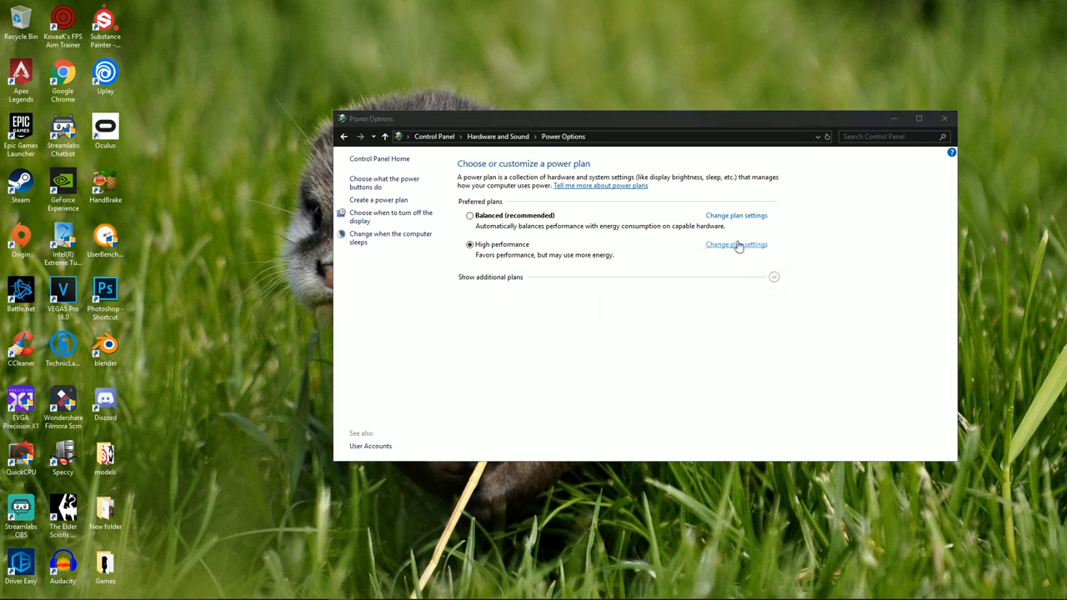
Open High performance's advanced power settings, expand Processor power management, and confirm with OK.
click(736, 244)
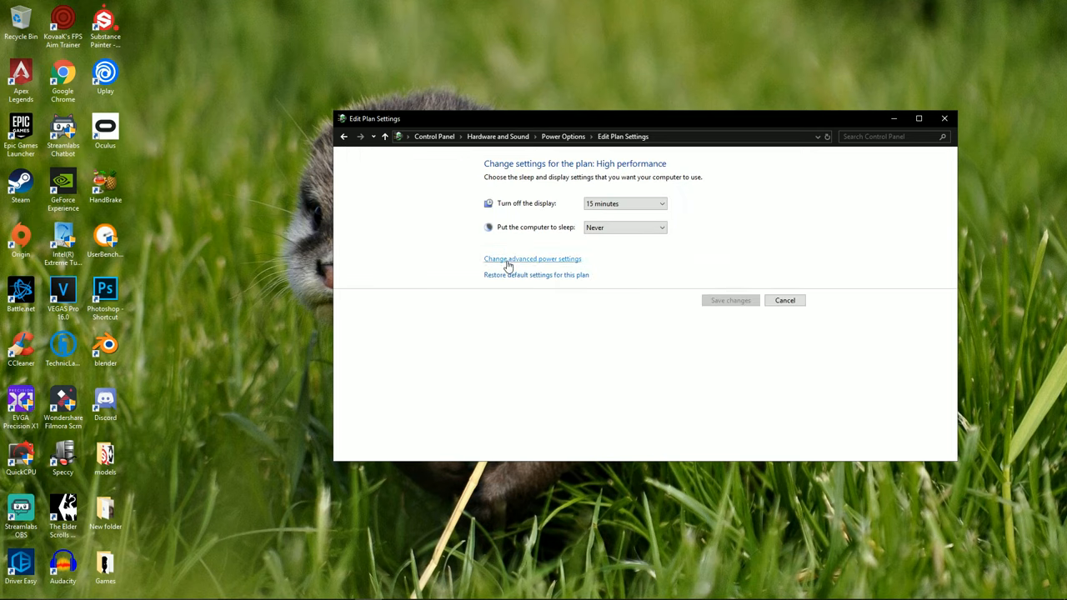
click(532, 259)
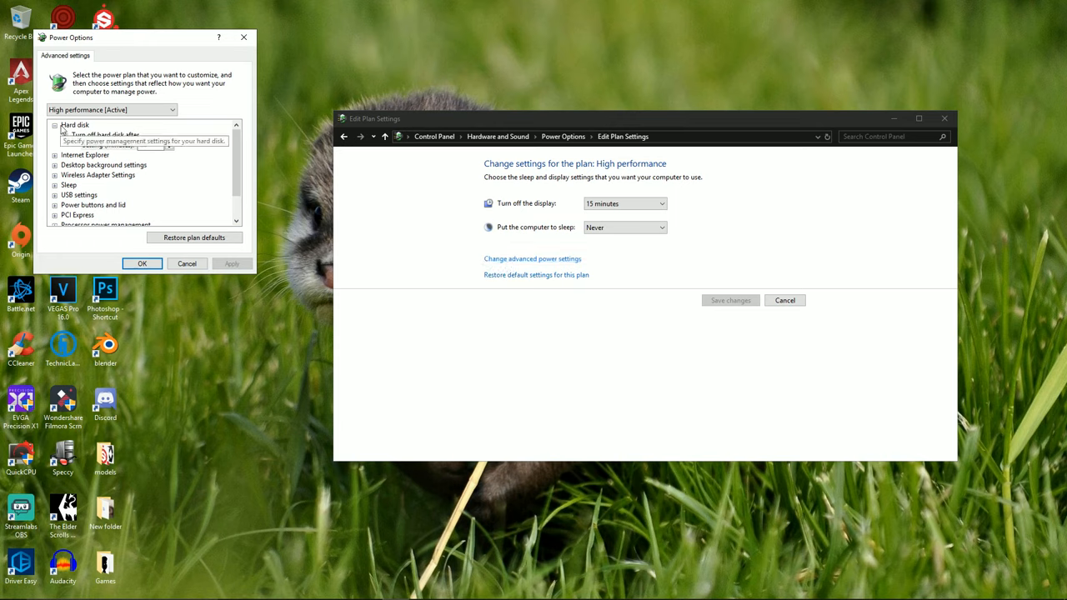
click(105, 134)
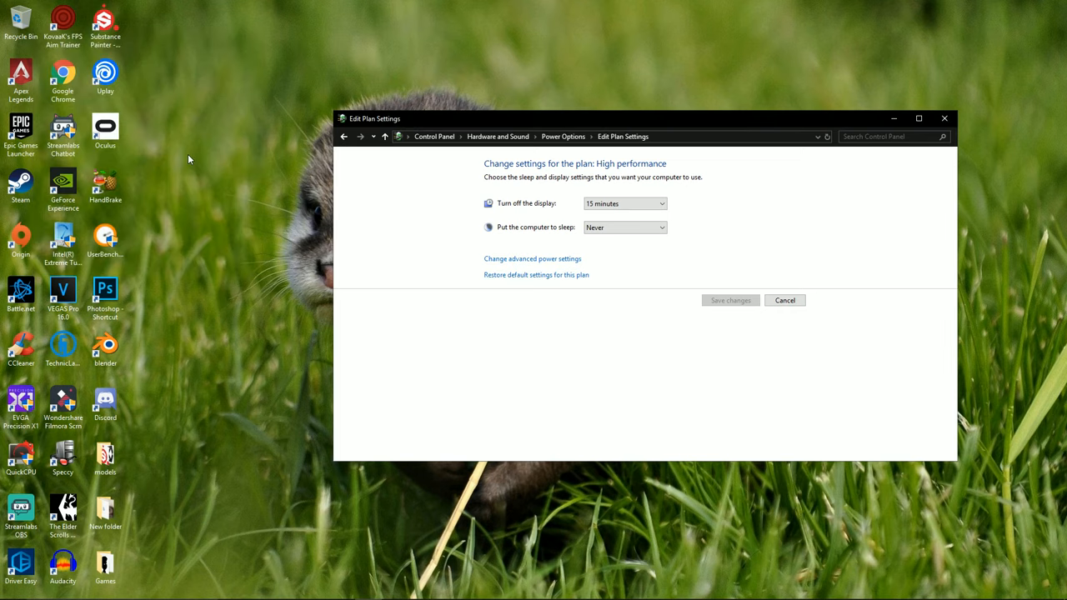
click(532, 259)
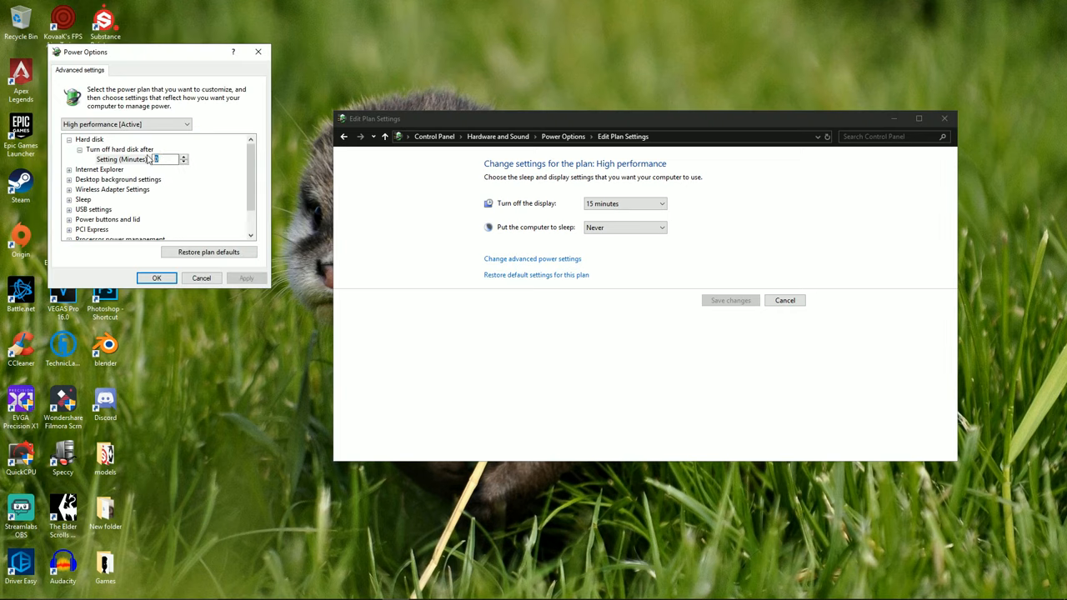
click(89, 139)
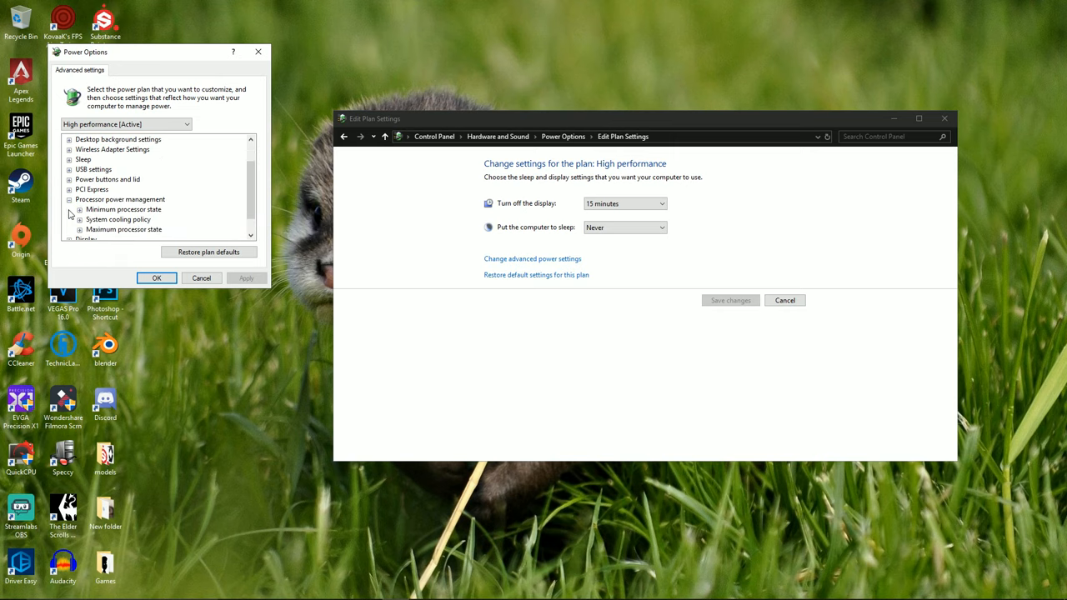
scroll(down, 3)
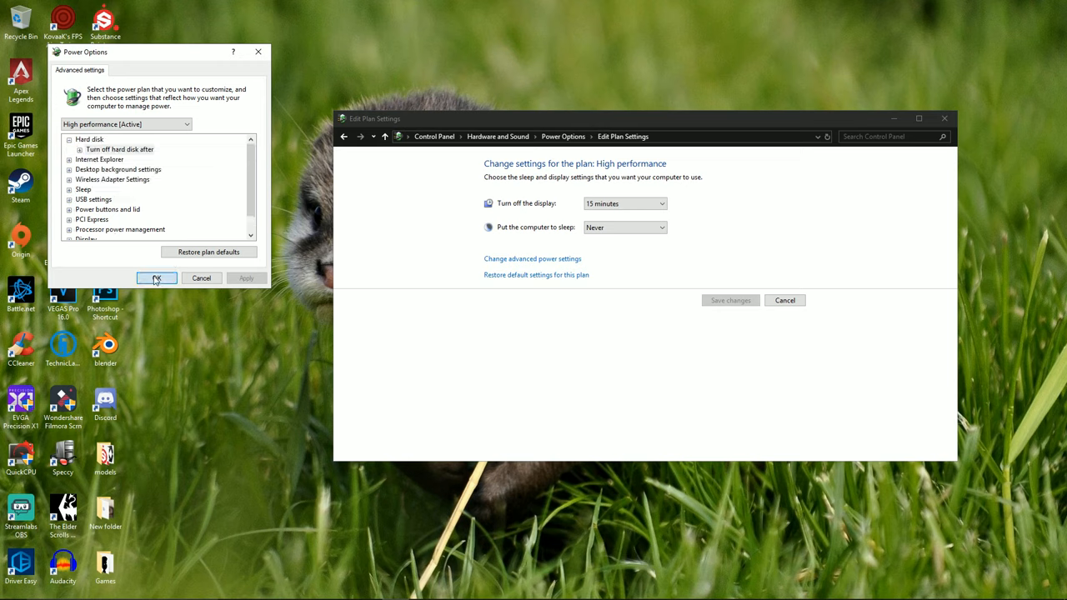
click(157, 278)
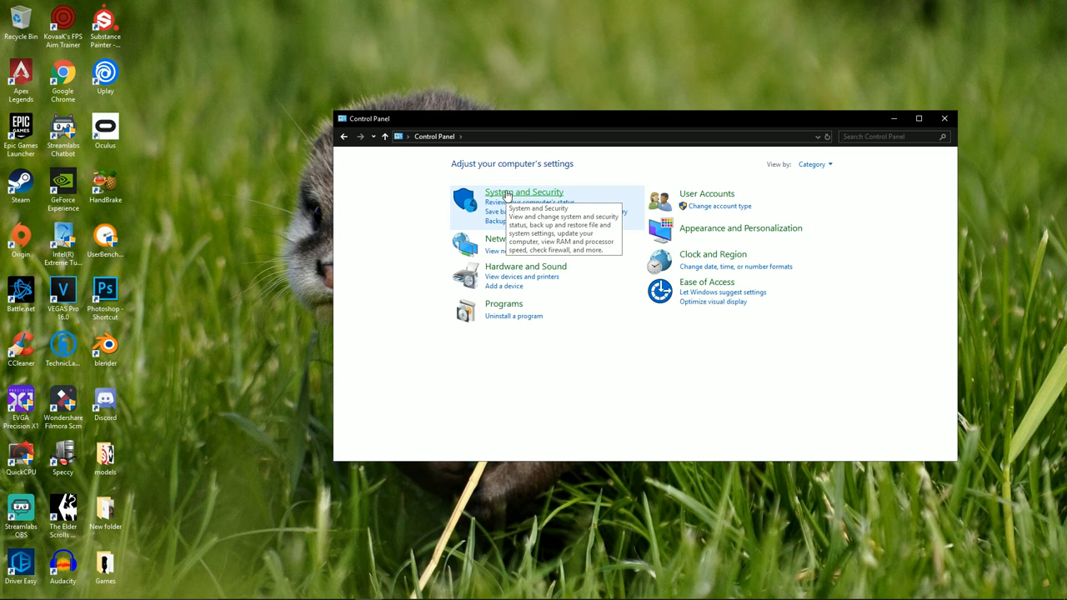
Reach Performance Options' Advanced tab via System and Security > System > Advanced system settings.
click(524, 192)
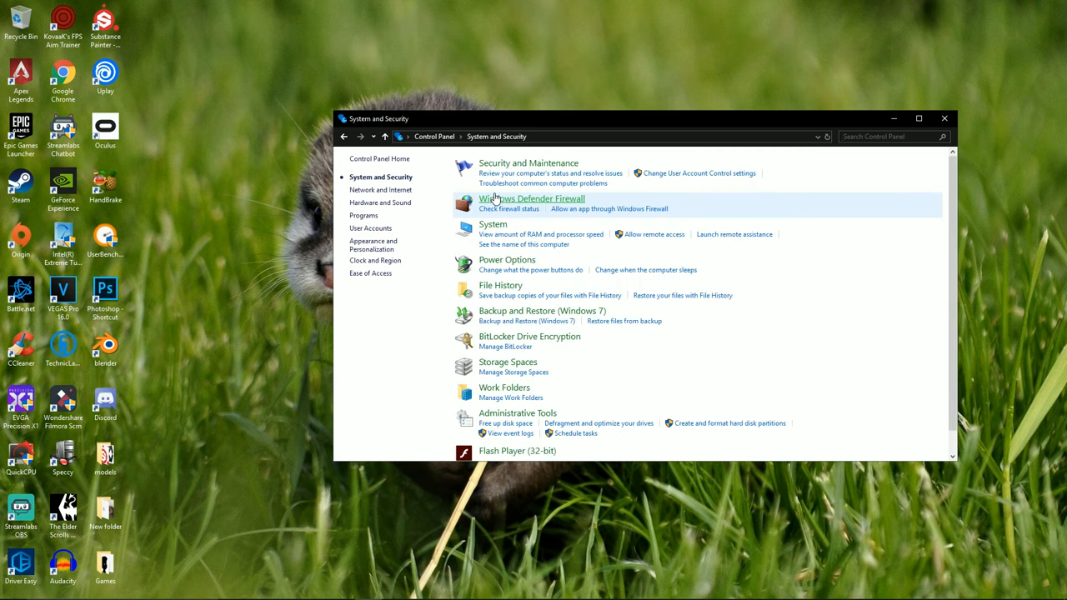
click(492, 224)
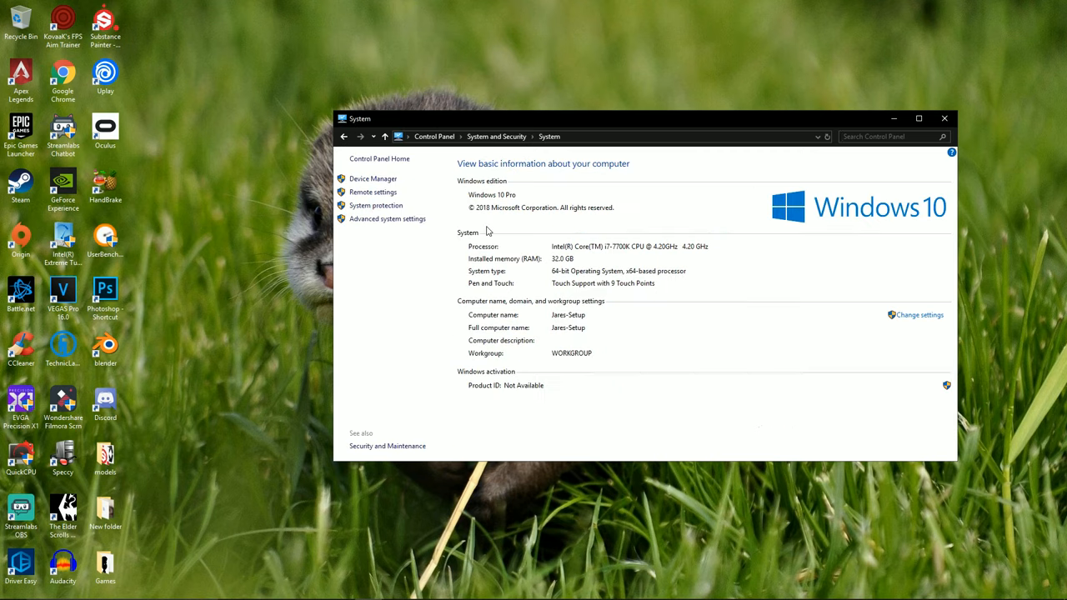
click(387, 218)
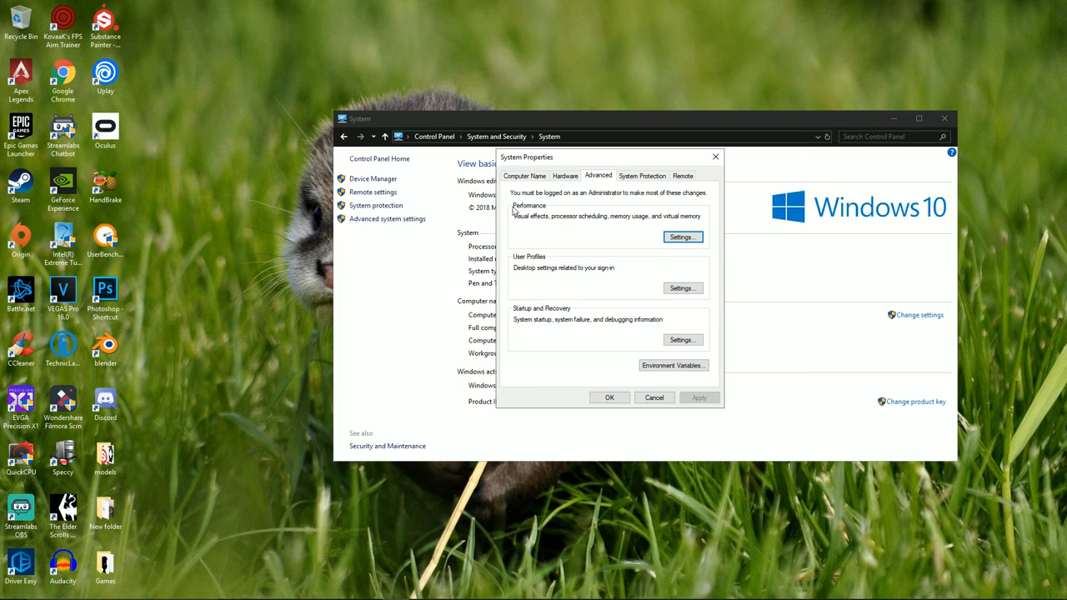
click(682, 236)
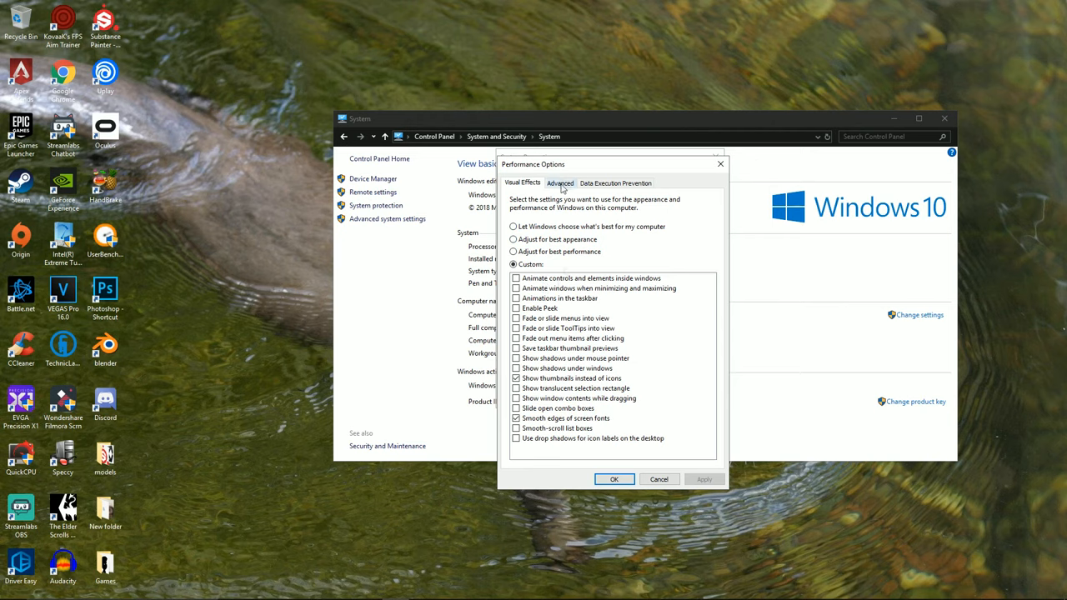
click(559, 183)
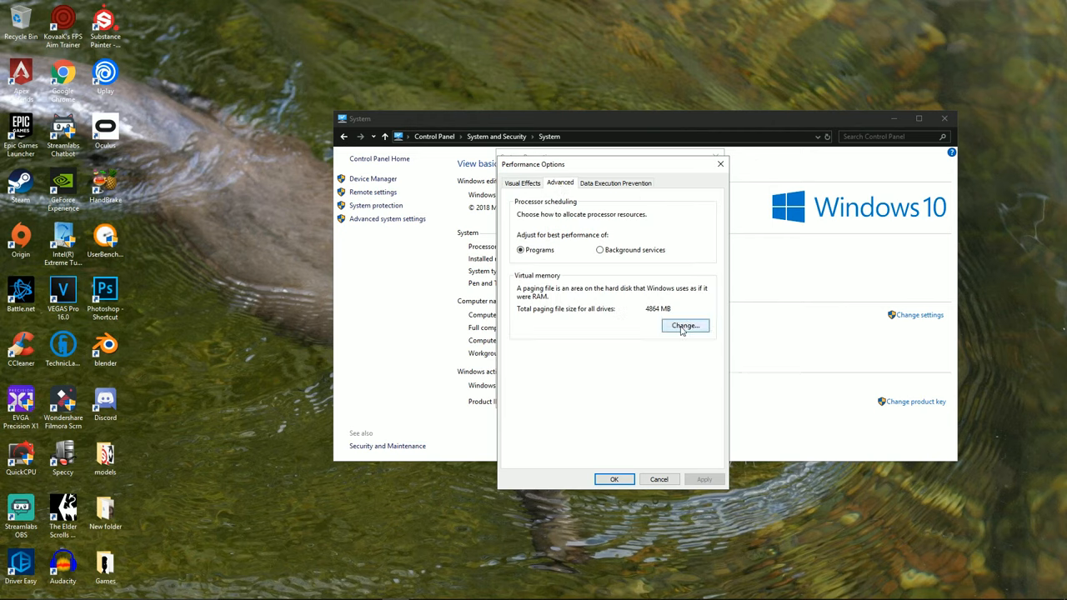
In Virtual Memory, set the C: drive to No paging file, accepting the warning.
click(685, 325)
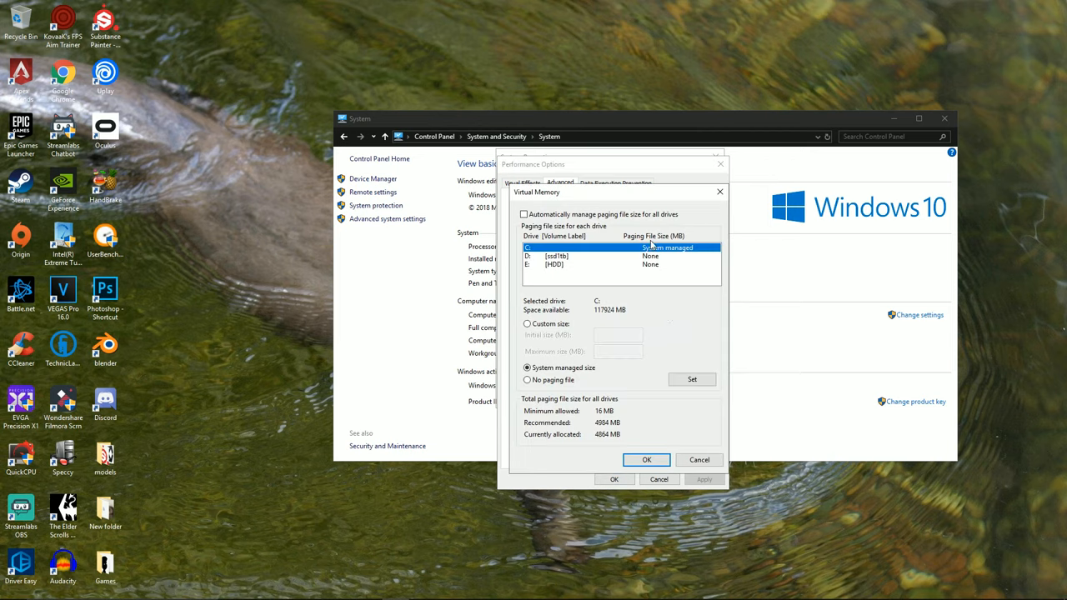
mouse_move(587, 280)
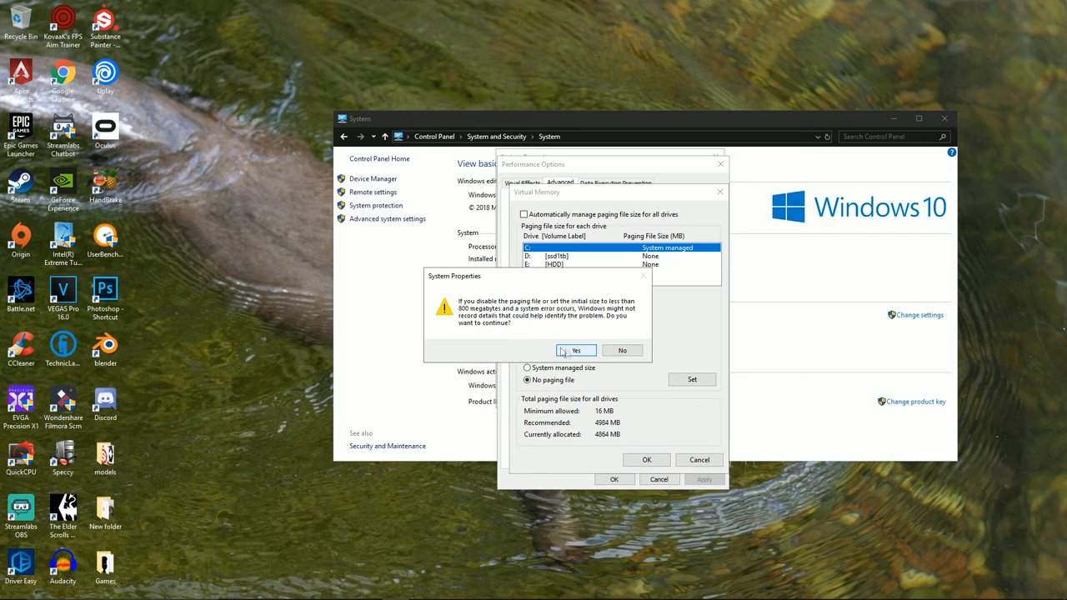
click(576, 350)
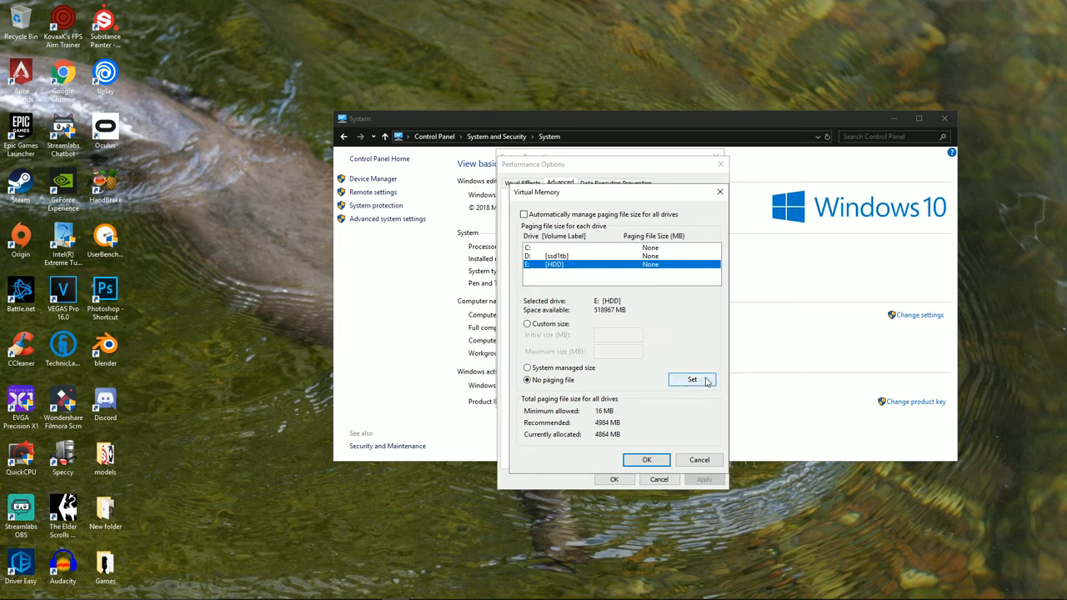
click(584, 256)
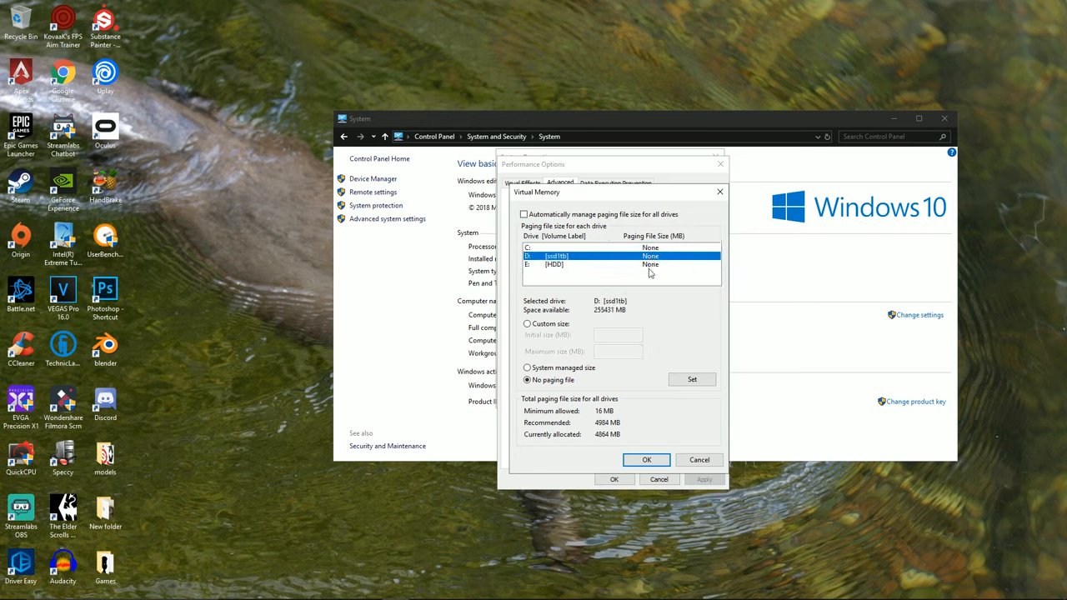
click(584, 247)
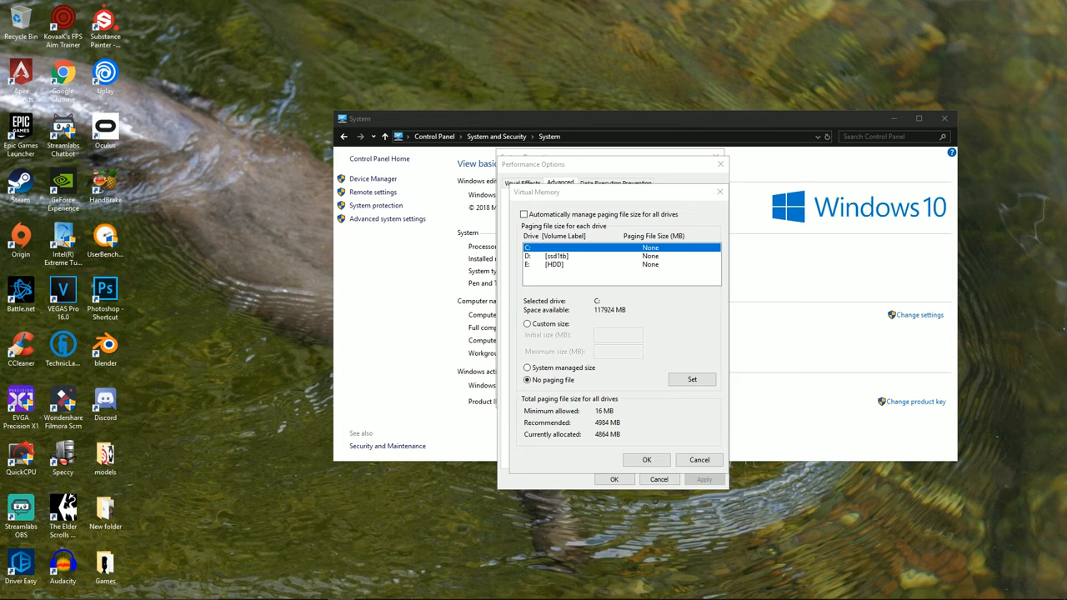
Give the ssd1tb drive a system-managed paging file and acknowledge the restart notice.
click(584, 256)
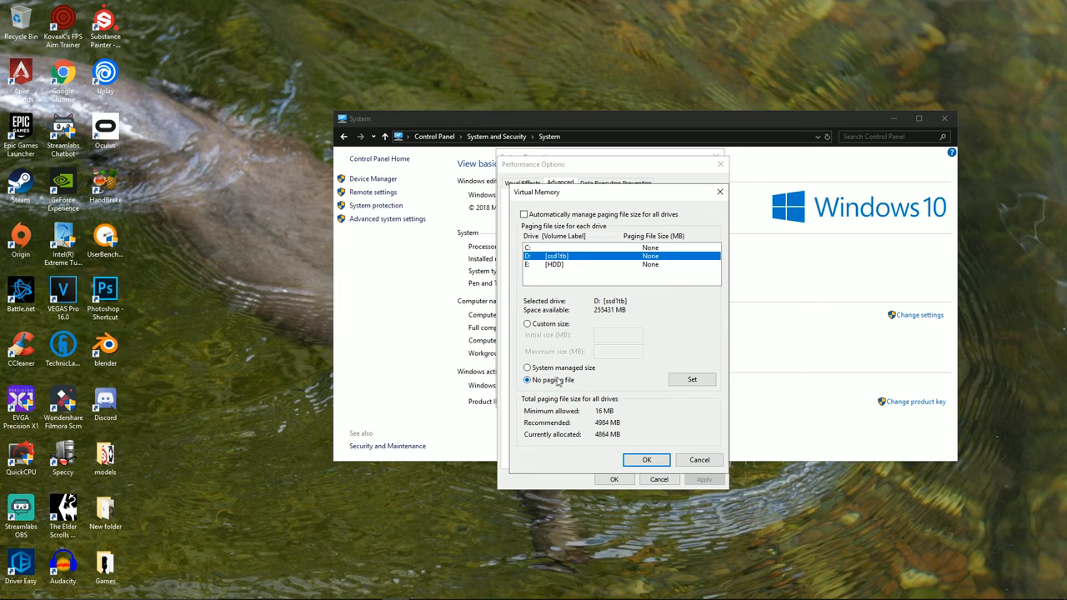
click(526, 368)
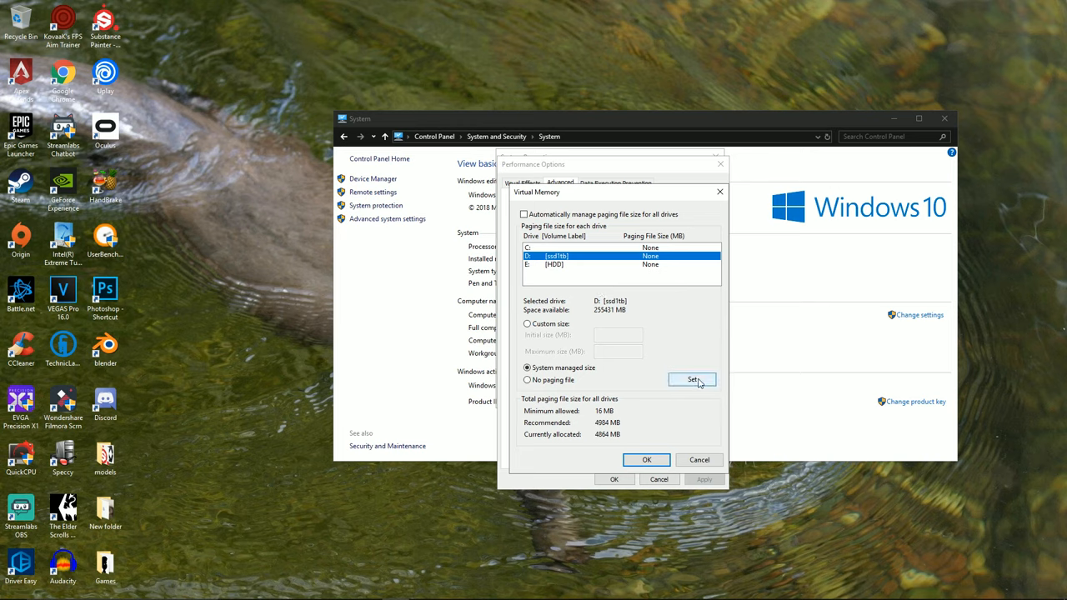
click(691, 379)
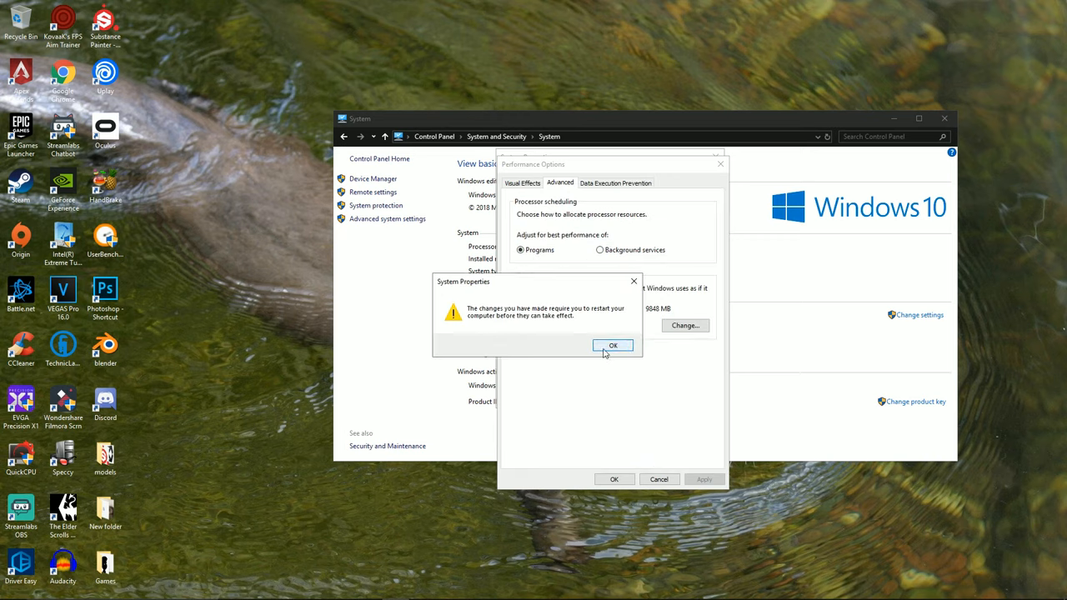
click(613, 345)
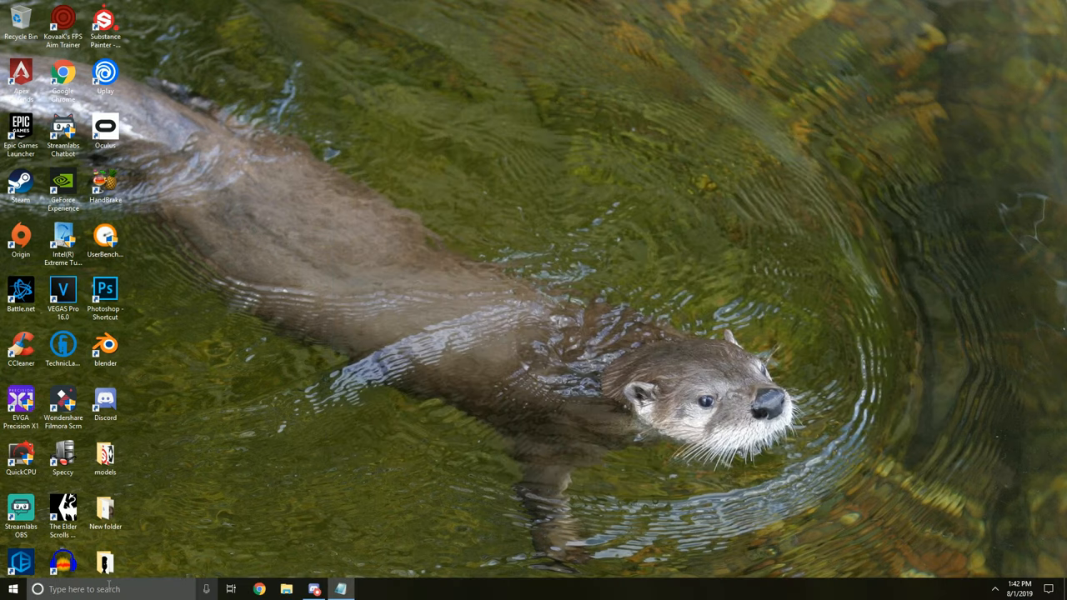
Open Control Panel via a 'control' search, browse installed programs, then close the window.
text(control)
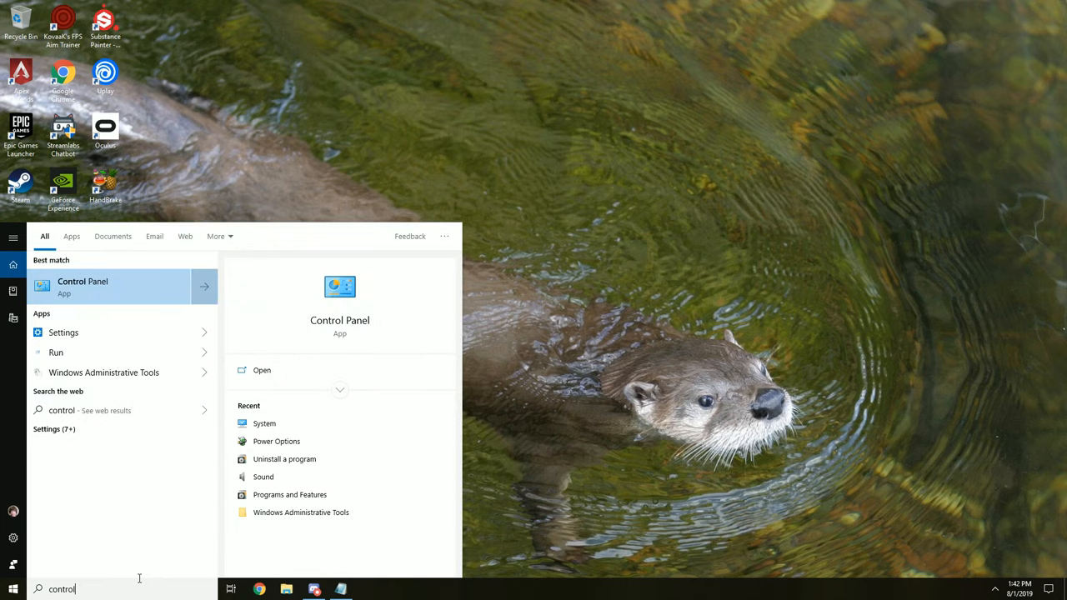
click(82, 287)
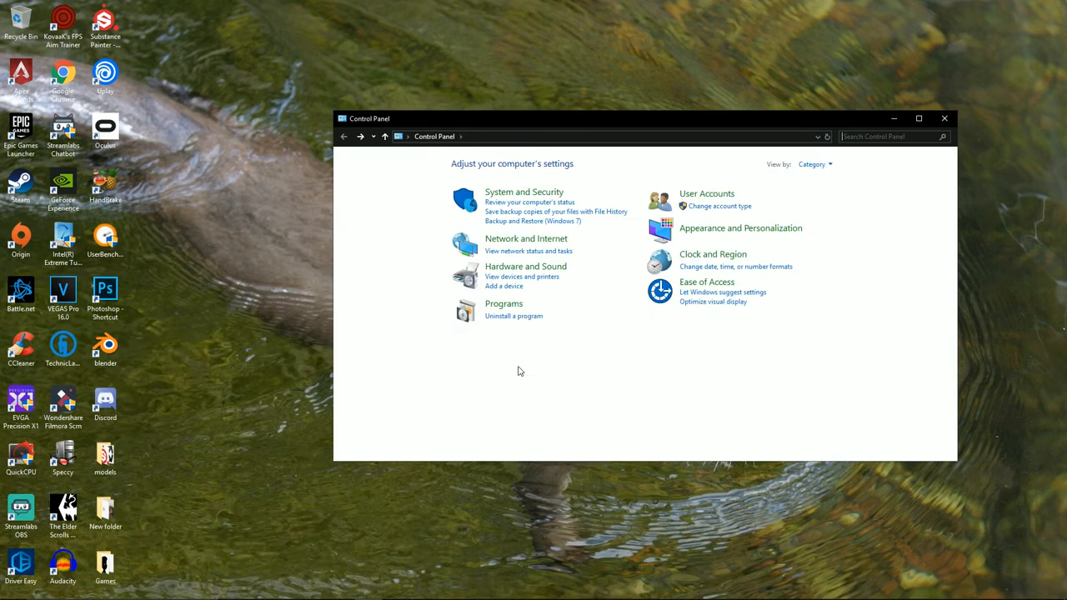
mouse_move(517, 366)
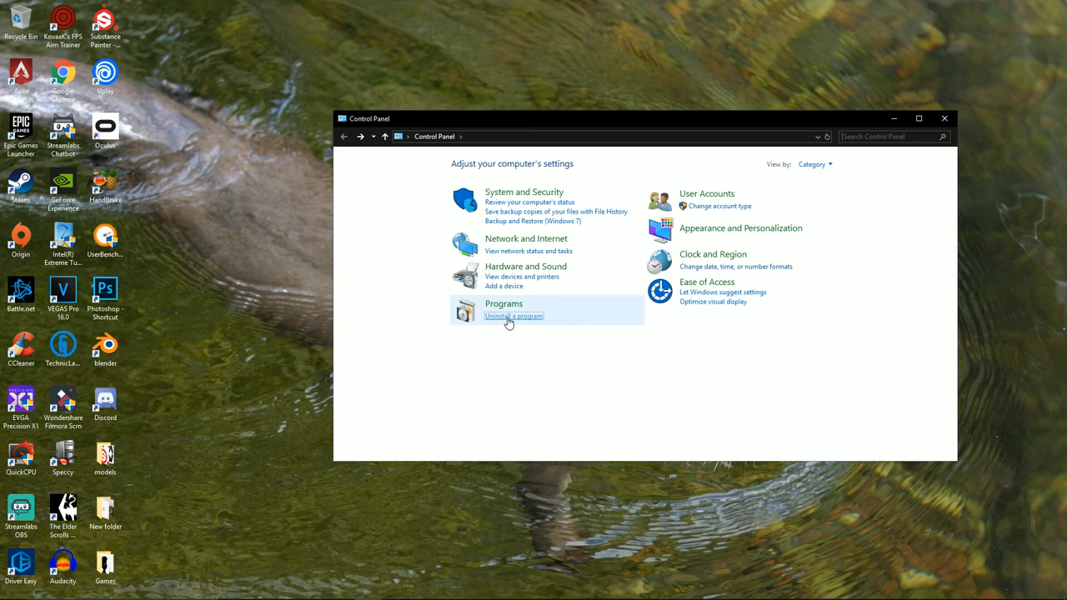
click(513, 316)
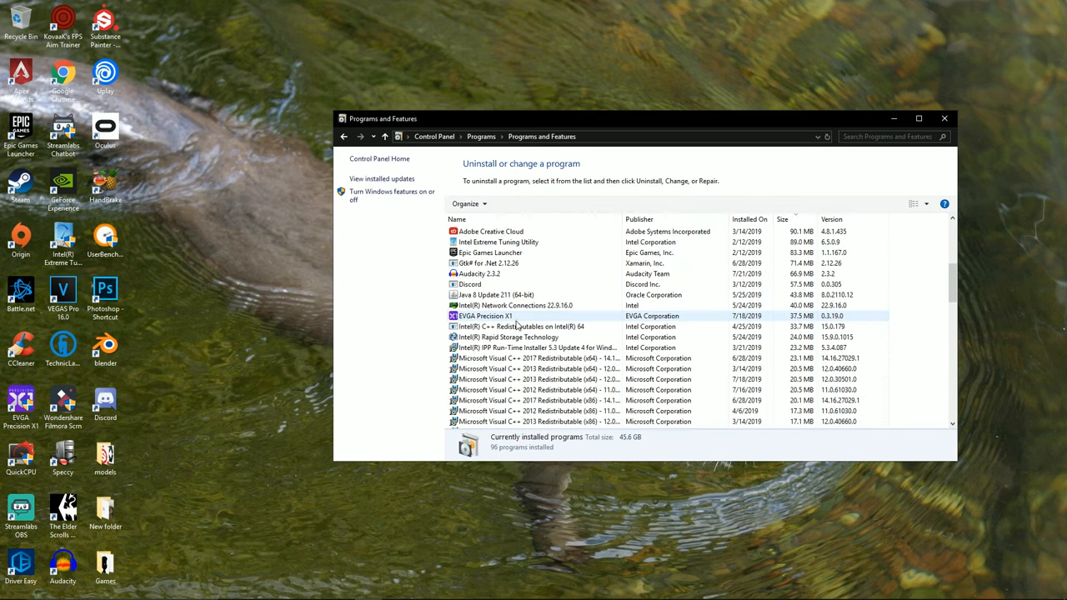
scroll(down, 3)
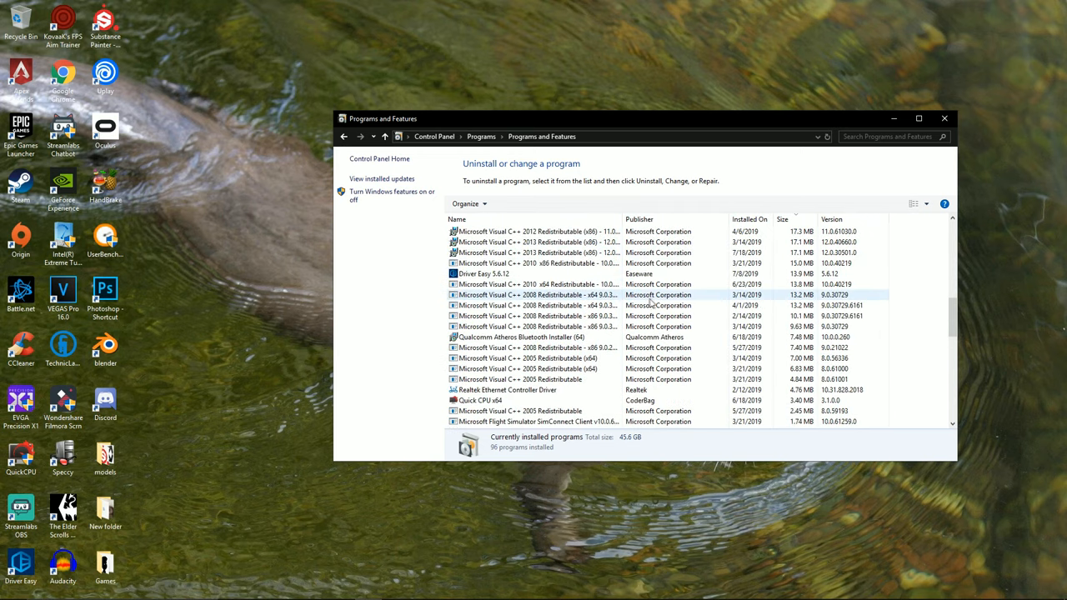
scroll(down, 3)
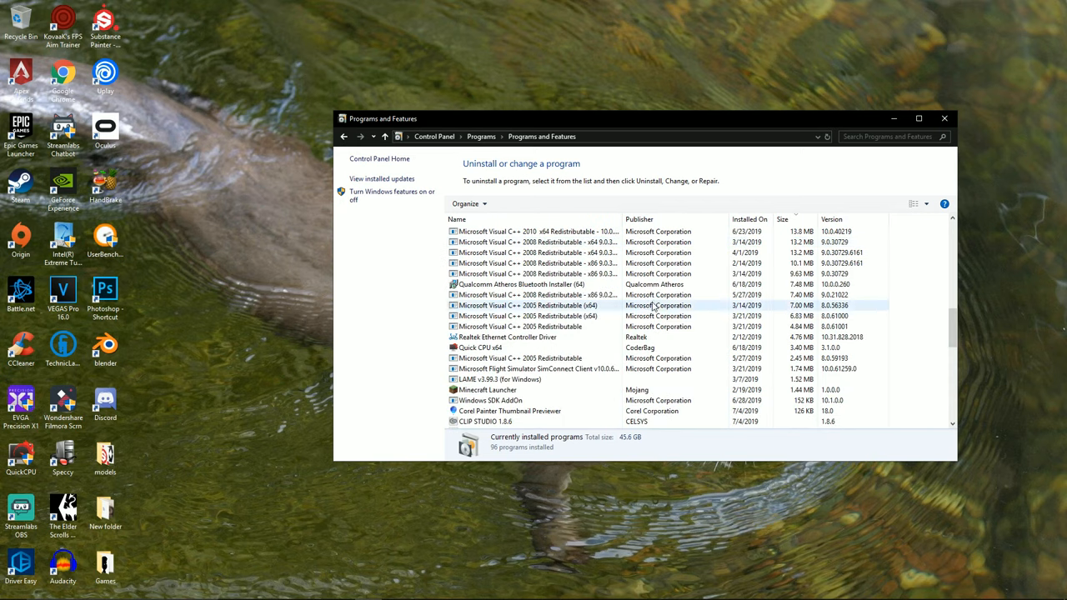
click(945, 117)
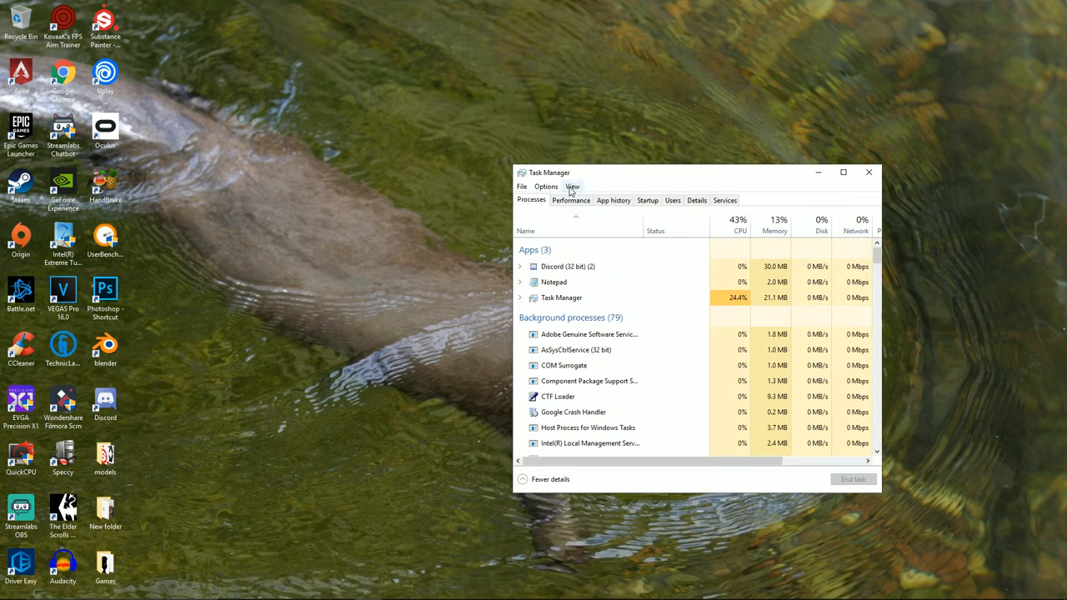
Toggle Logitech Gaming Framework on and back to Disabled in Startup, then close Task Manager.
click(647, 200)
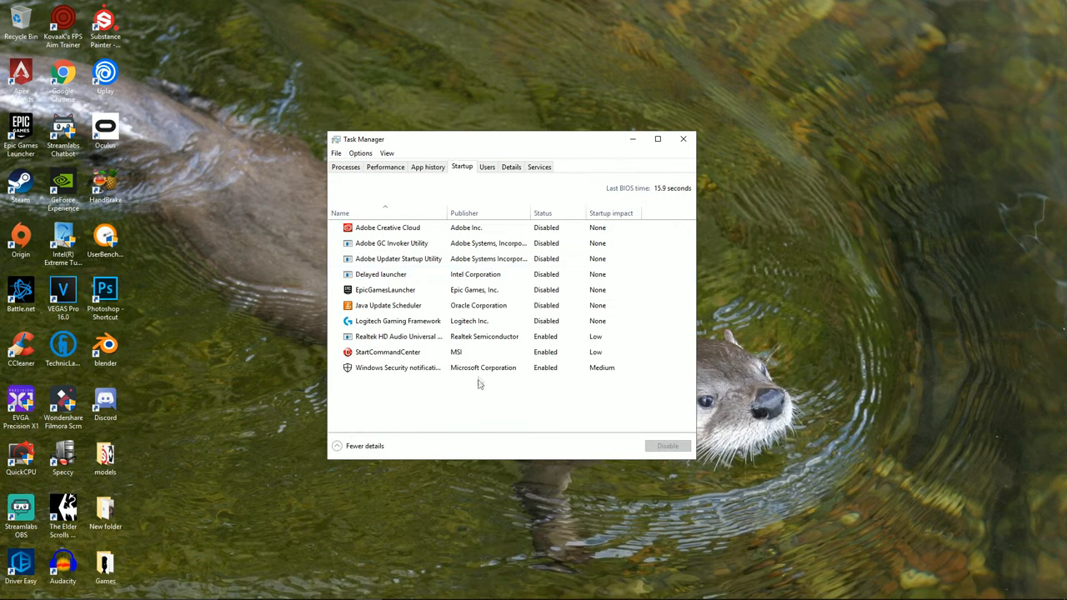
click(387, 352)
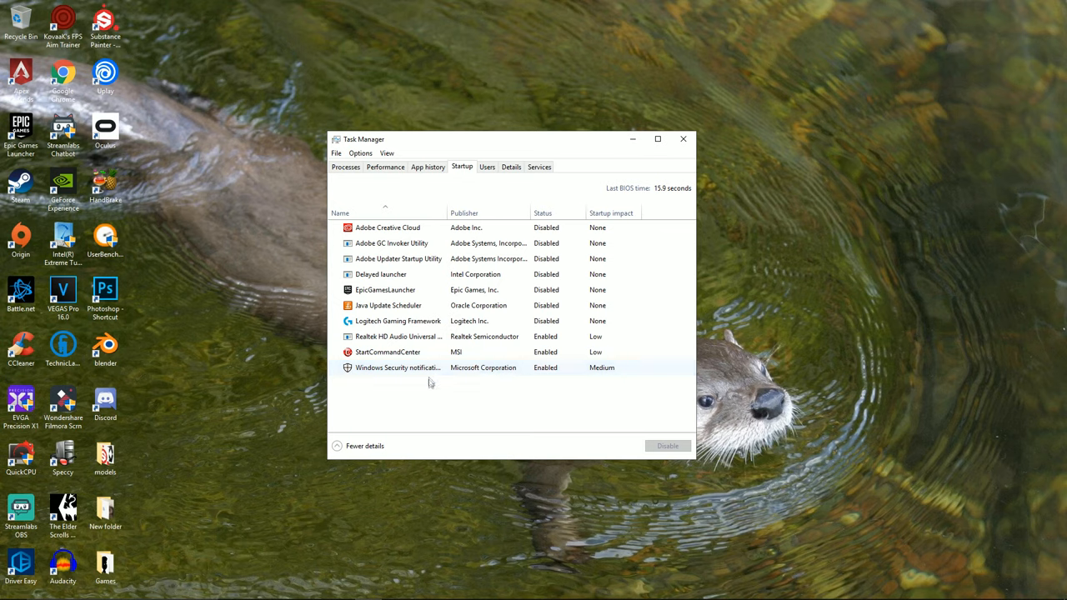
click(398, 321)
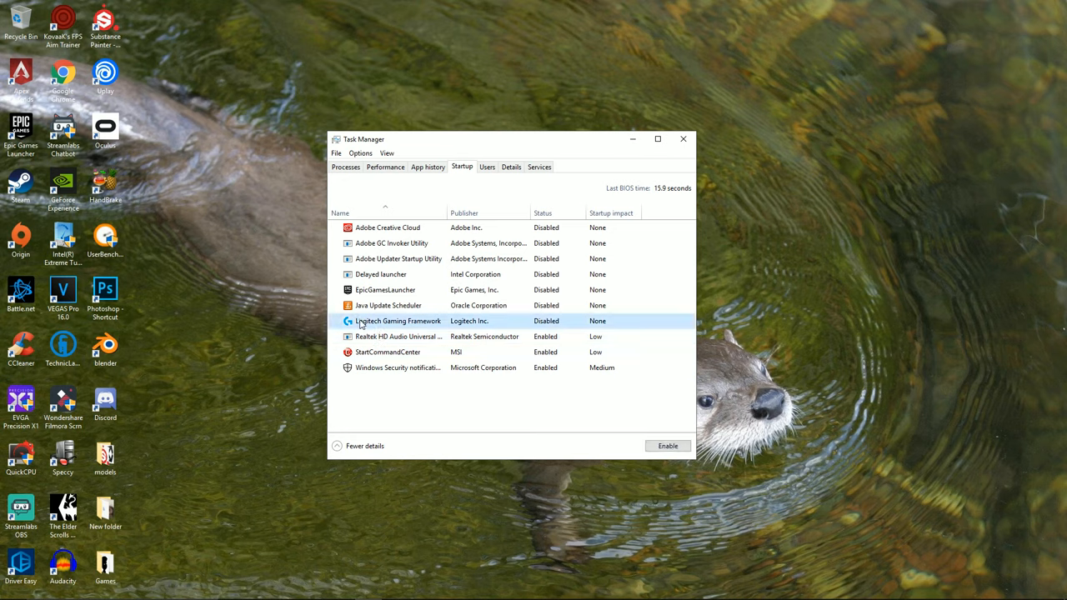
click(667, 445)
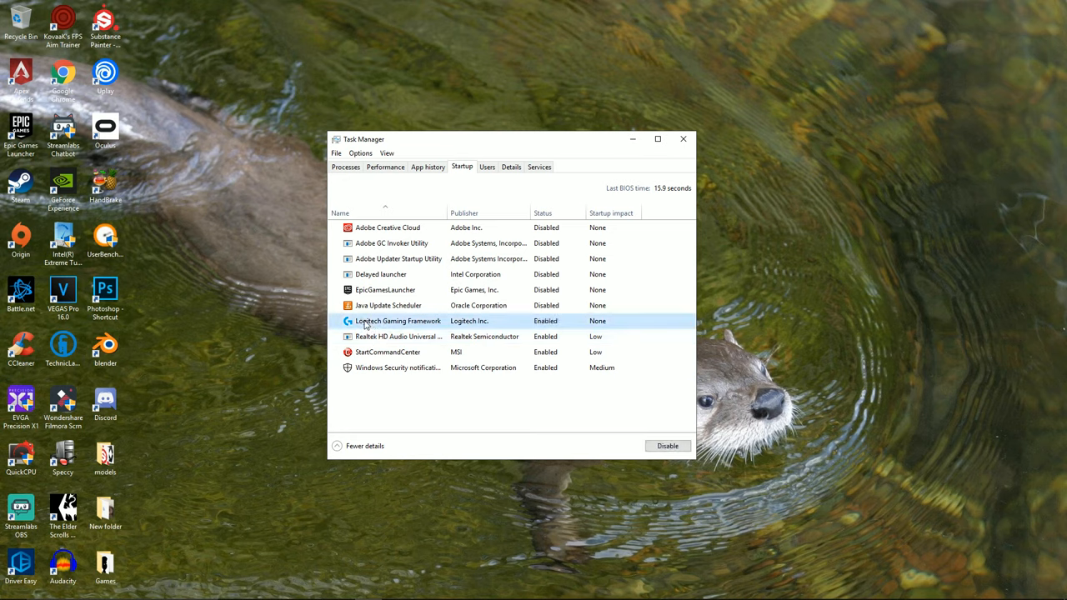
click(667, 446)
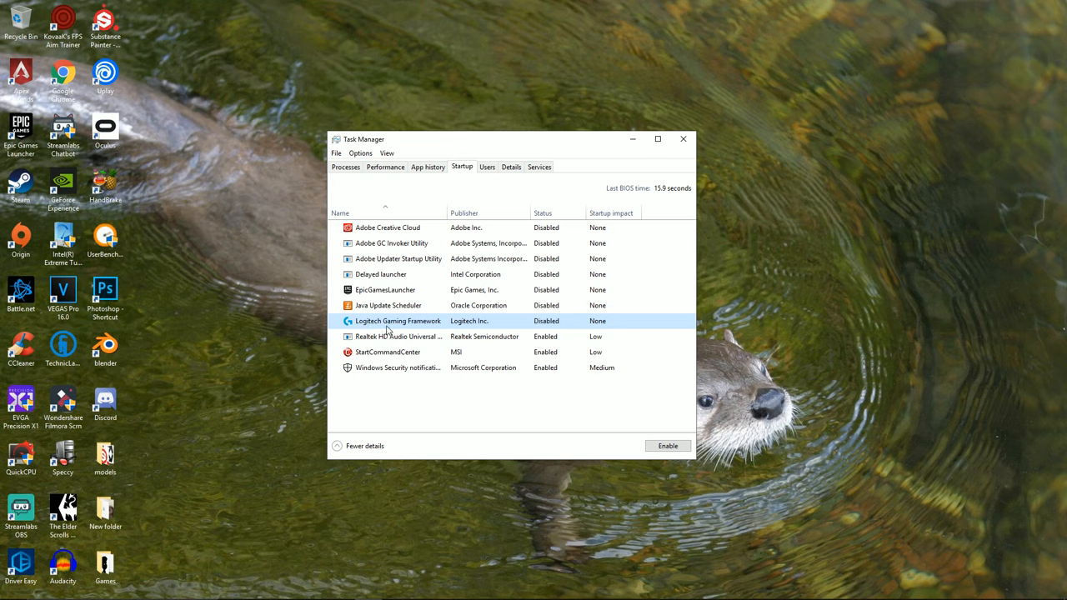
mouse_move(393, 336)
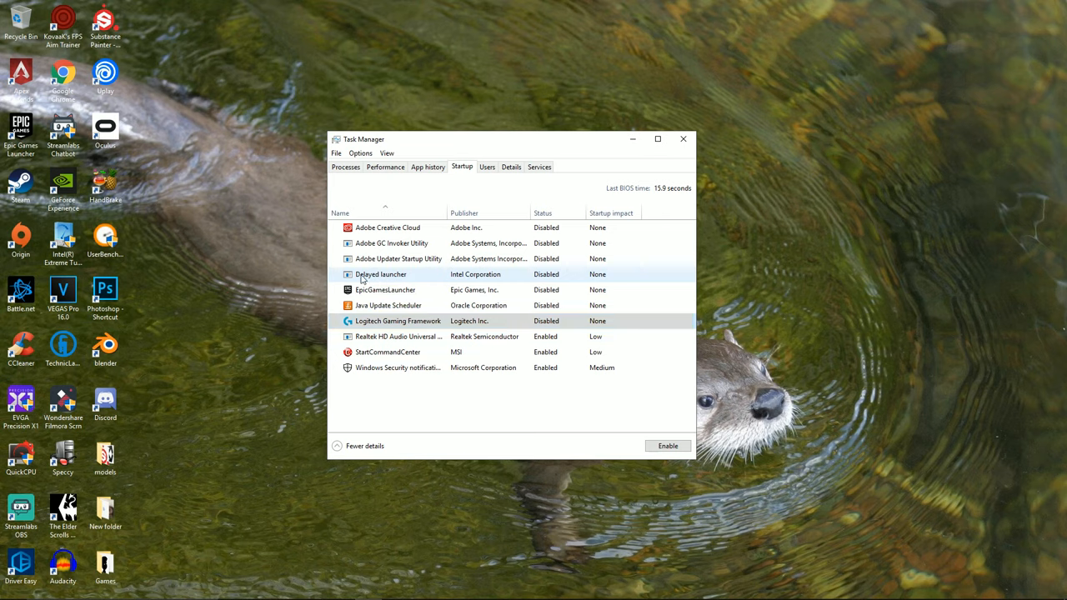
click(381, 274)
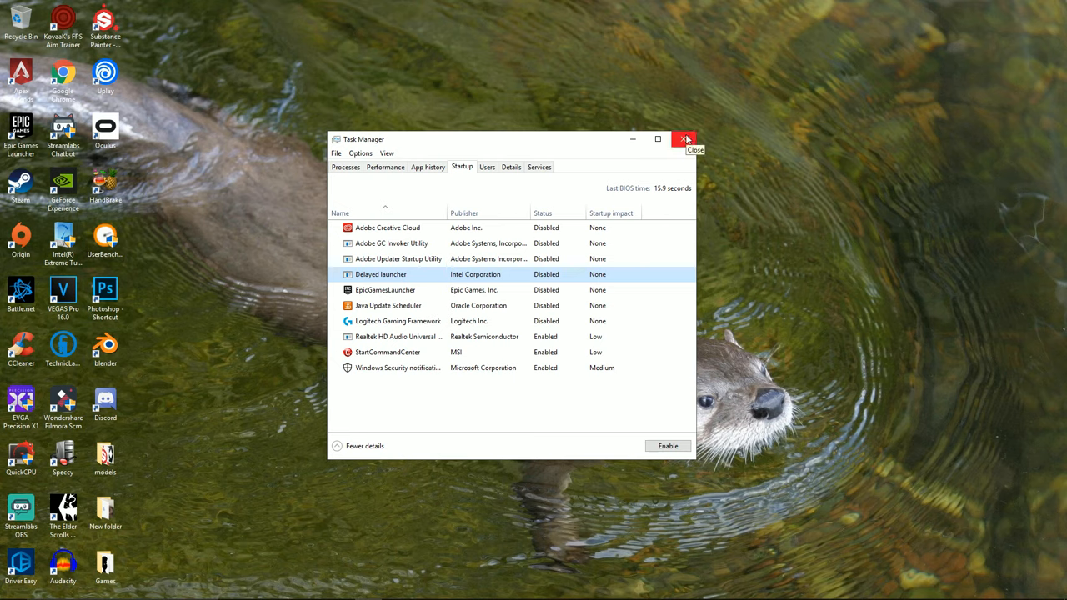
click(685, 139)
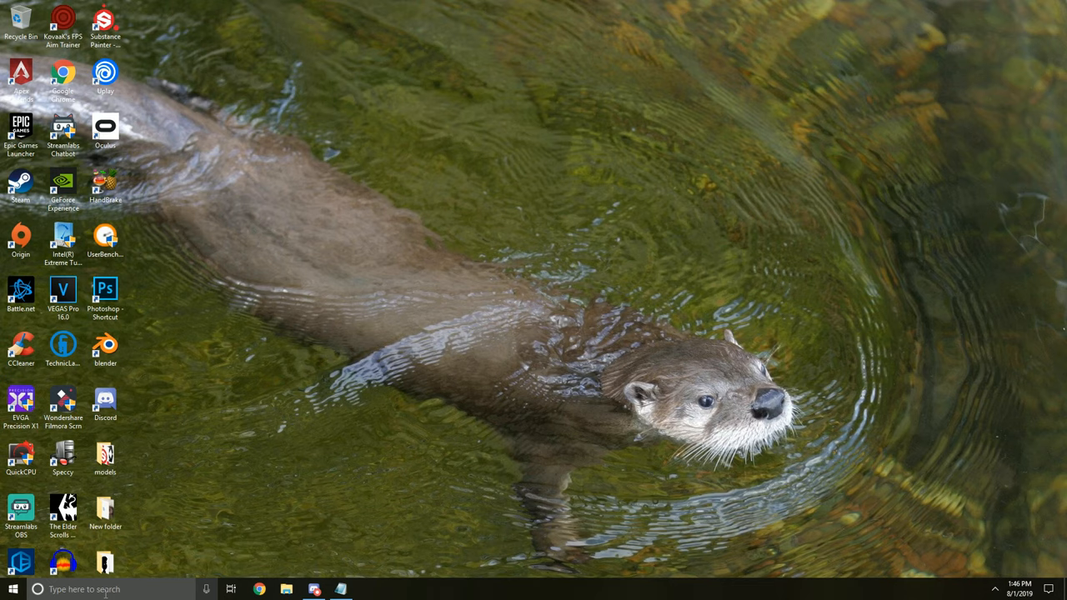
Open msconfig's boot options with No GUI boot on and a 3-second timeout.
text(msconfig)
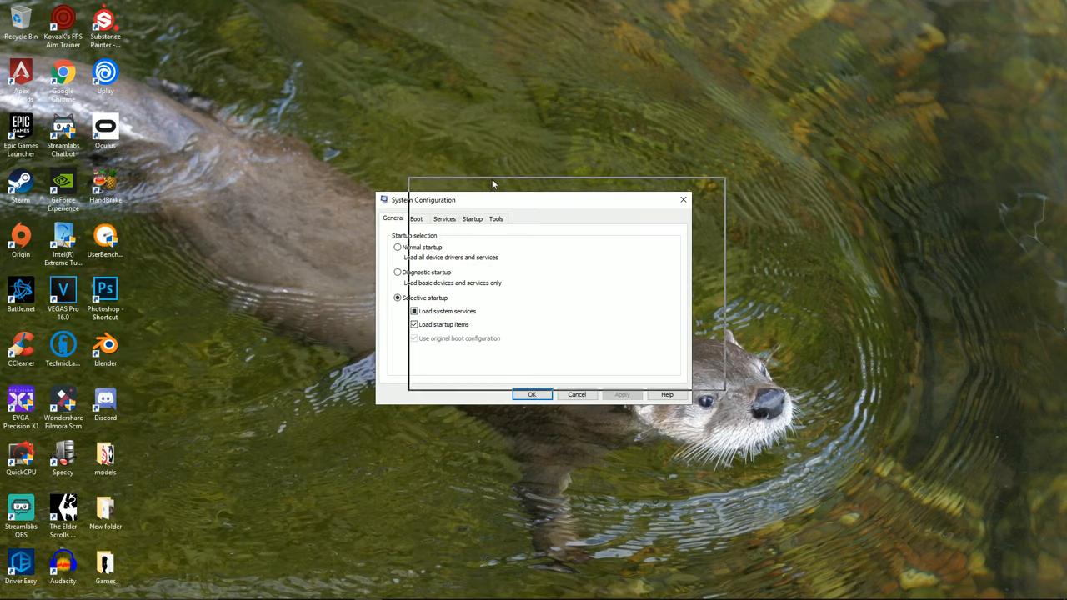
click(450, 204)
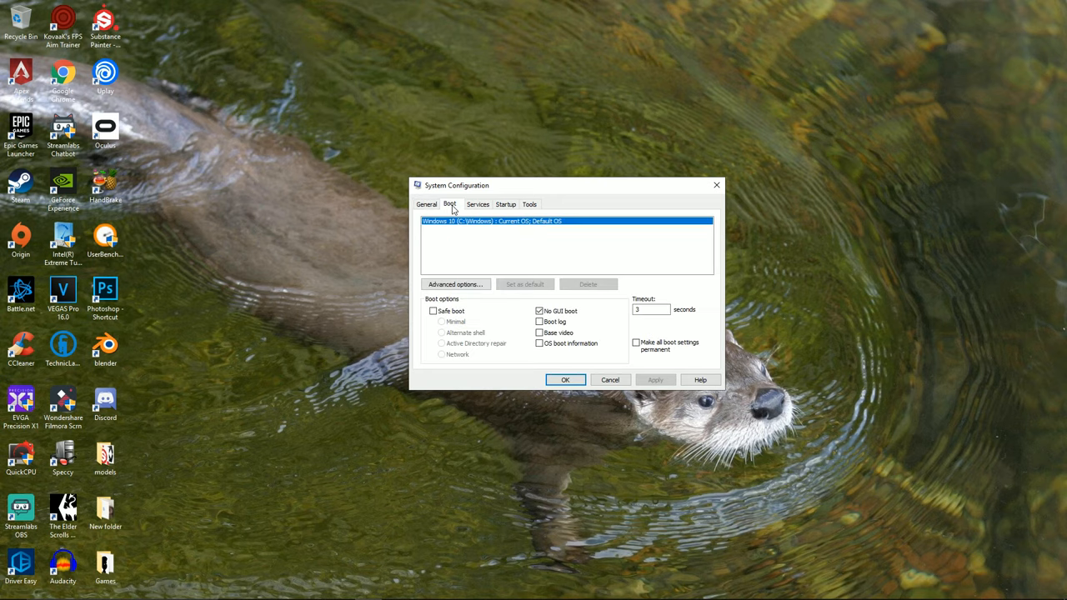
mouse_move(573, 325)
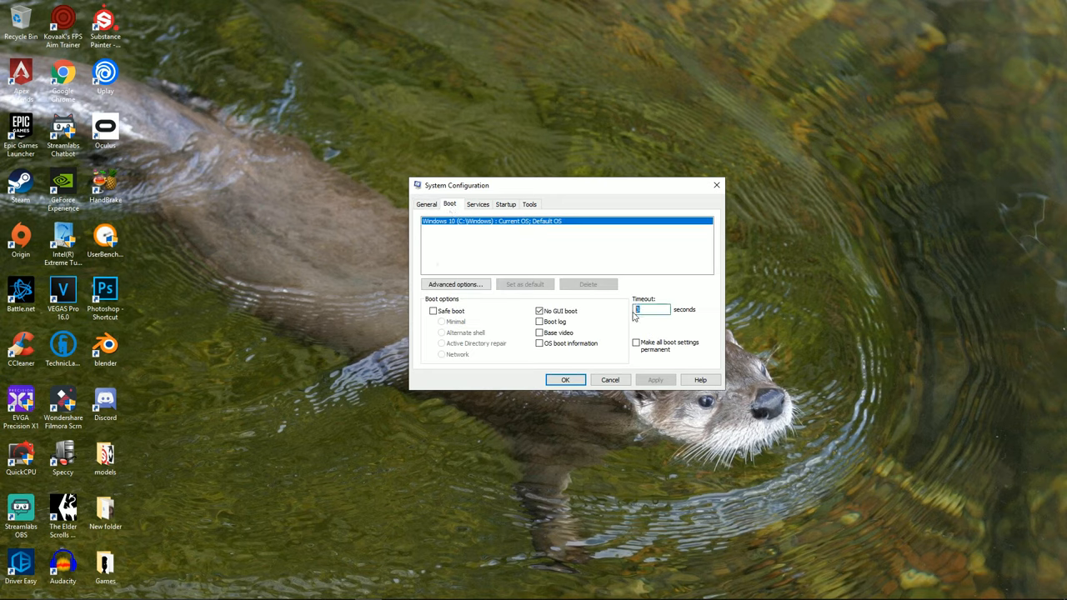
text(3)
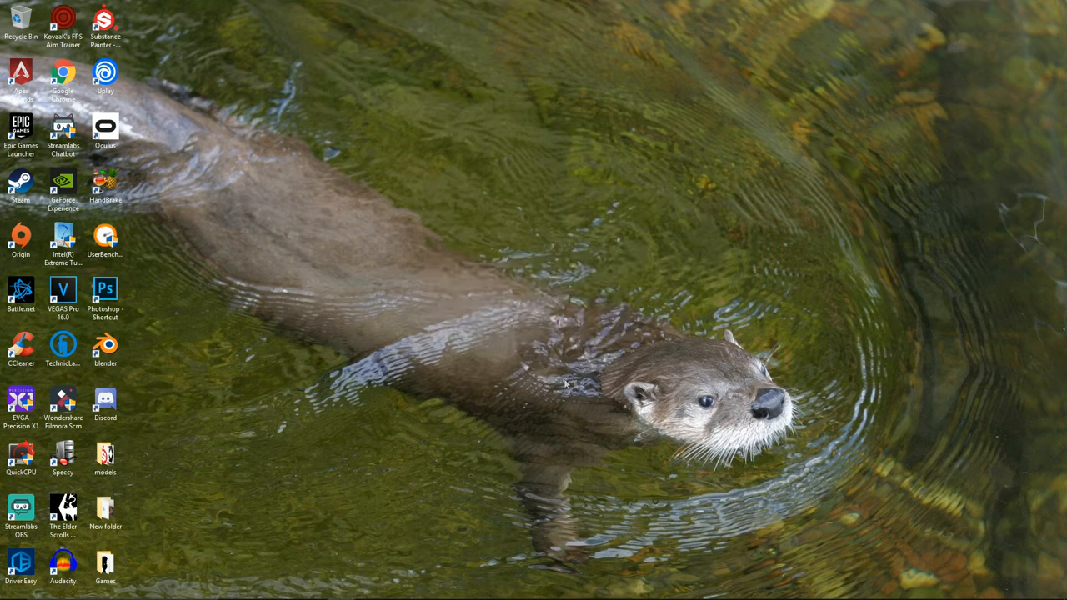
mouse_move(452, 325)
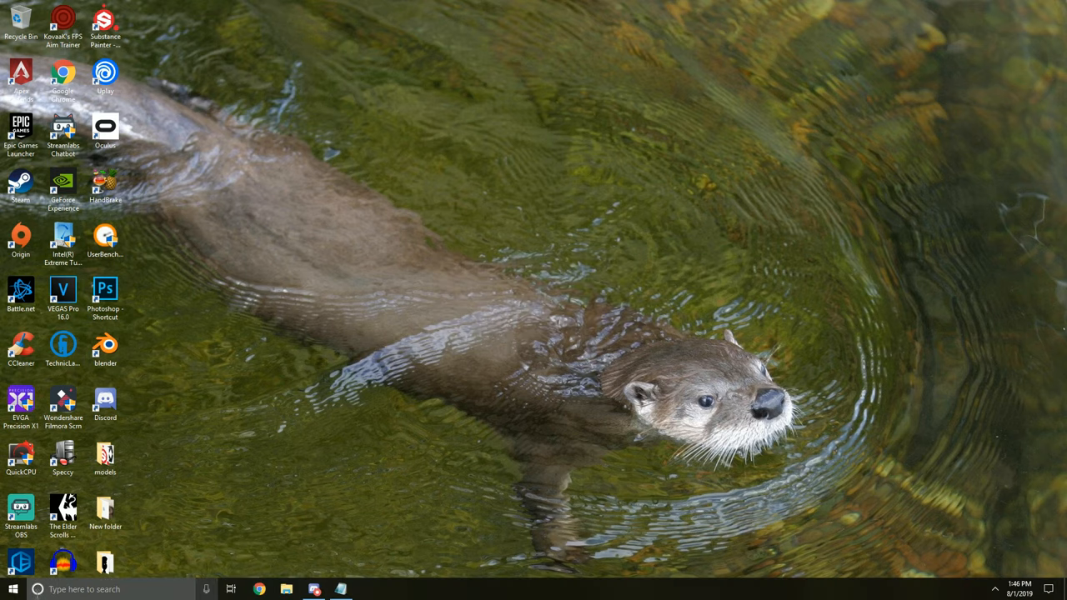
Open Indexing Options and confirm the changed indexed locations list.
text(Indexing Options)
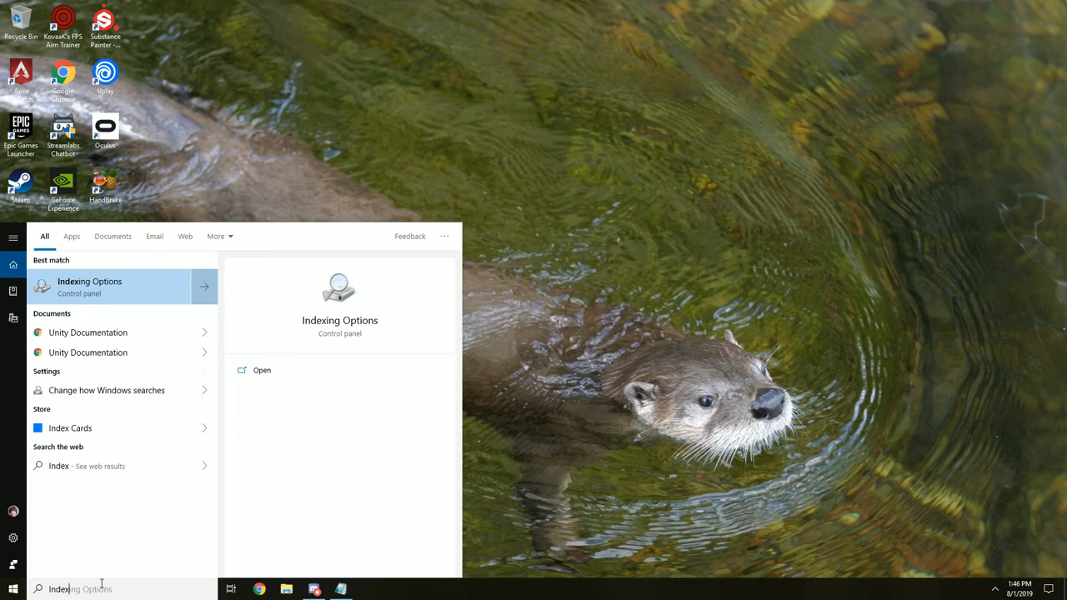
click(72, 236)
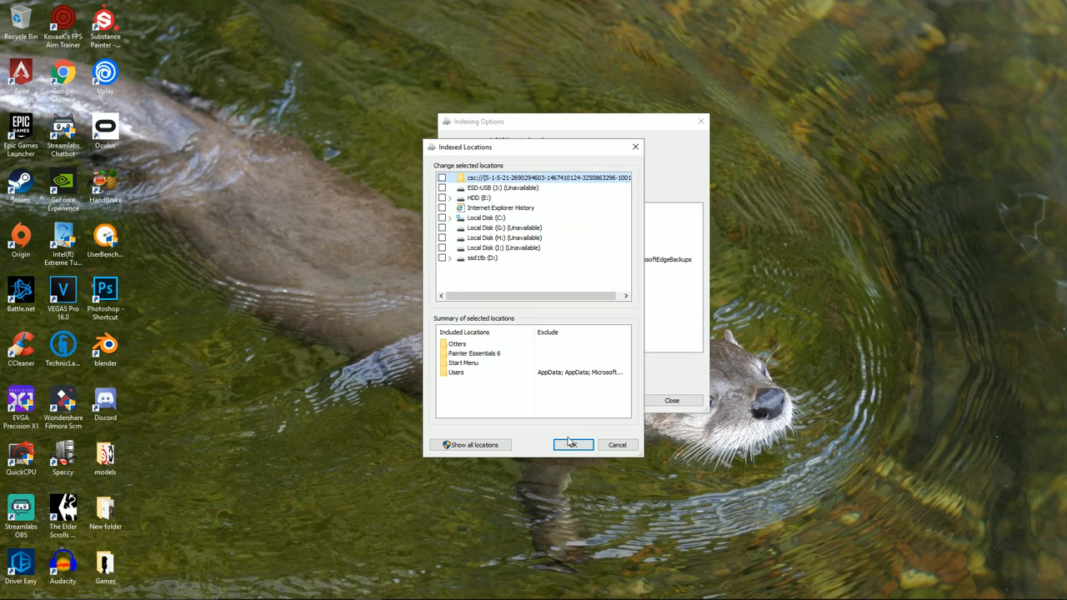
click(571, 444)
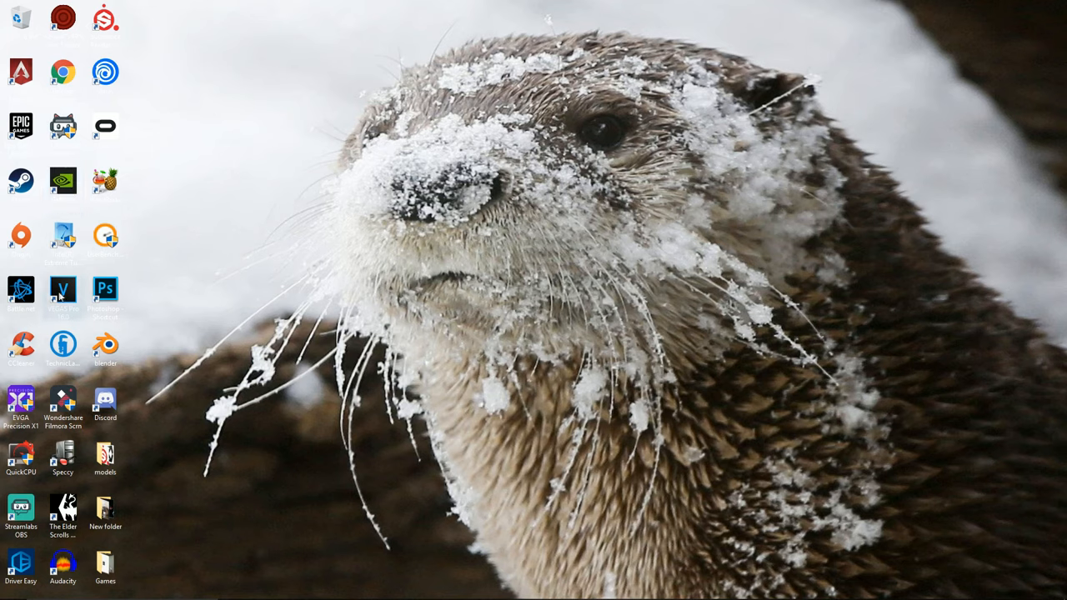
Launch Driver Easy from its shortcut, scan finding 6 driver updates, then close it.
drag(21, 562, 528, 348)
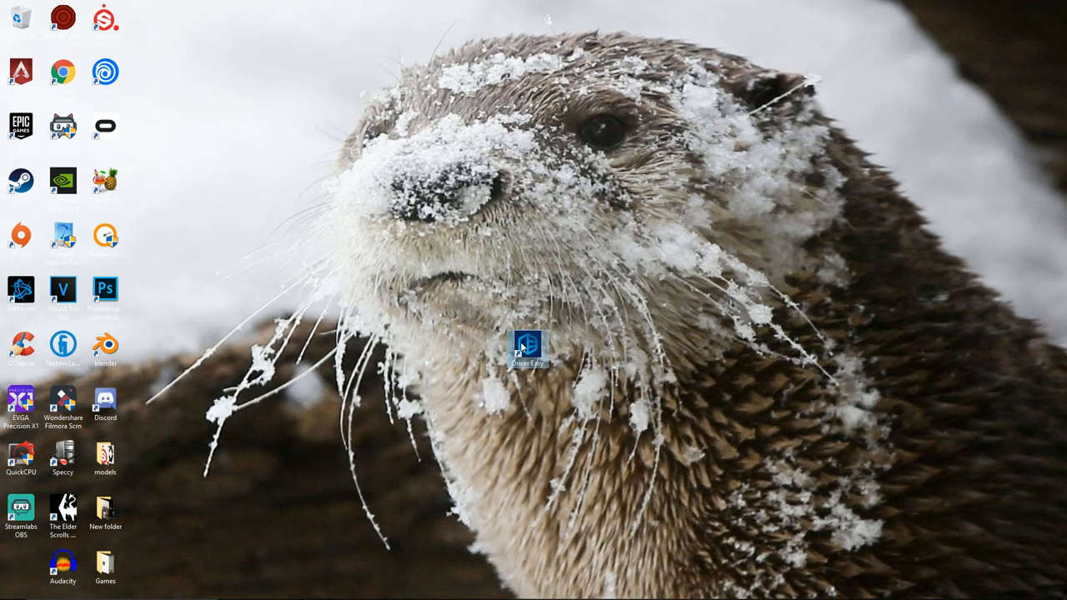
double_click(527, 344)
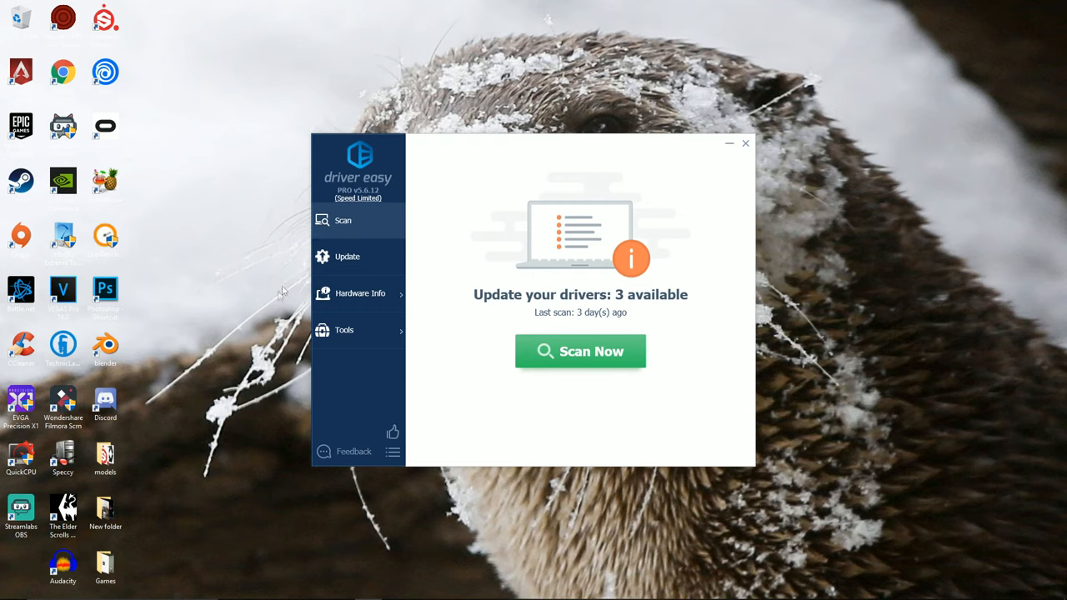
click(581, 351)
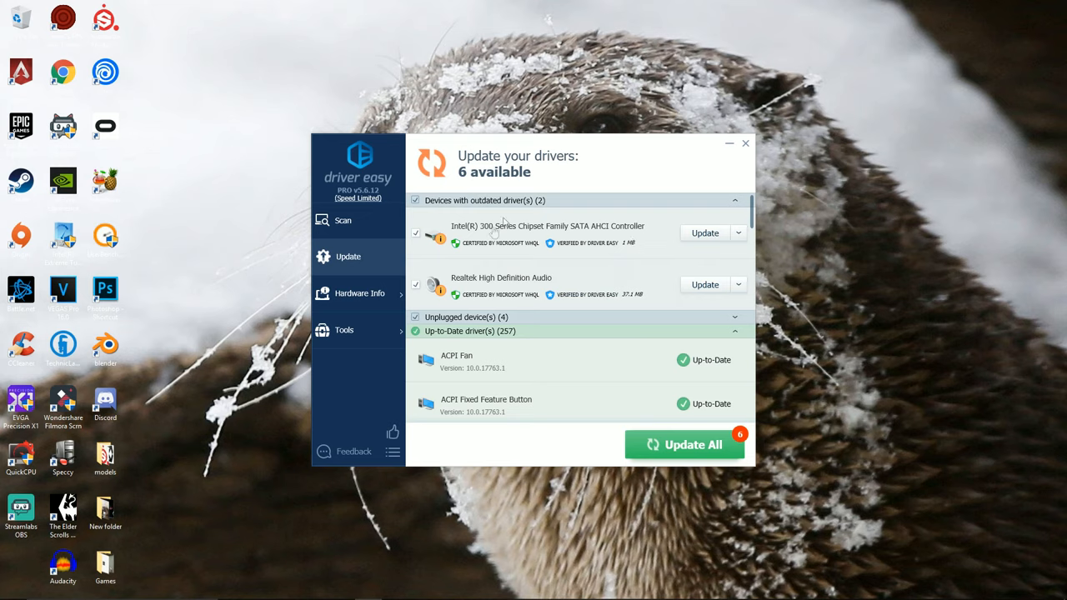
mouse_move(740, 158)
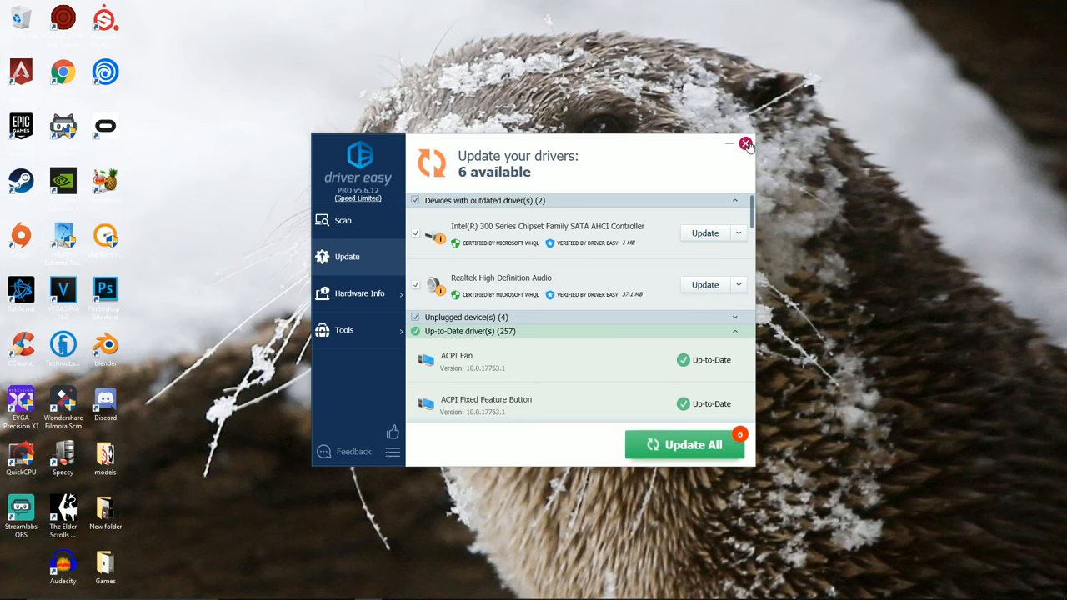
click(745, 143)
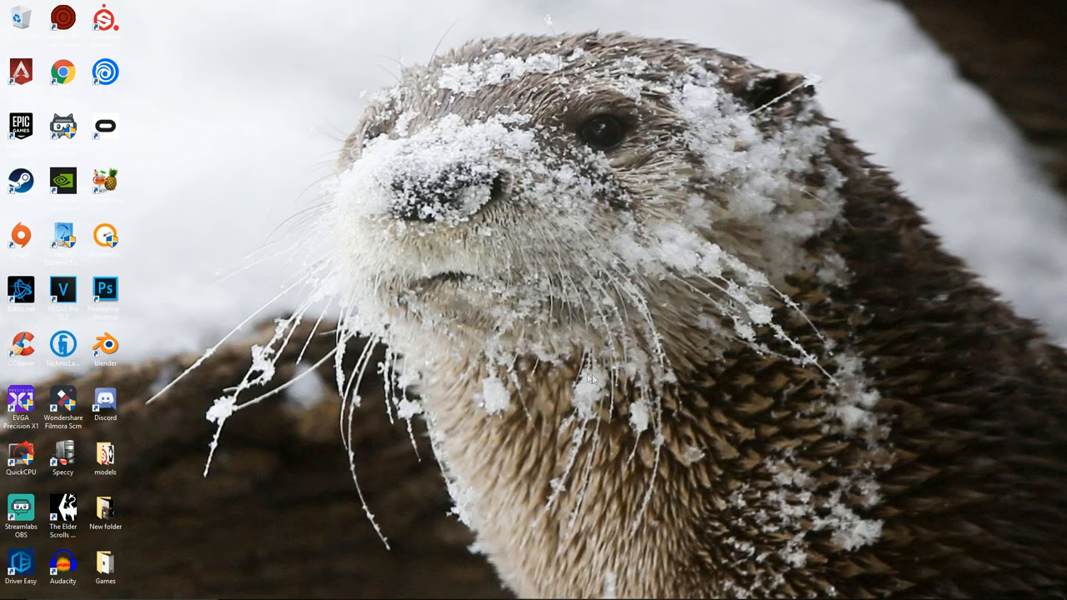
Search automatically for an NVIDIA High Definition Audio driver update, confirming it's current.
click(13, 589)
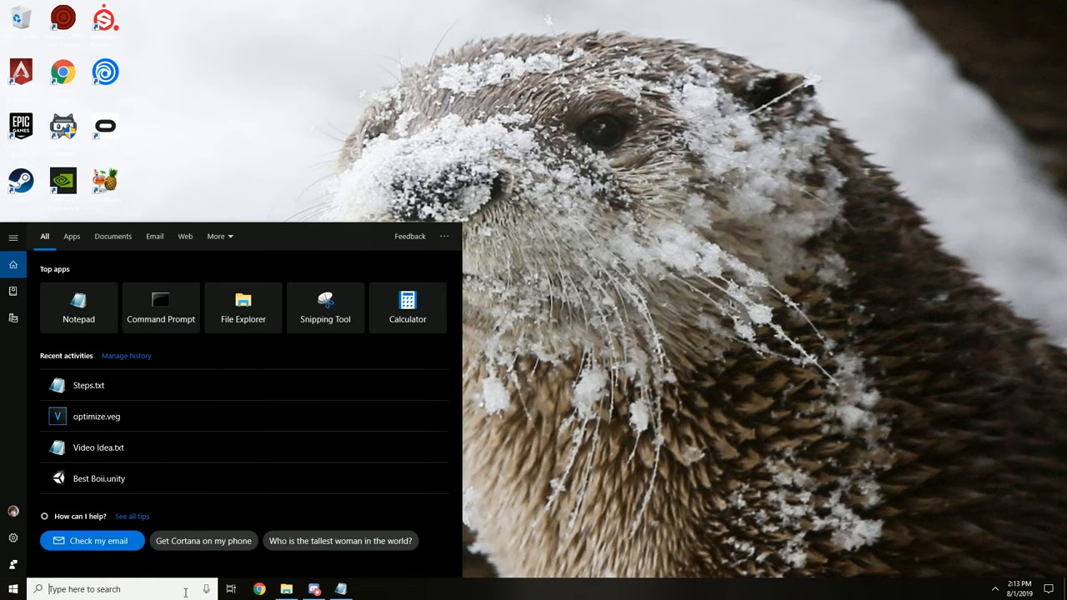
text(devic)
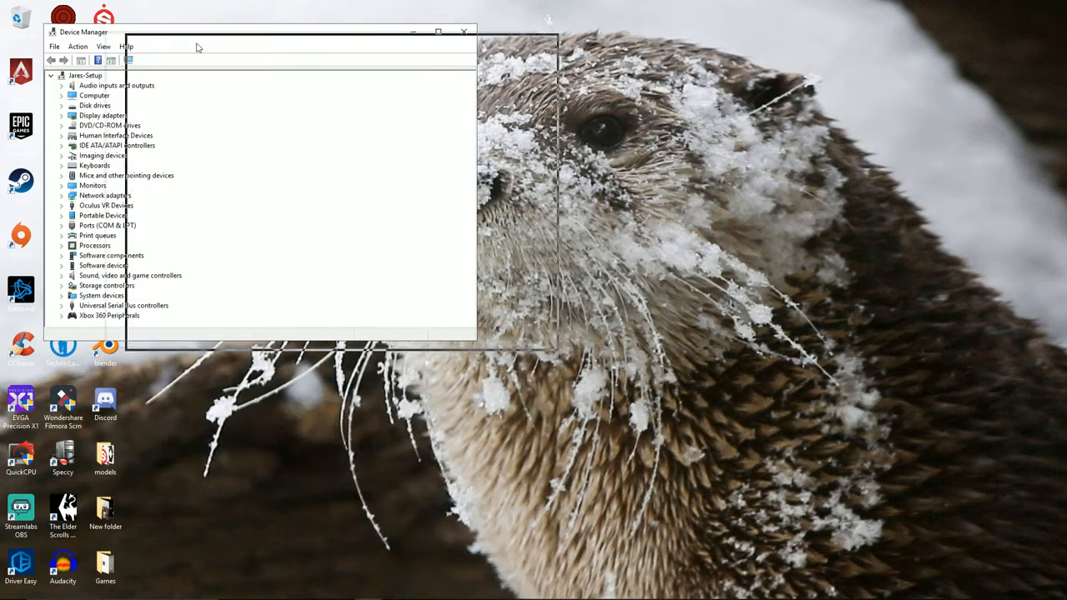
drag(198, 46, 596, 74)
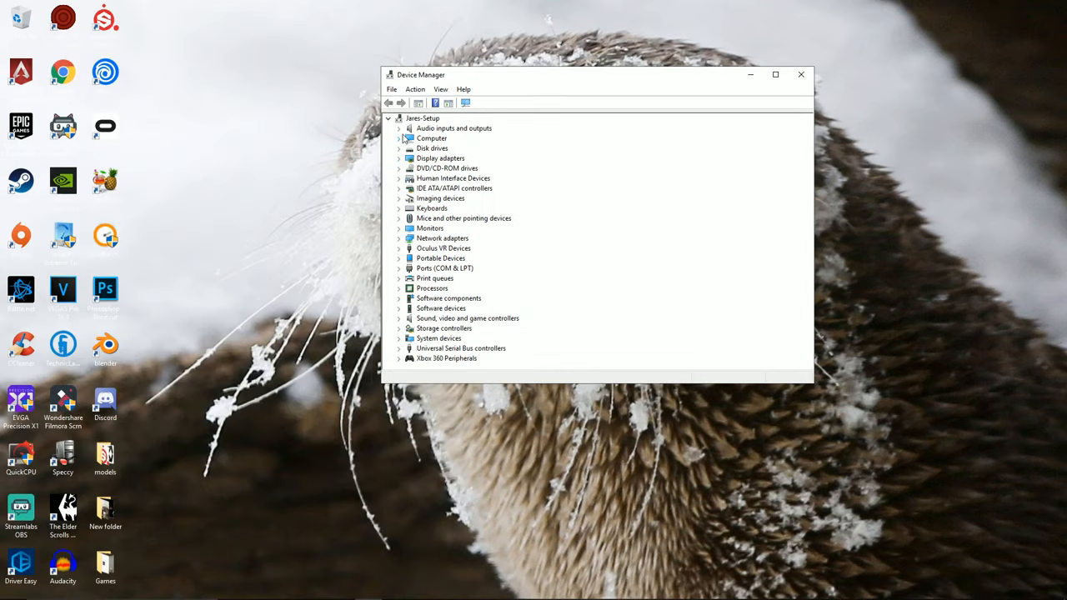
click(399, 127)
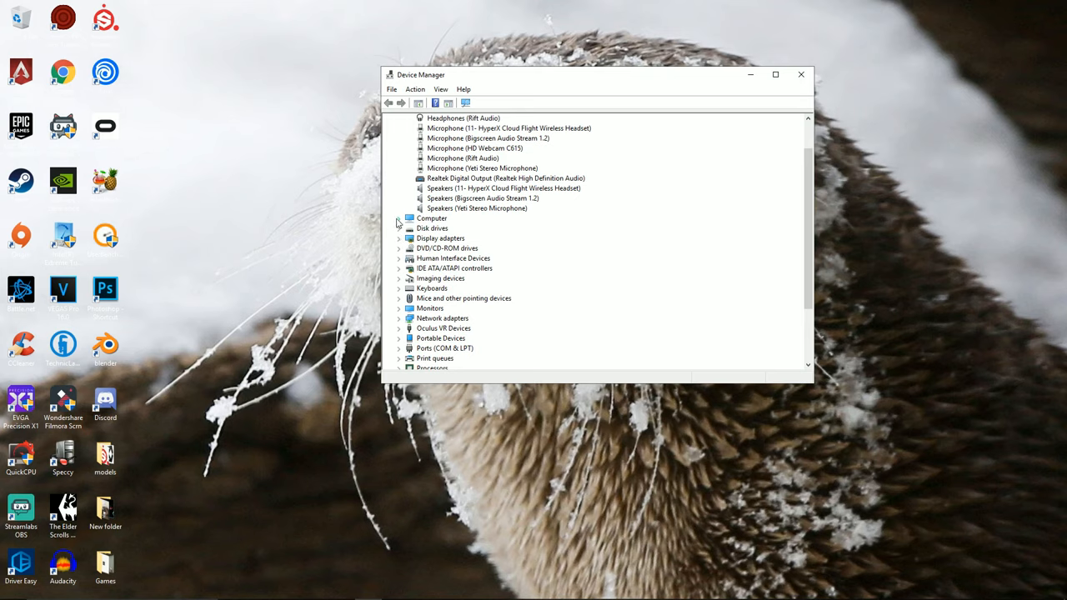
click(399, 218)
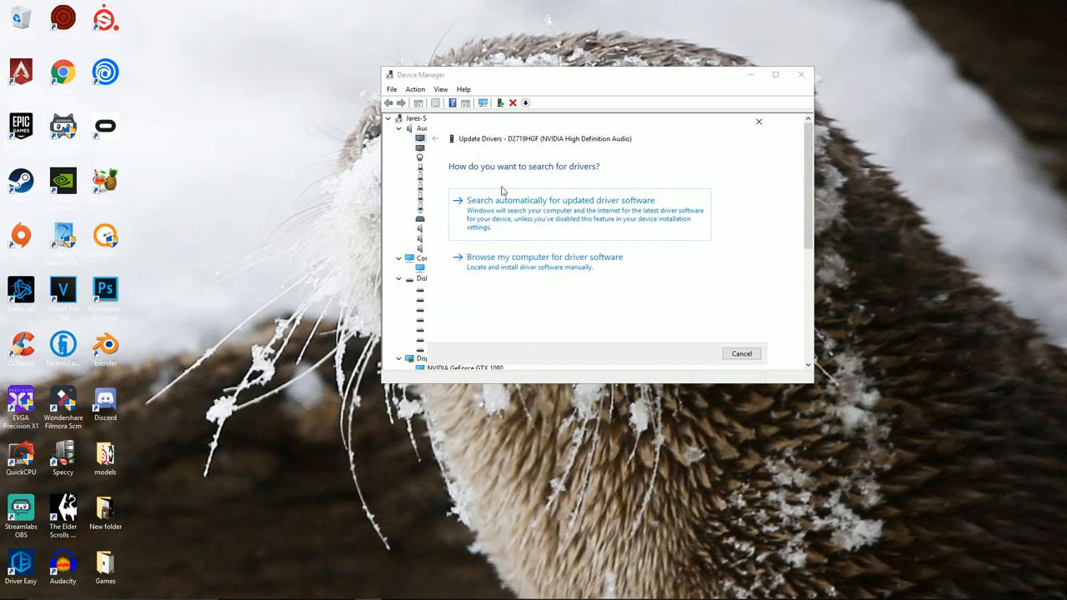
click(558, 200)
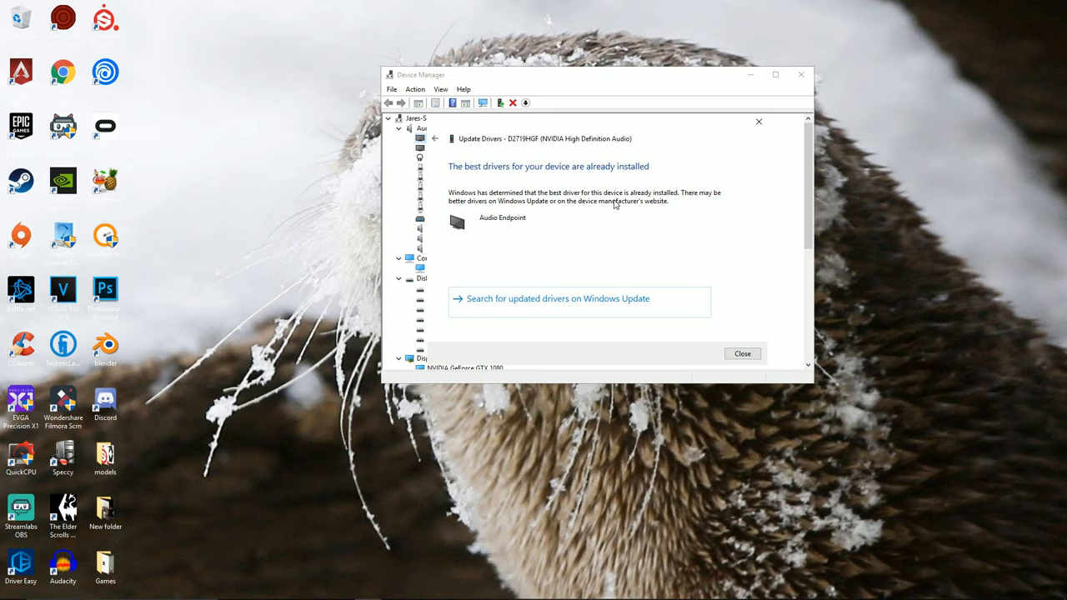
mouse_move(742, 354)
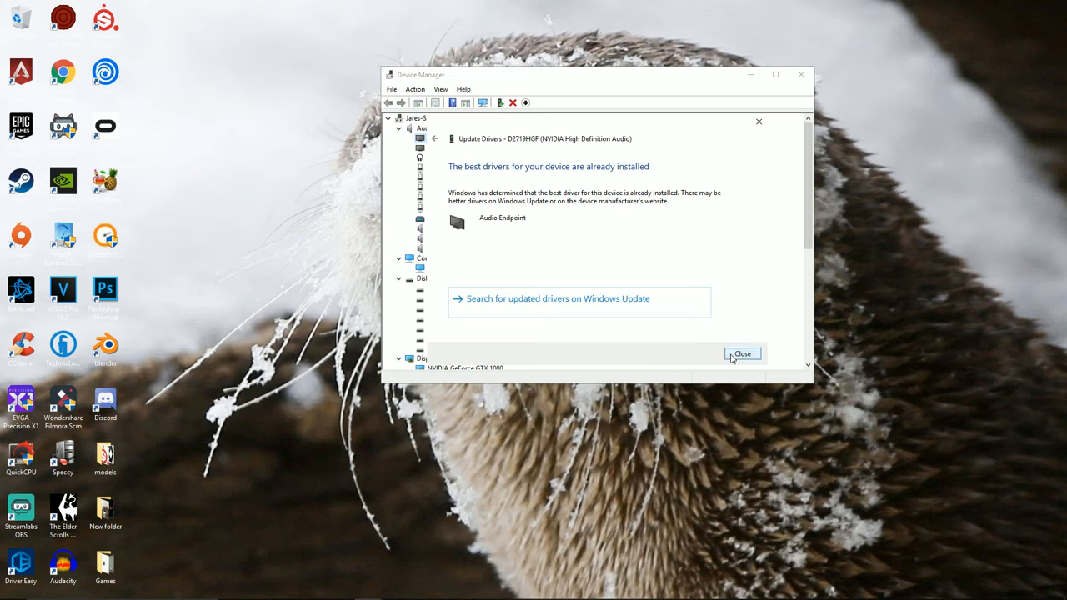
click(741, 353)
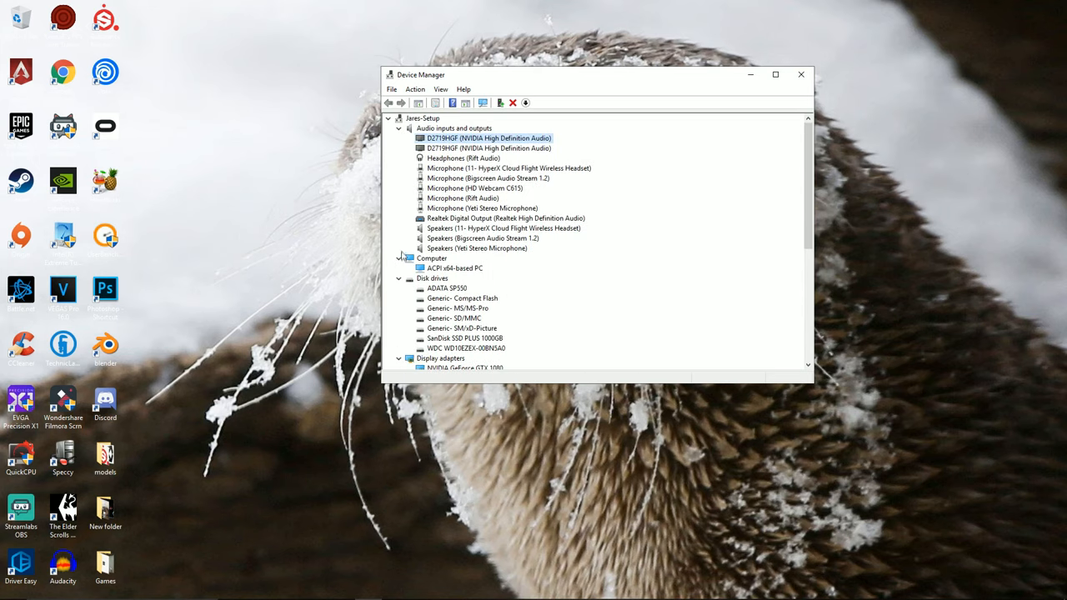
Collapse and re-expand the device list to view display adapters, then close Device Manager.
click(387, 118)
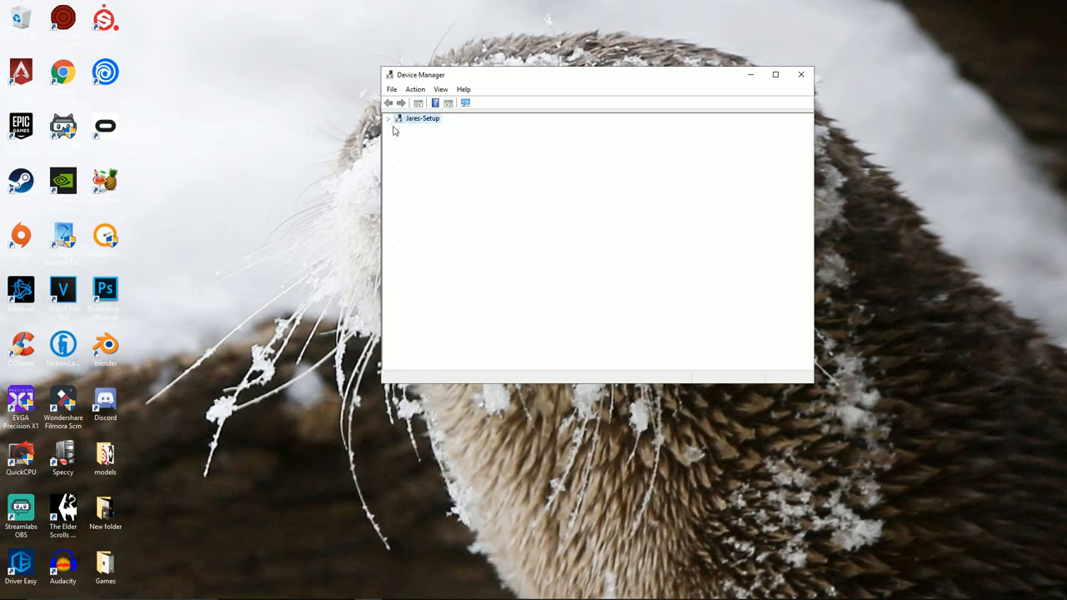
click(387, 118)
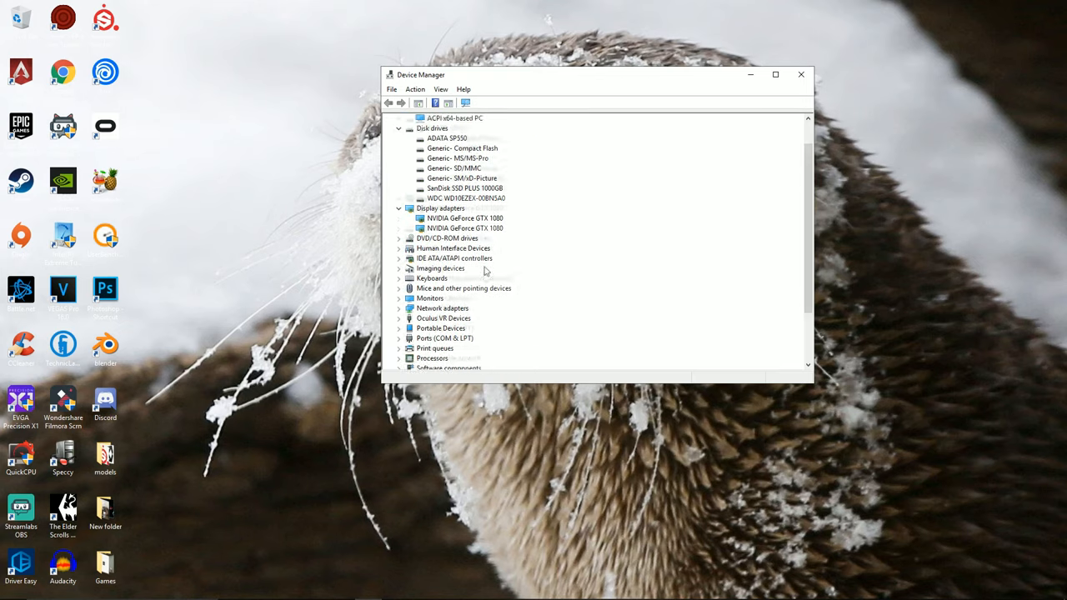
scroll(down, 3)
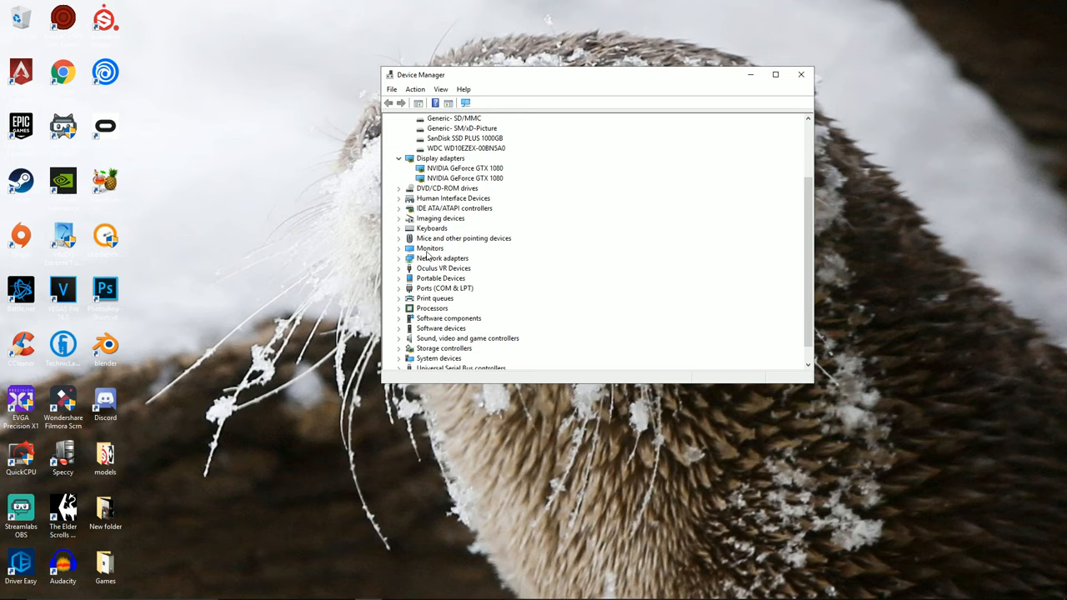
click(801, 74)
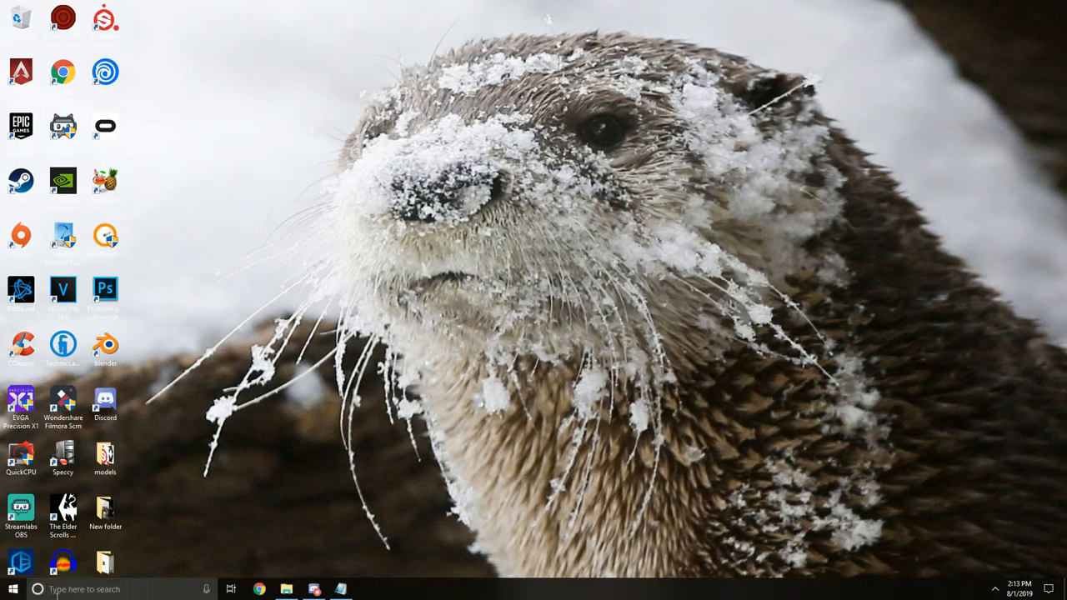
Check Windows Update, finding Defender and 2019-07 cumulative updates pending, then close Settings.
text(window)
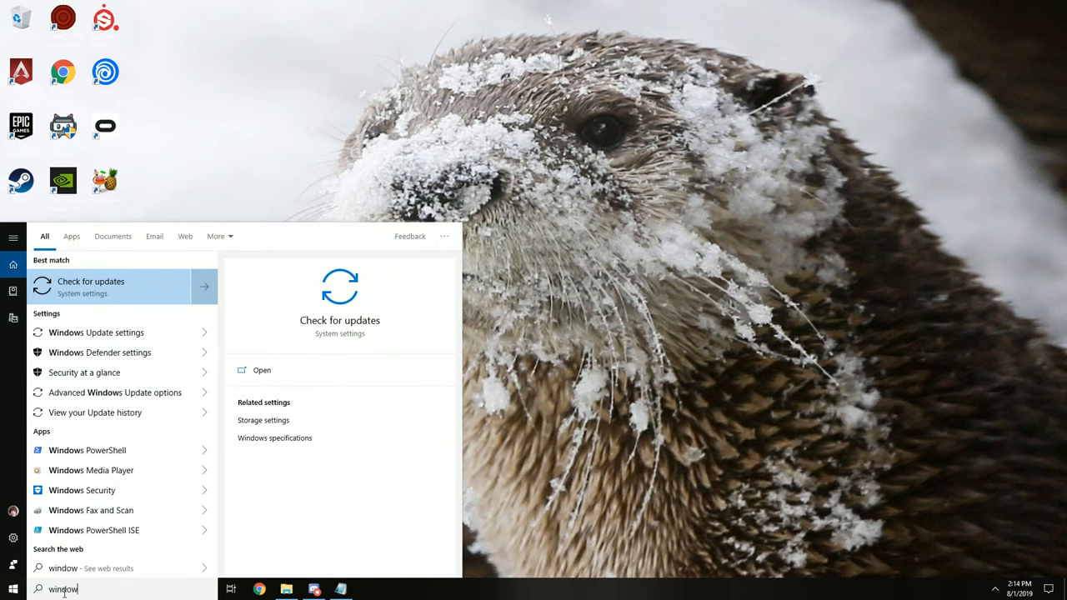
click(90, 285)
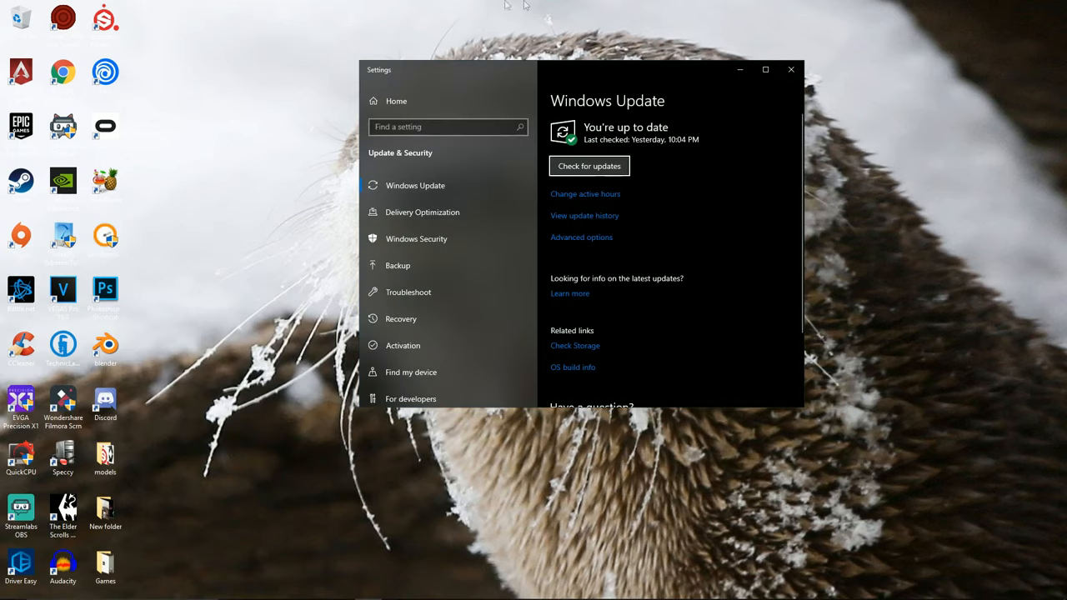
click(589, 166)
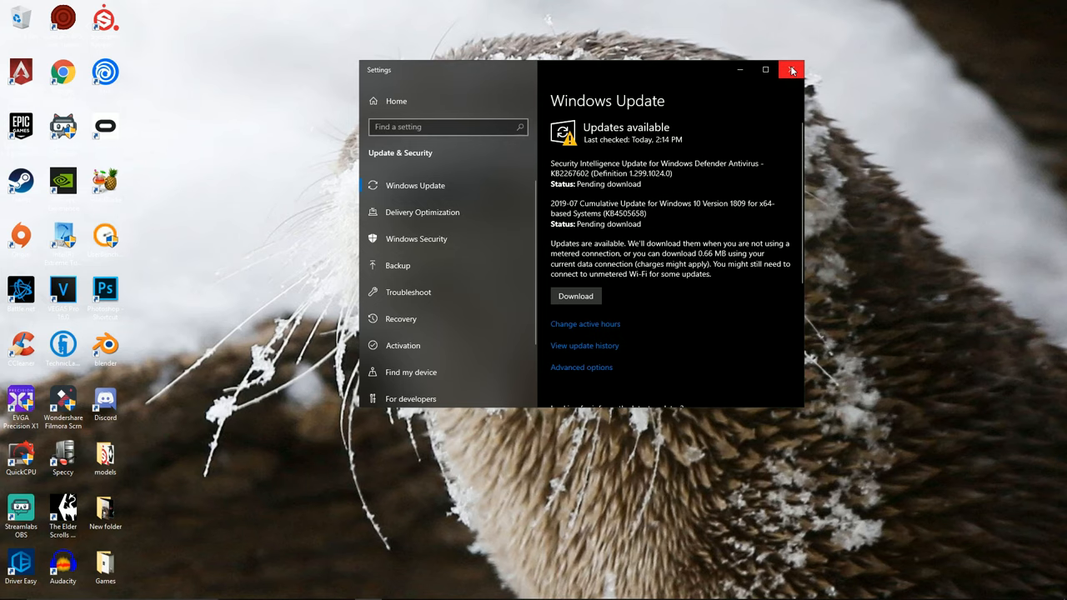
click(791, 69)
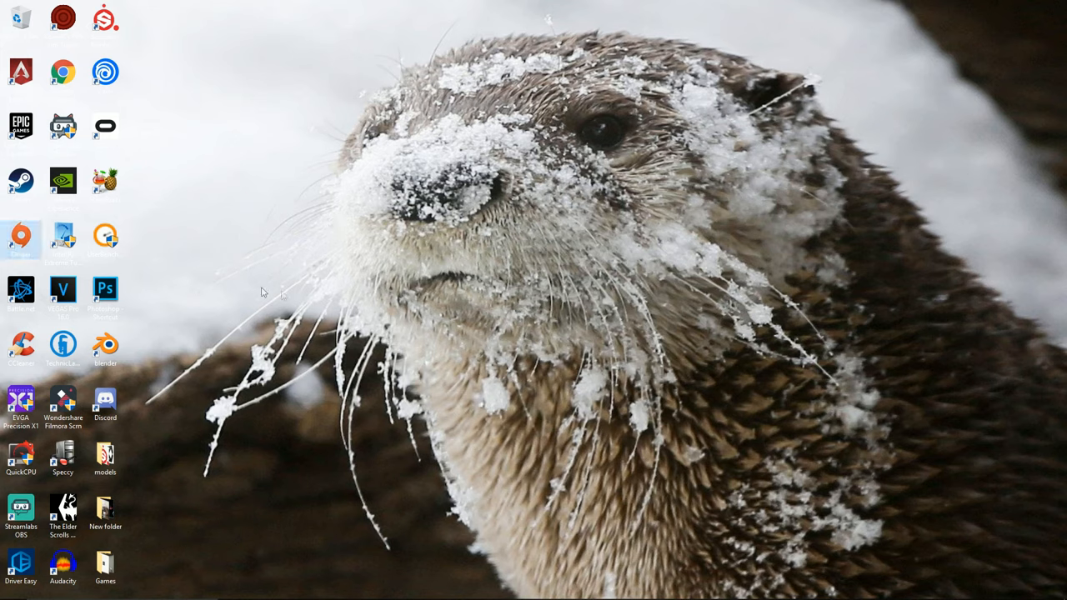
mouse_move(432, 326)
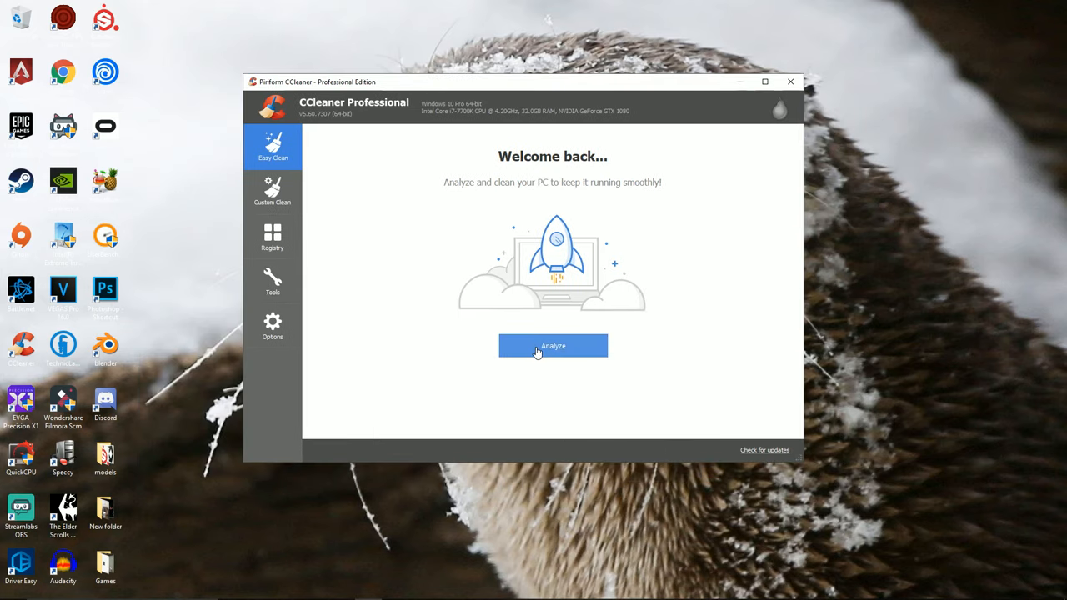
Run CCleaner's Easy Clean analysis, finding 368 trackers and 1101 MB of junk.
click(552, 346)
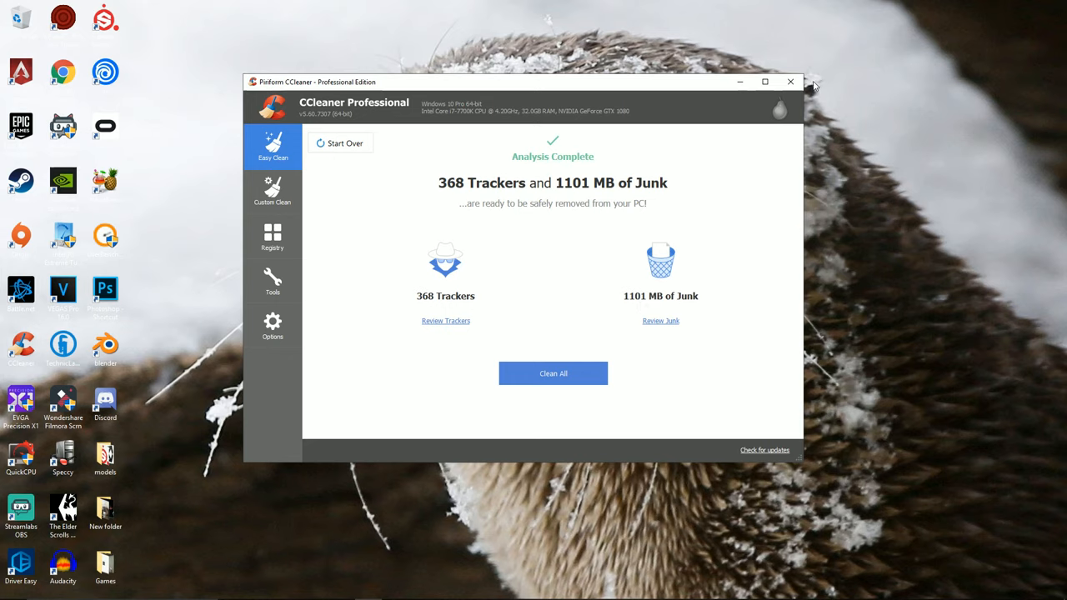
mouse_move(790, 82)
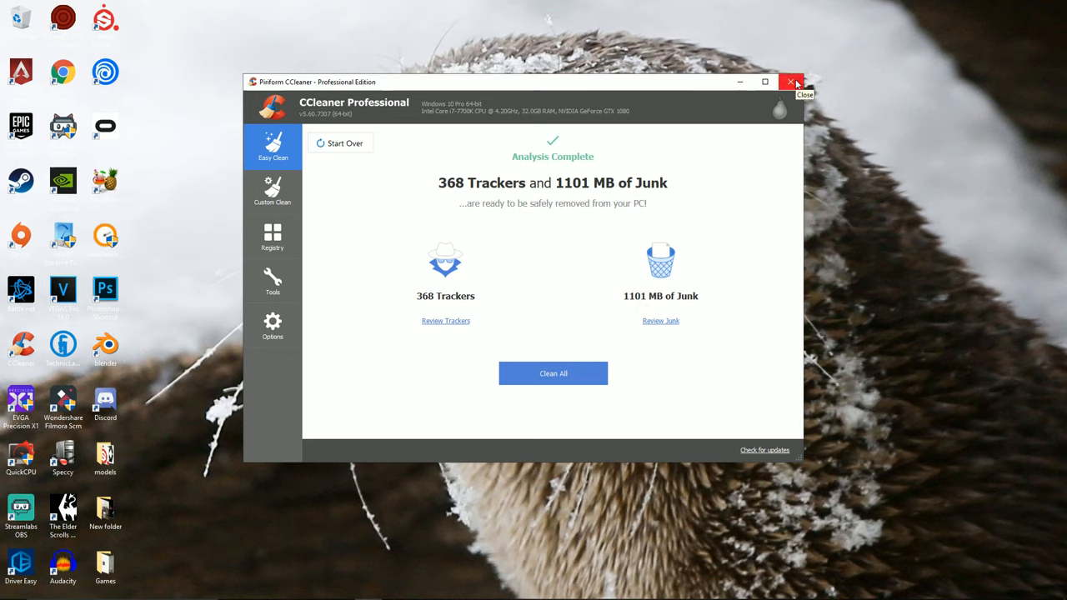
Switch CCleaner to the registry cleaner and fix all six detected issues.
click(341, 143)
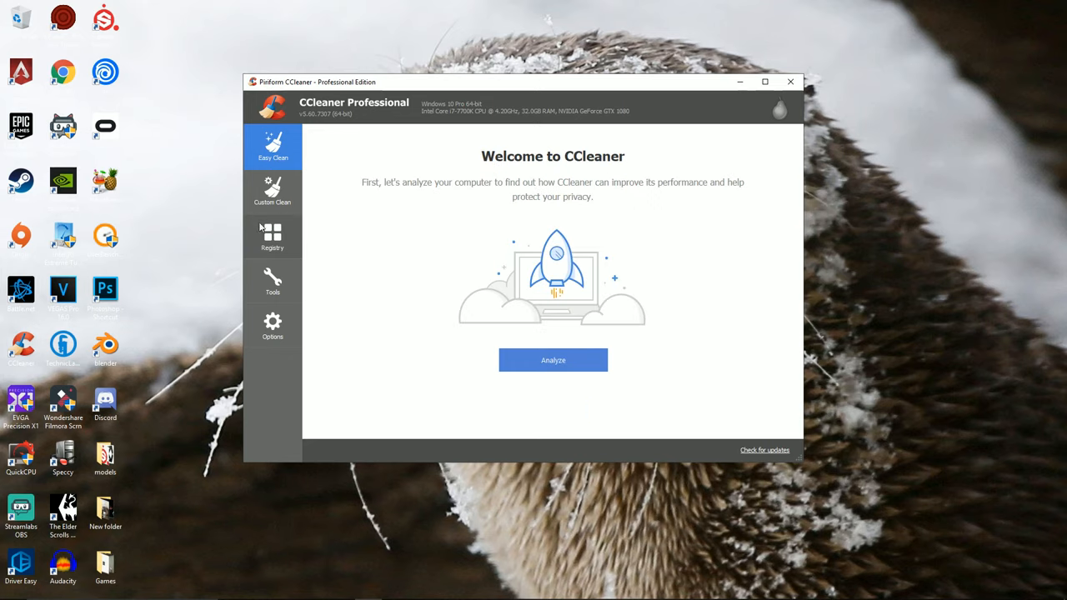
click(272, 237)
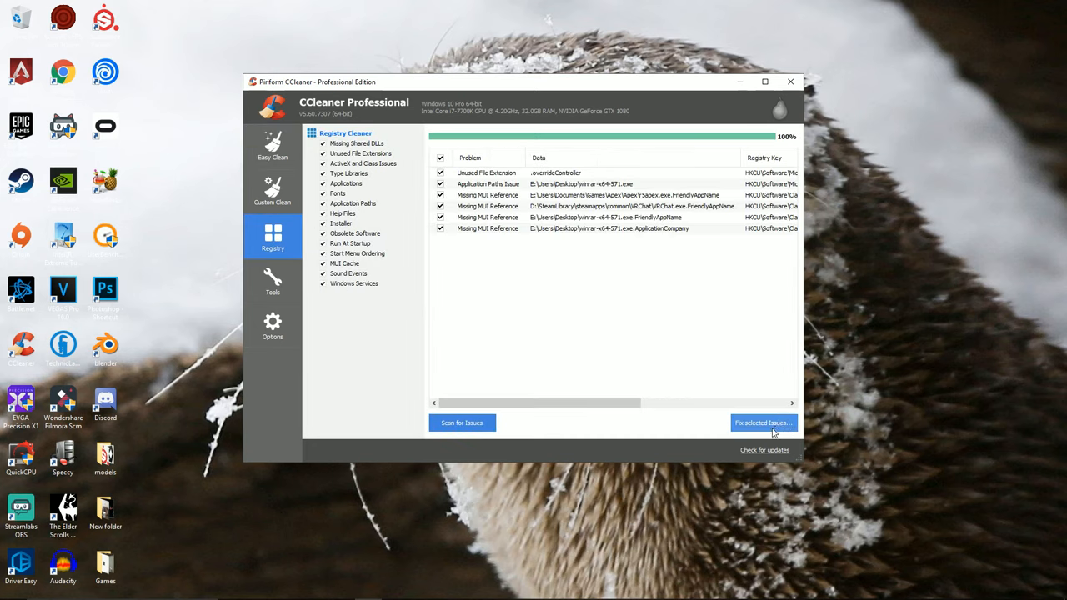
click(763, 423)
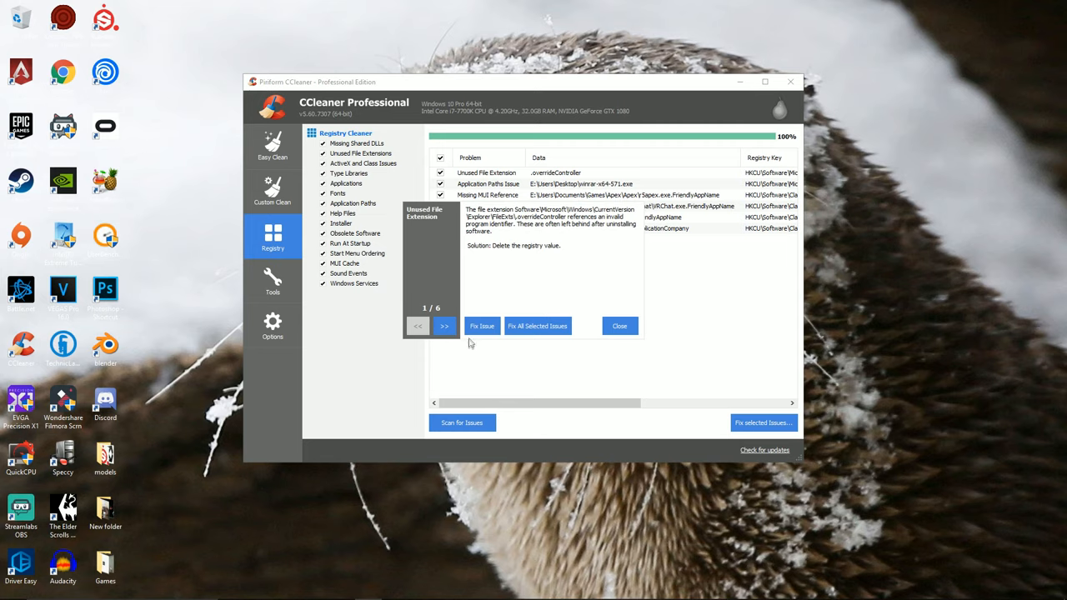
click(537, 325)
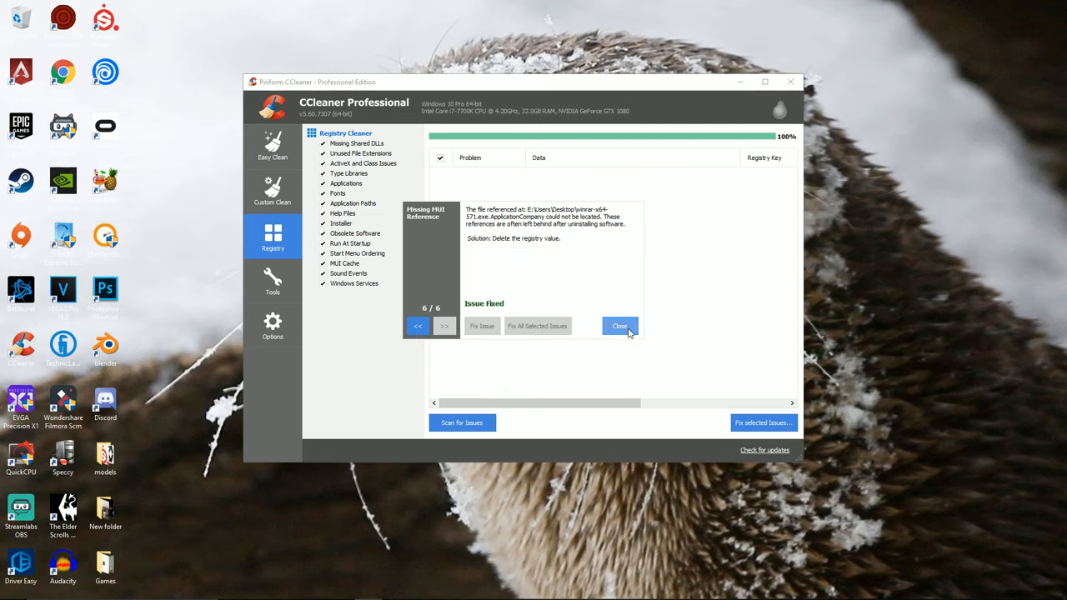
click(462, 422)
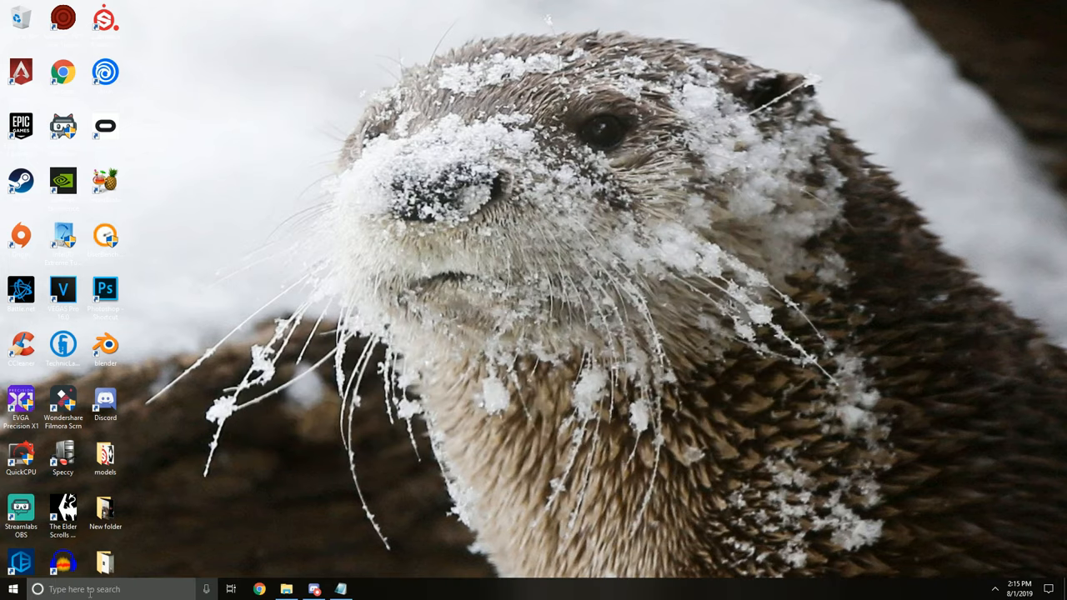
Run sfc /scannow in an administrator Command Prompt opened via 'cmd'.
text(cmd)
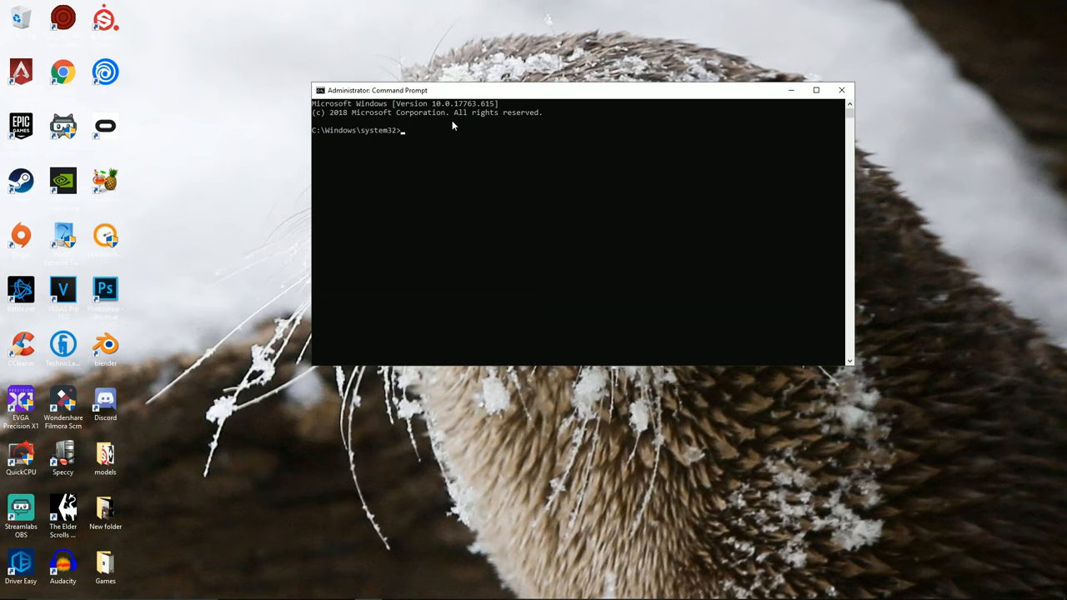
text(sfc)
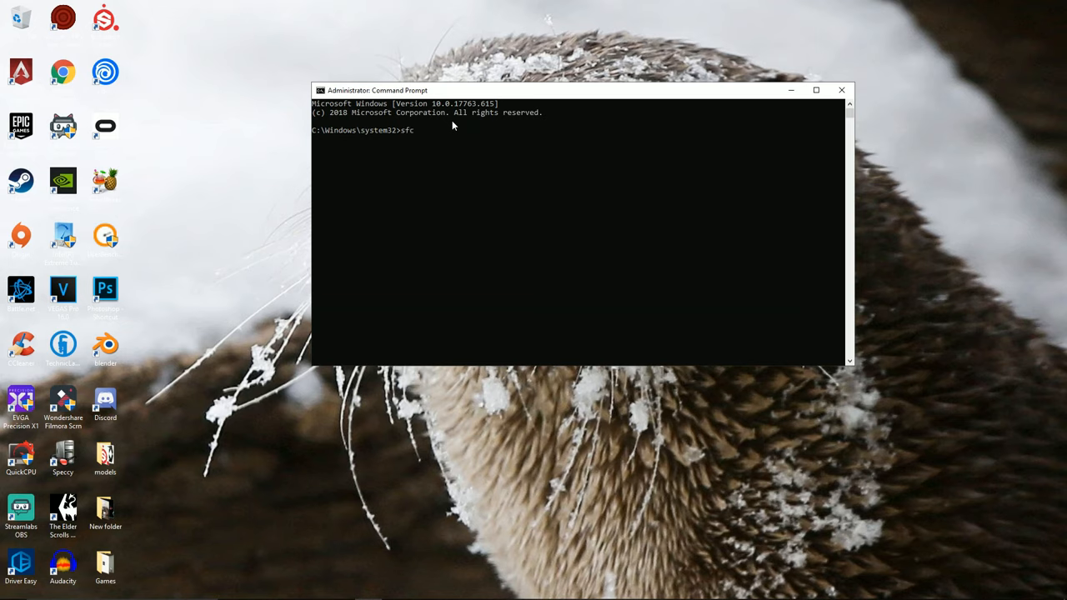
text(/scan)
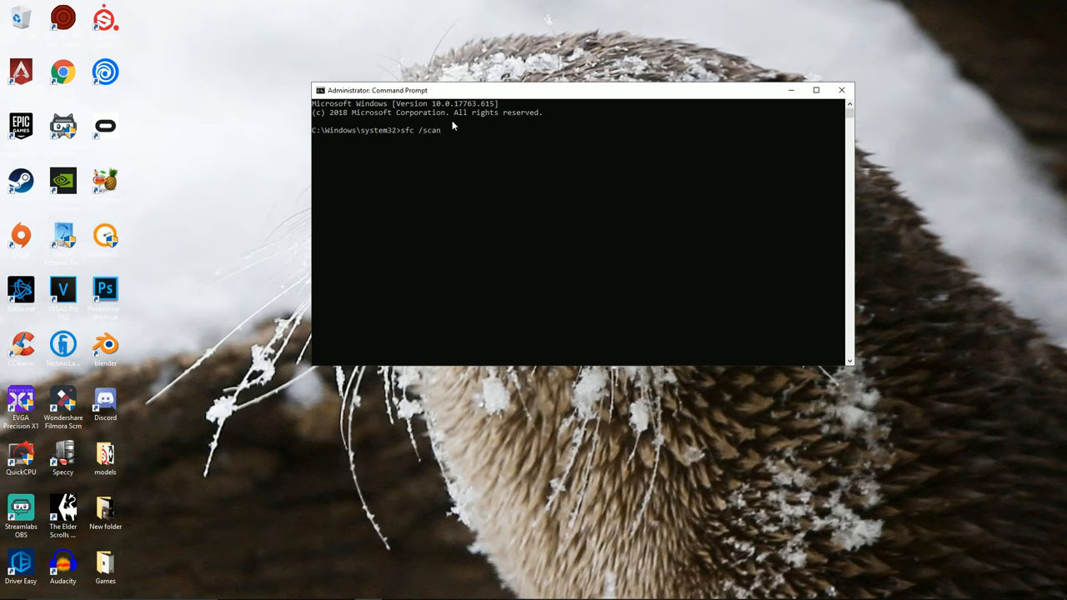
text(now)
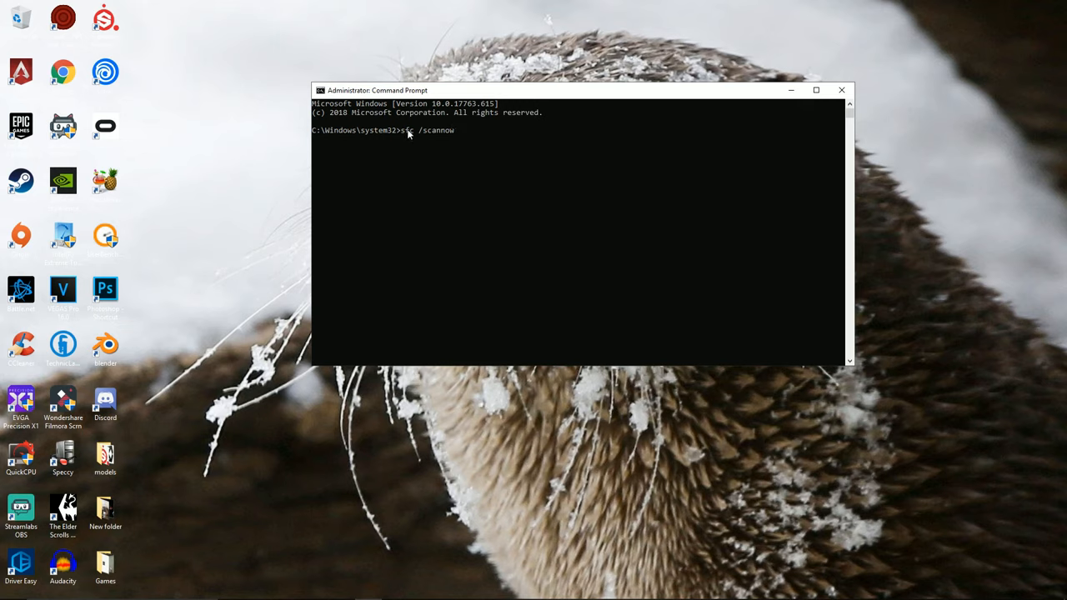
key(enter)
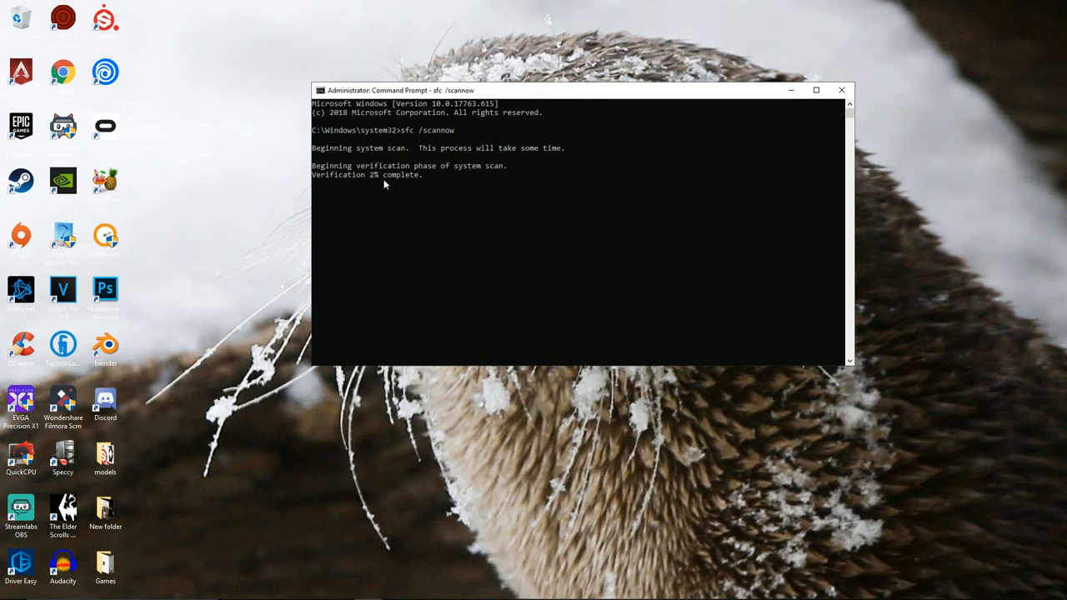
click(11, 589)
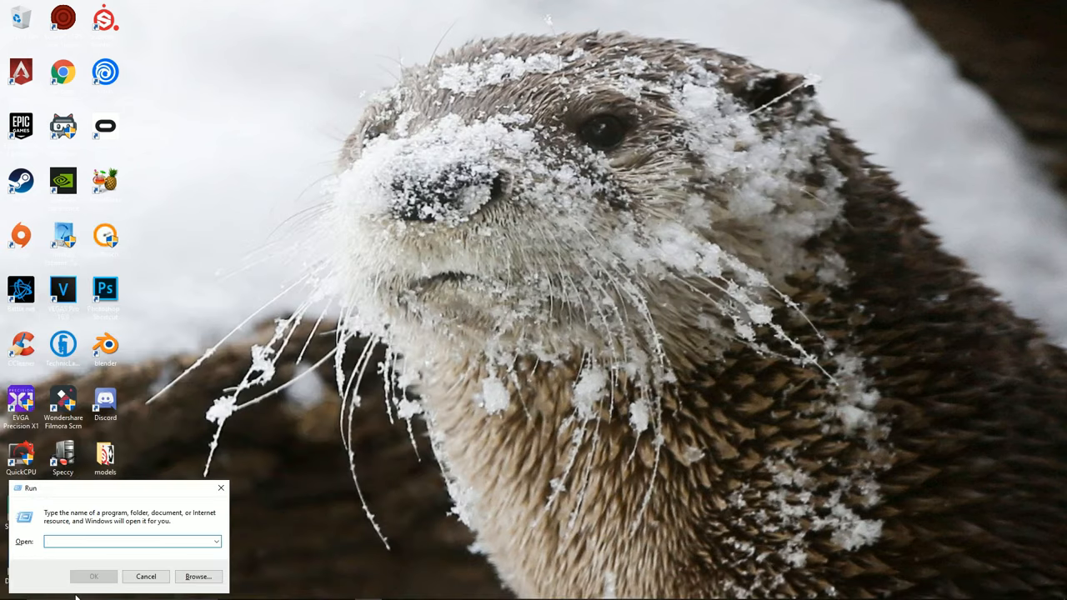
text(ms)
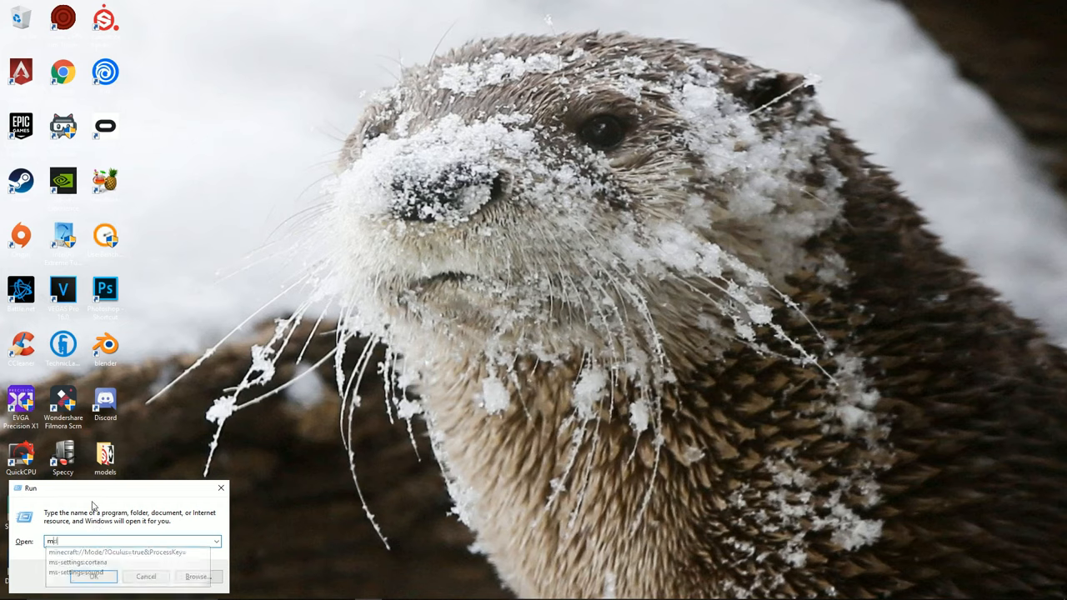
text(mdsched)
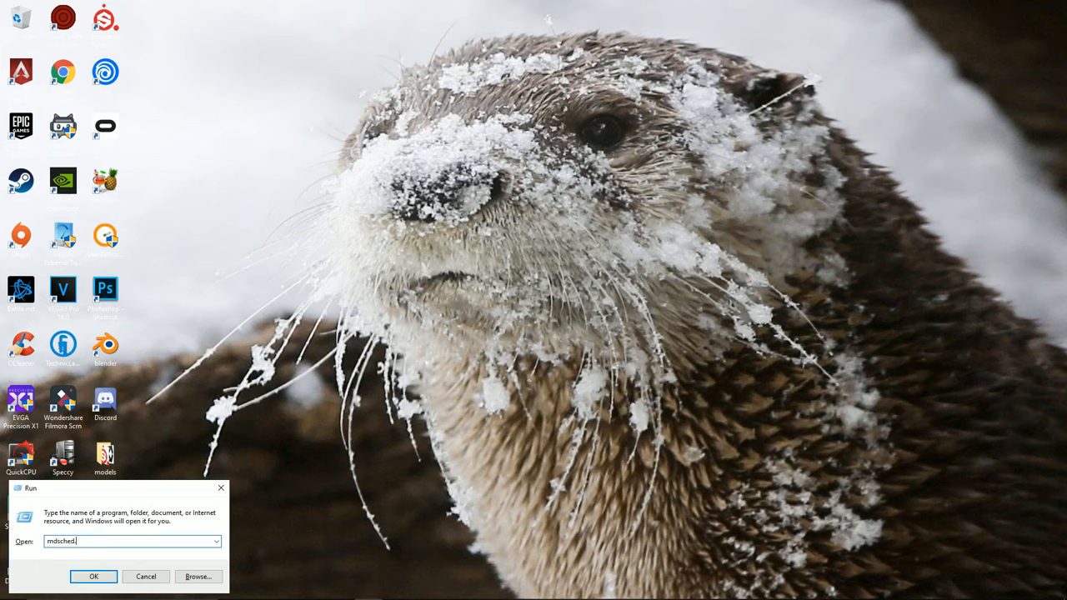
click(93, 576)
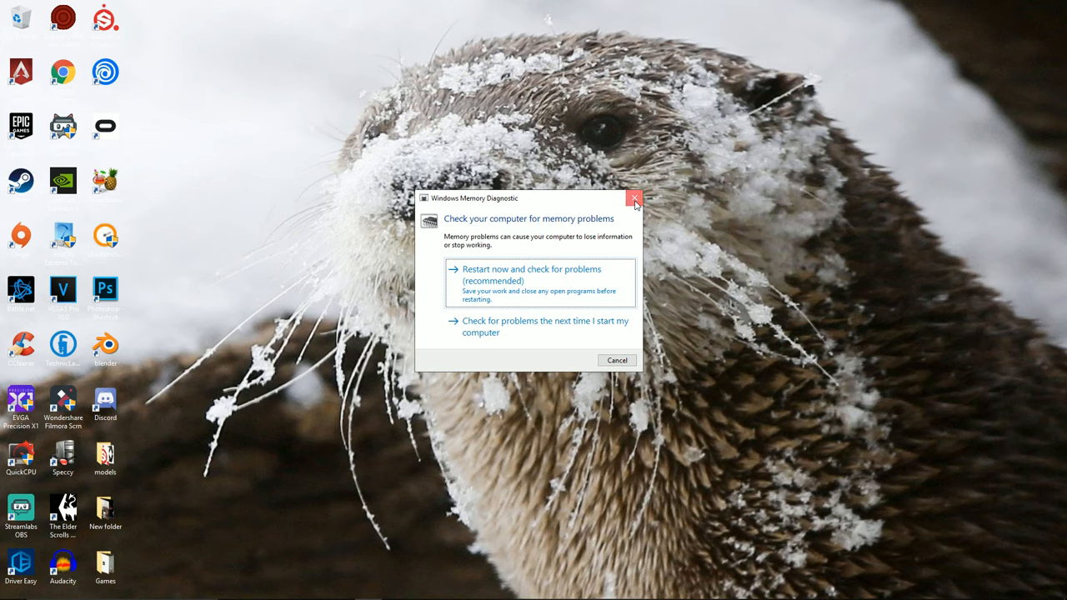
click(635, 199)
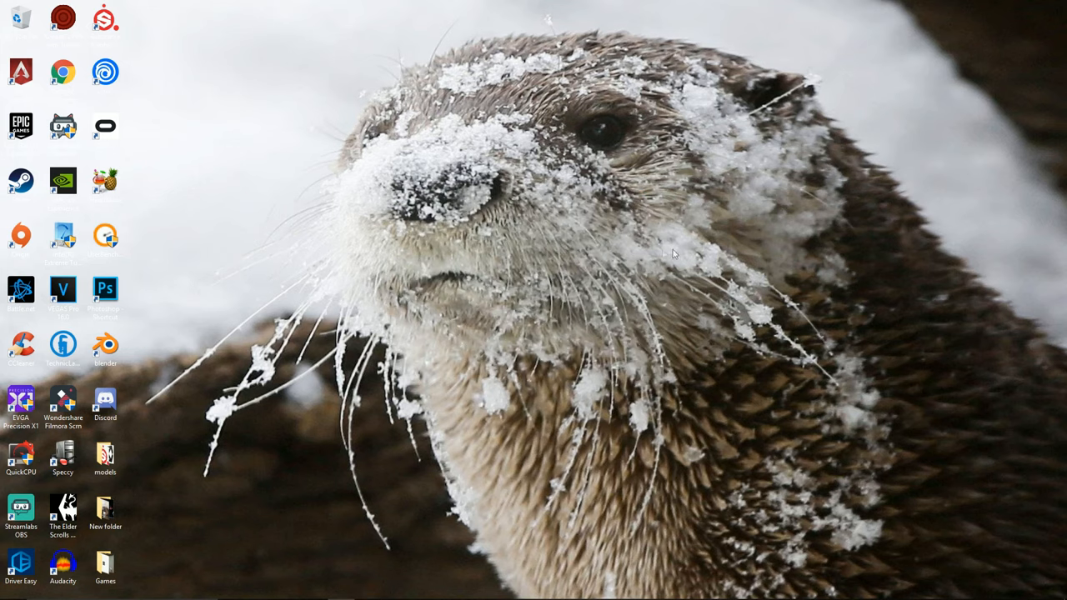
mouse_move(608, 365)
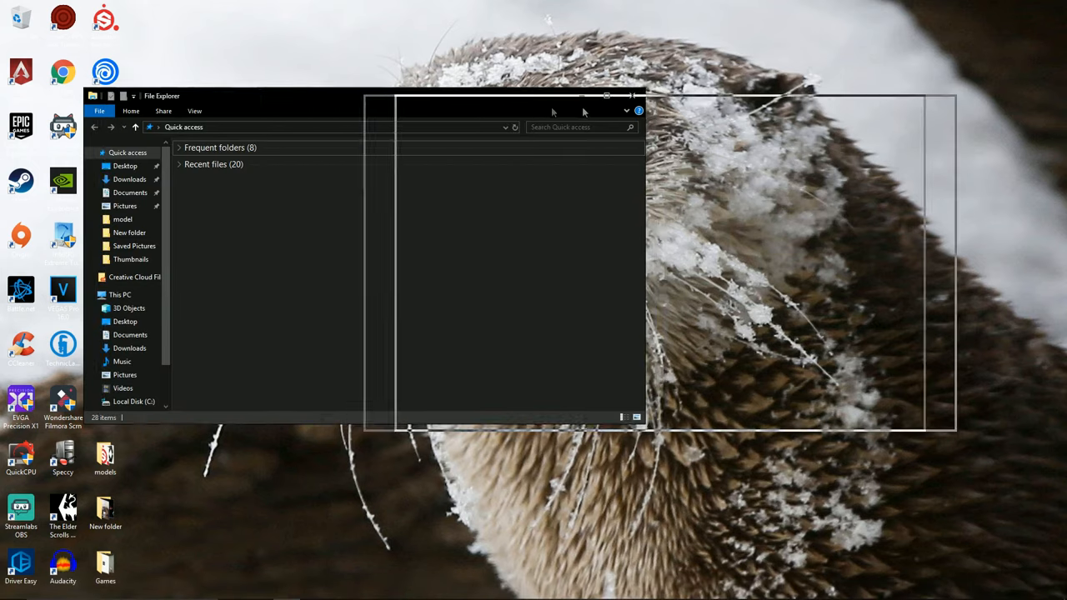
From This PC, view Local Disk (C:) Properties' Hardware list, then its Tools tab.
click(119, 294)
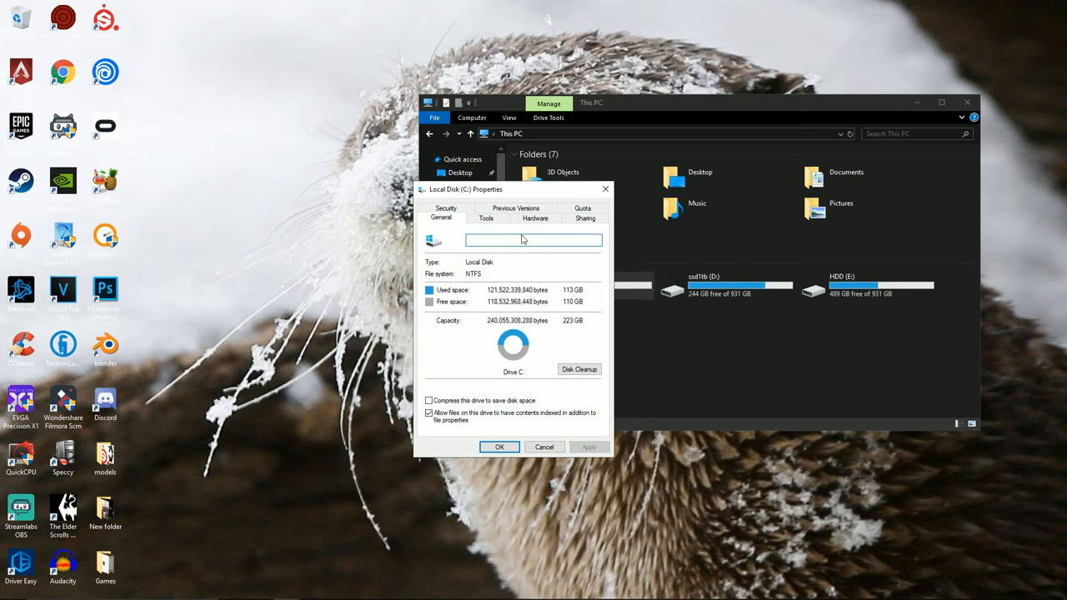
click(579, 369)
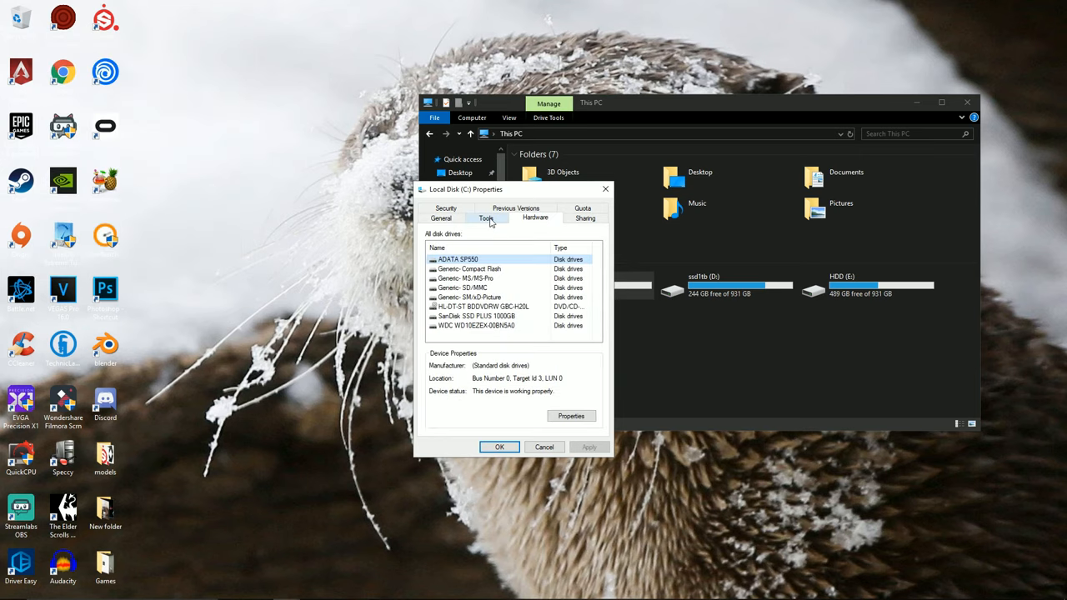
click(486, 217)
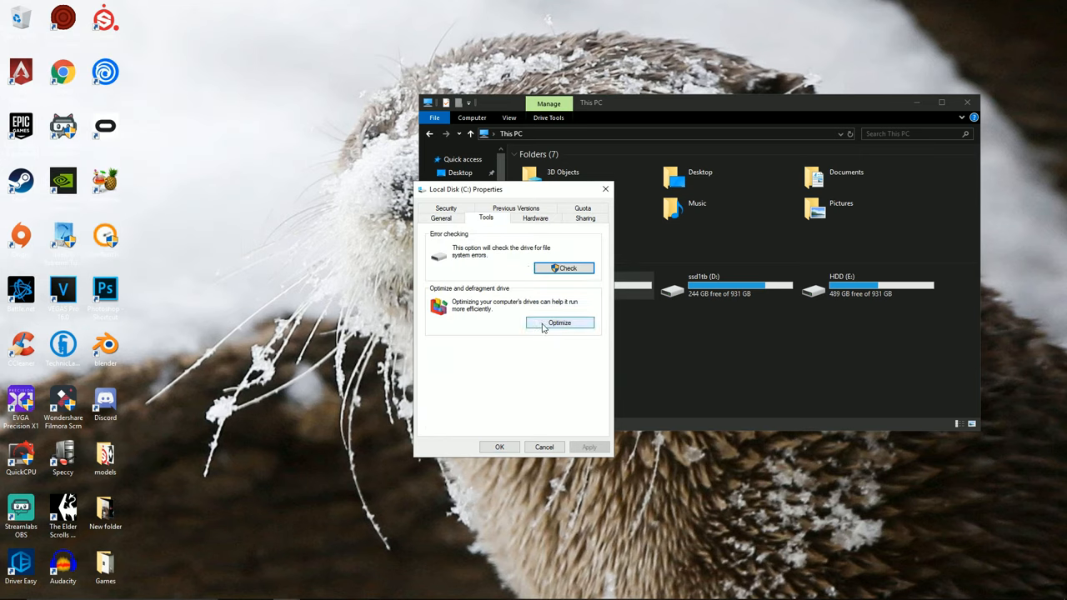
Check that drives C:, ssd1tb and HDD (E:) are OK and review the weekly optimization schedule.
click(560, 322)
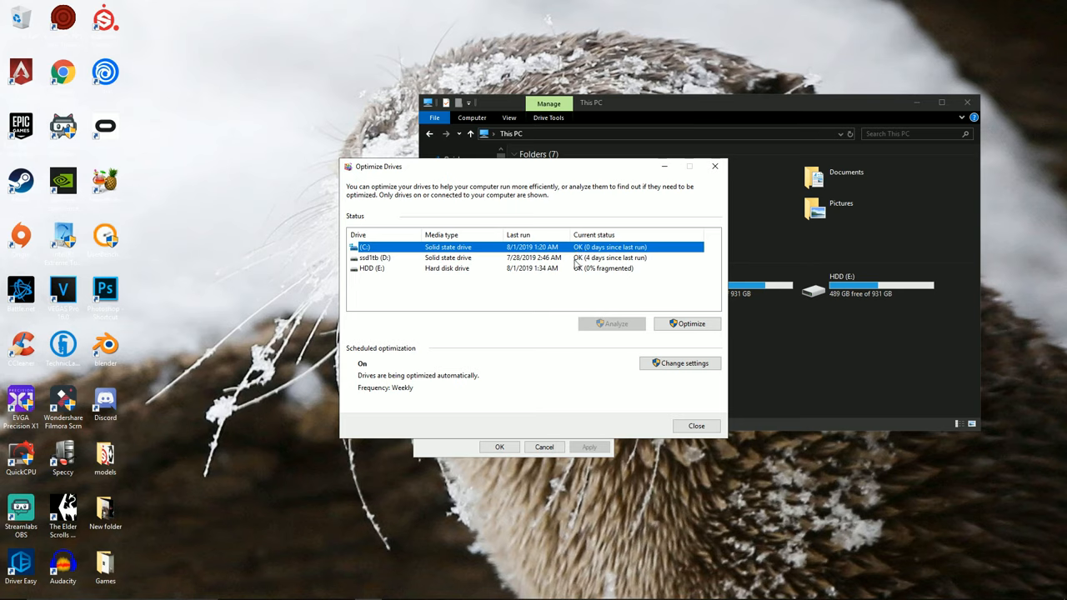
mouse_move(604, 260)
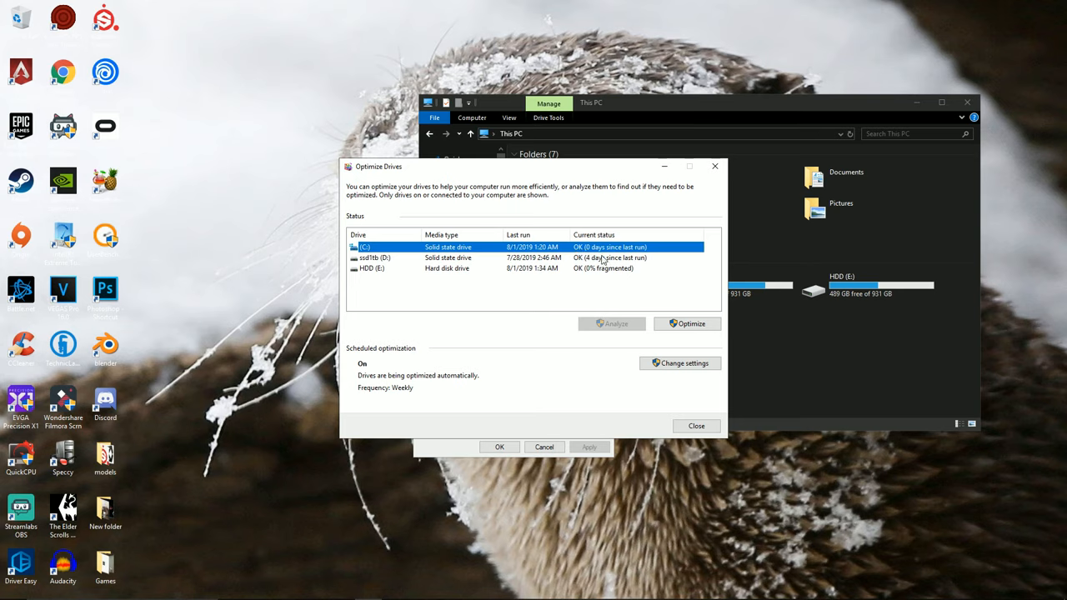
click(371, 267)
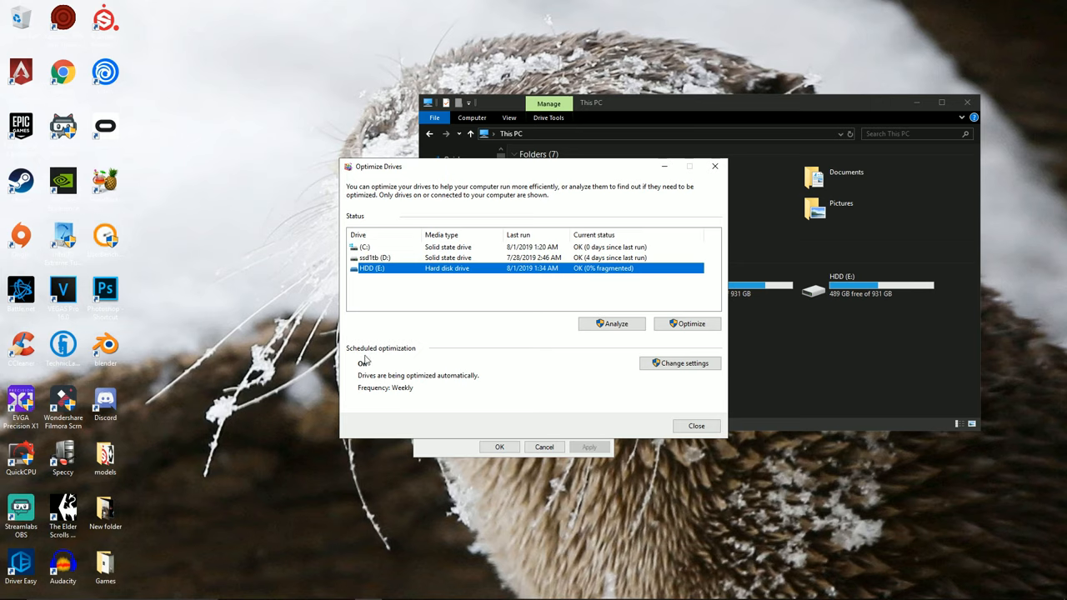
click(679, 363)
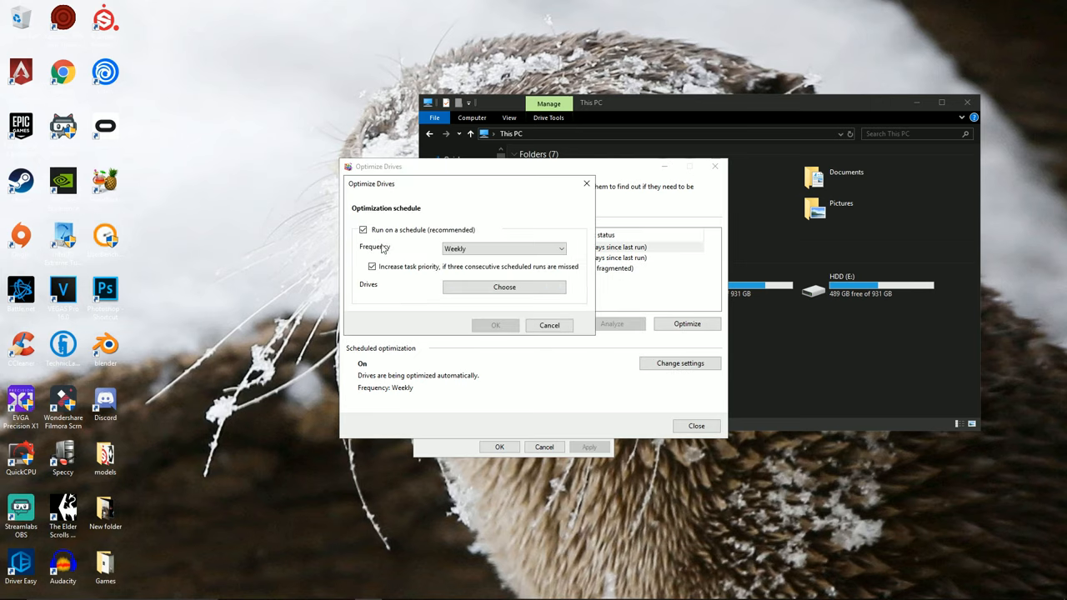
mouse_move(458, 239)
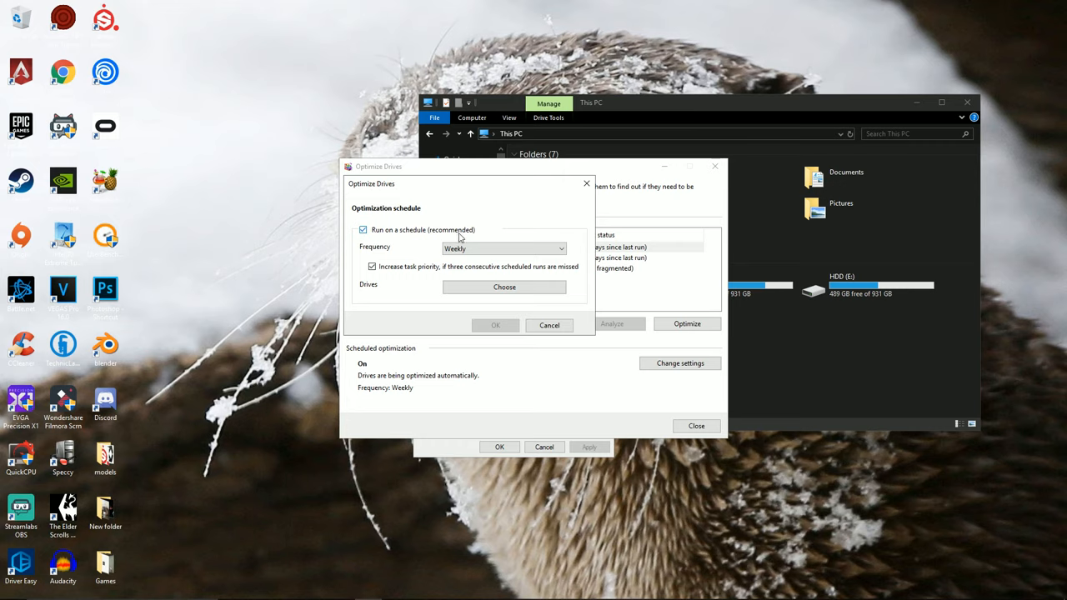
mouse_move(385, 281)
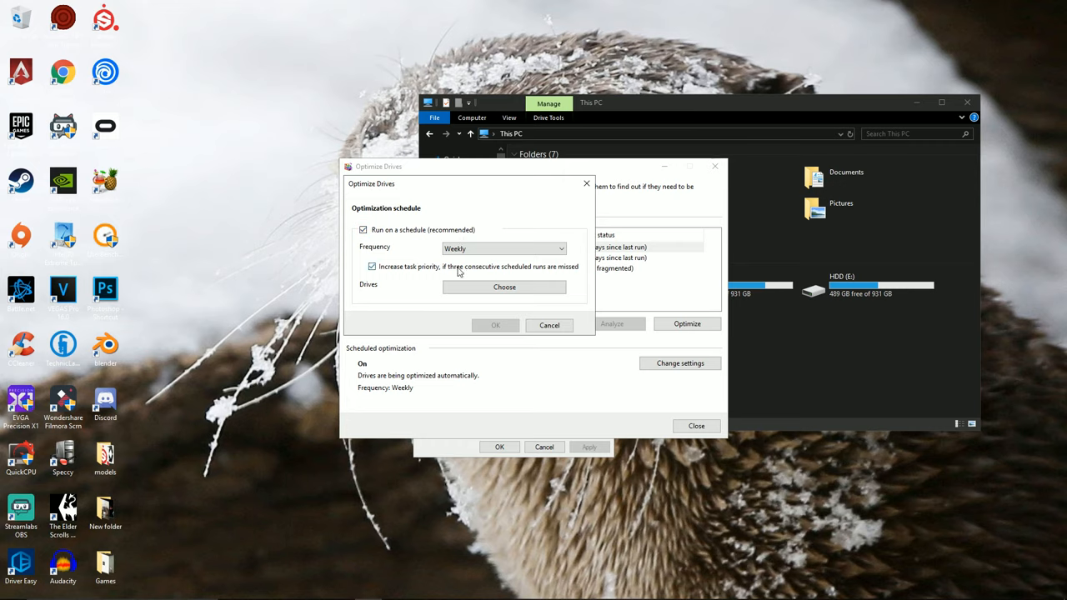
mouse_move(516, 277)
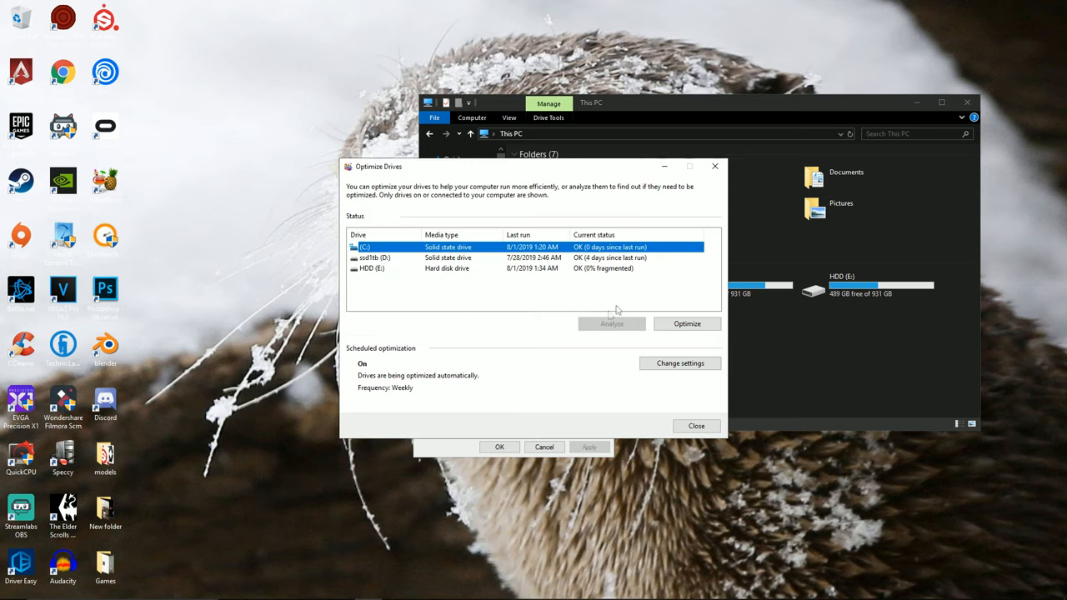
mouse_move(692, 397)
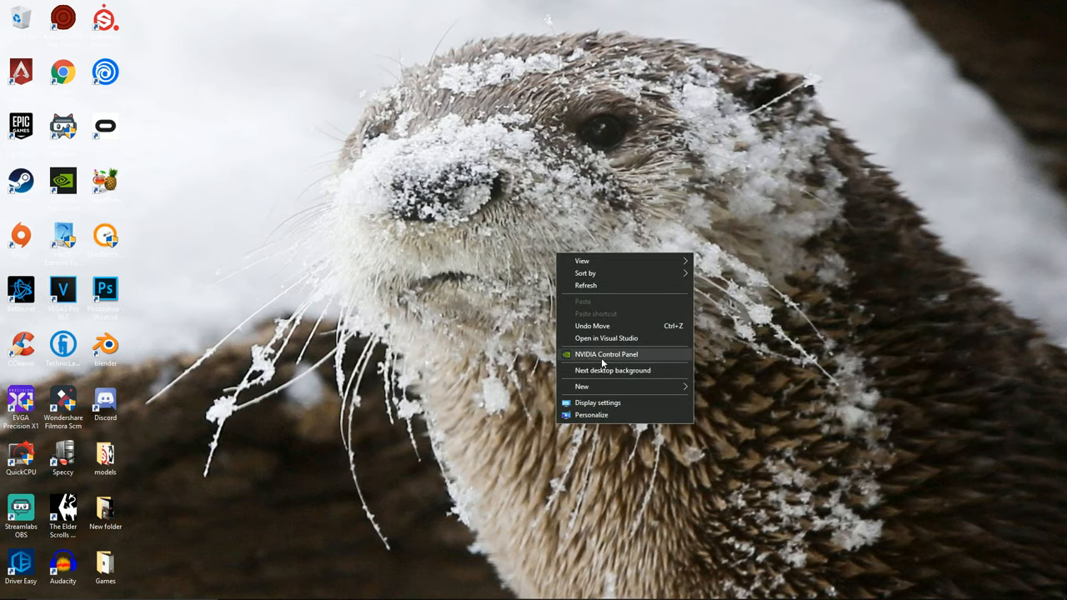
Apply global 3D settings: maximum performance, high-performance texture quality, vertical sync off.
click(605, 354)
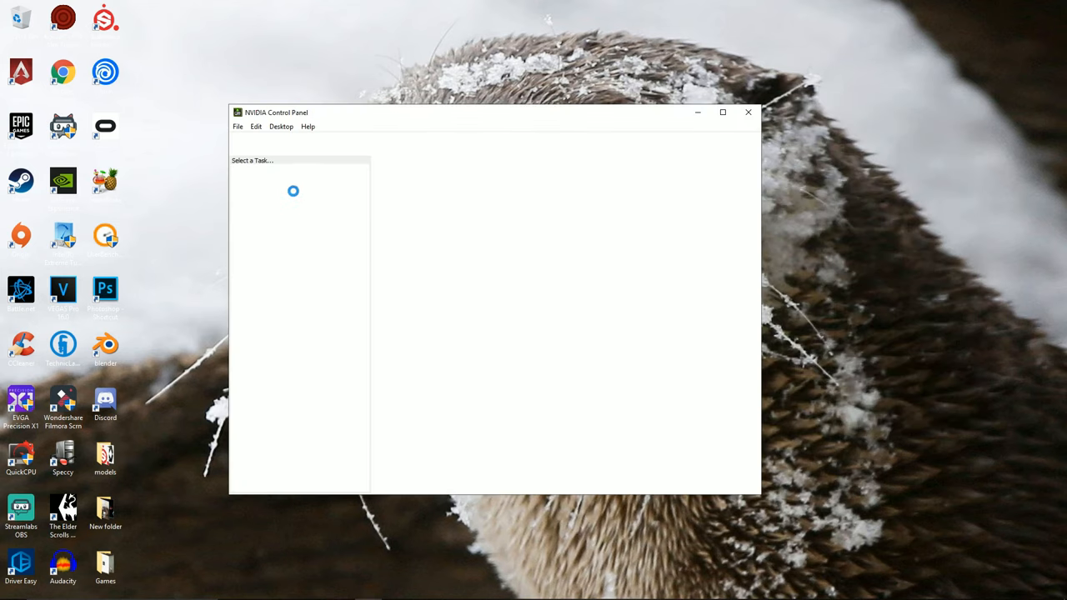
click(281, 189)
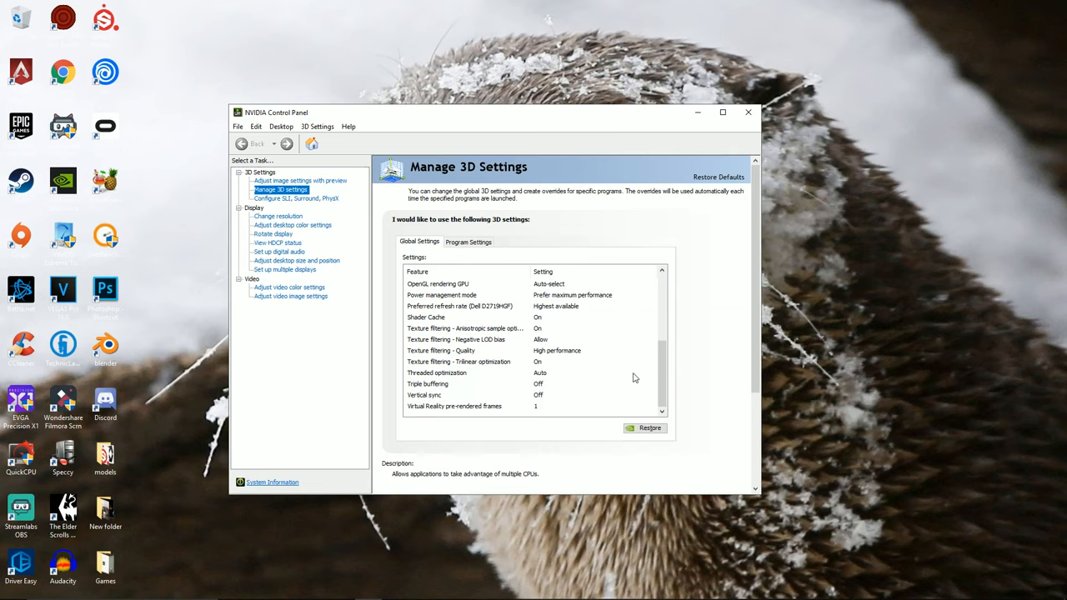
click(747, 112)
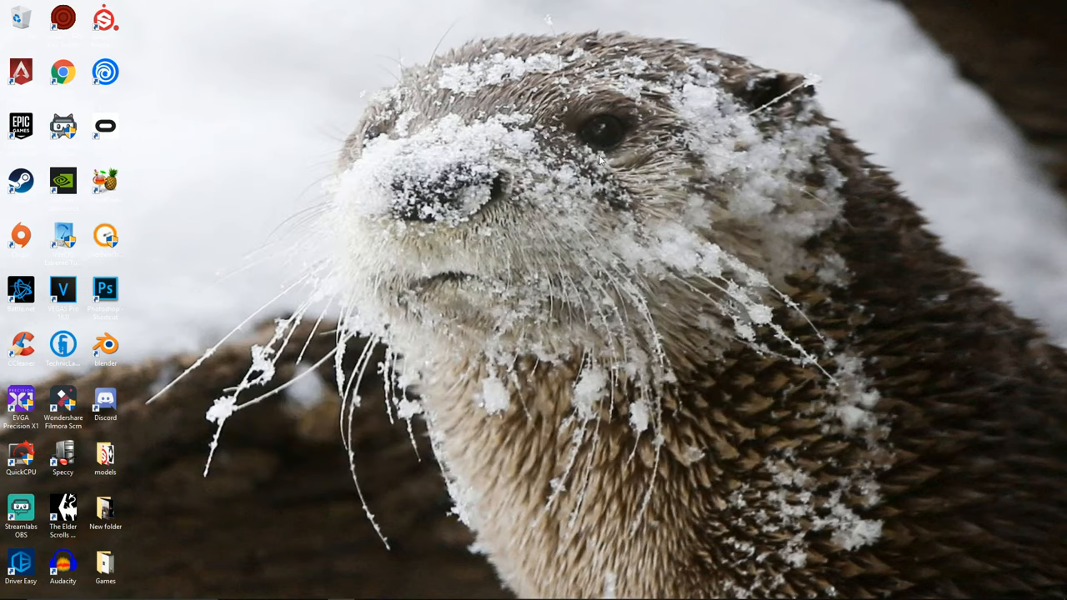
mouse_move(246, 553)
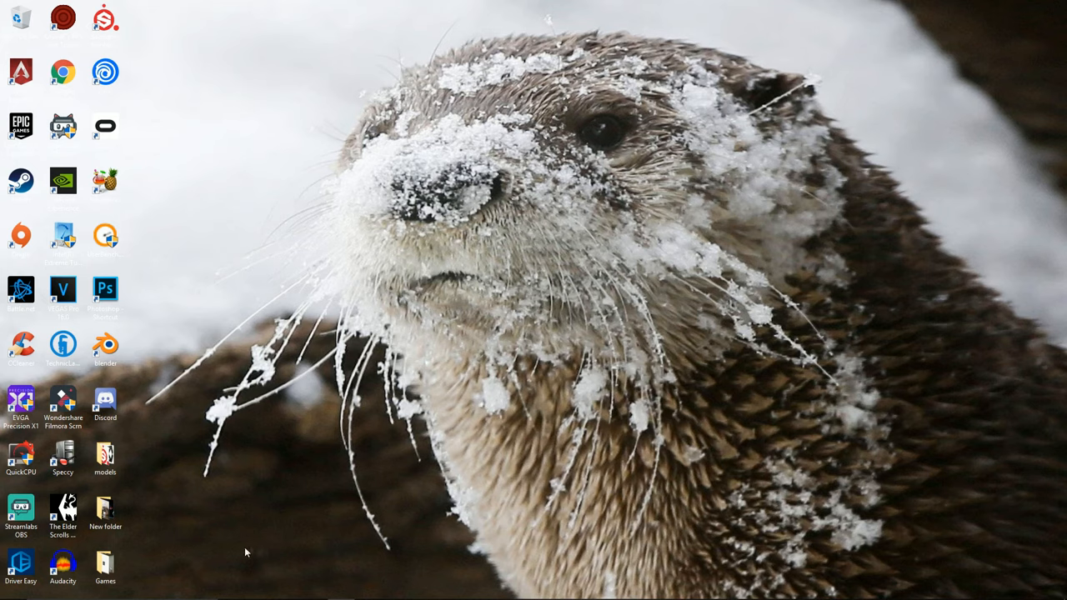
mouse_move(771, 365)
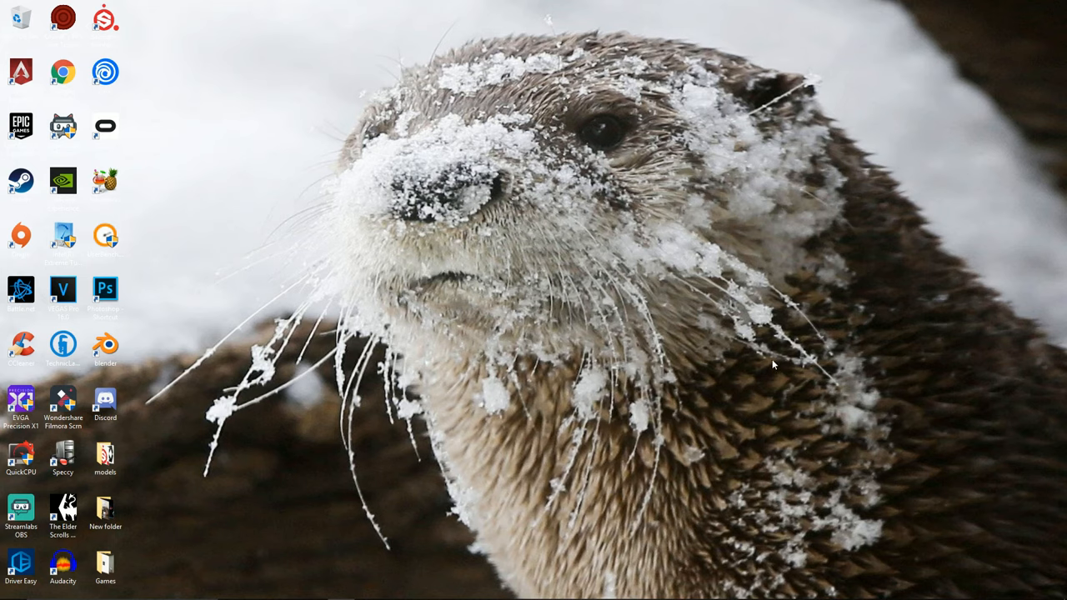